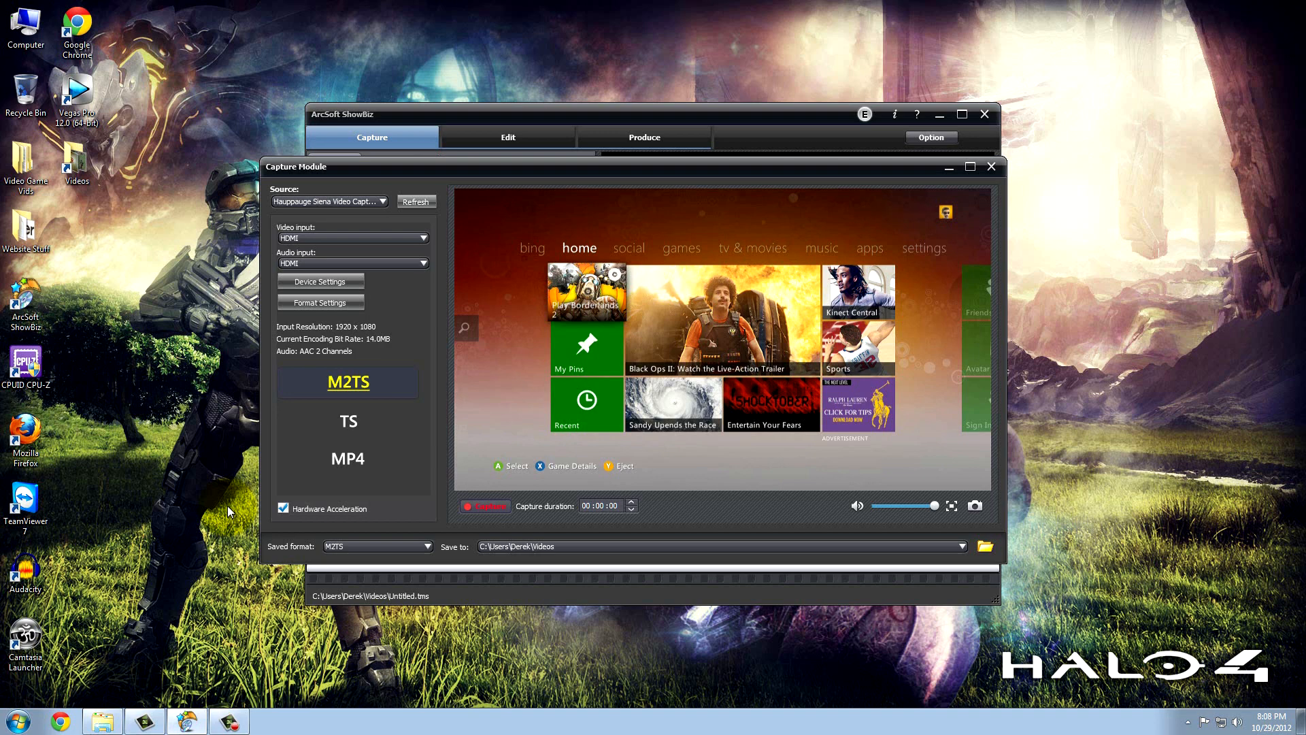
mouse_move(237, 416)
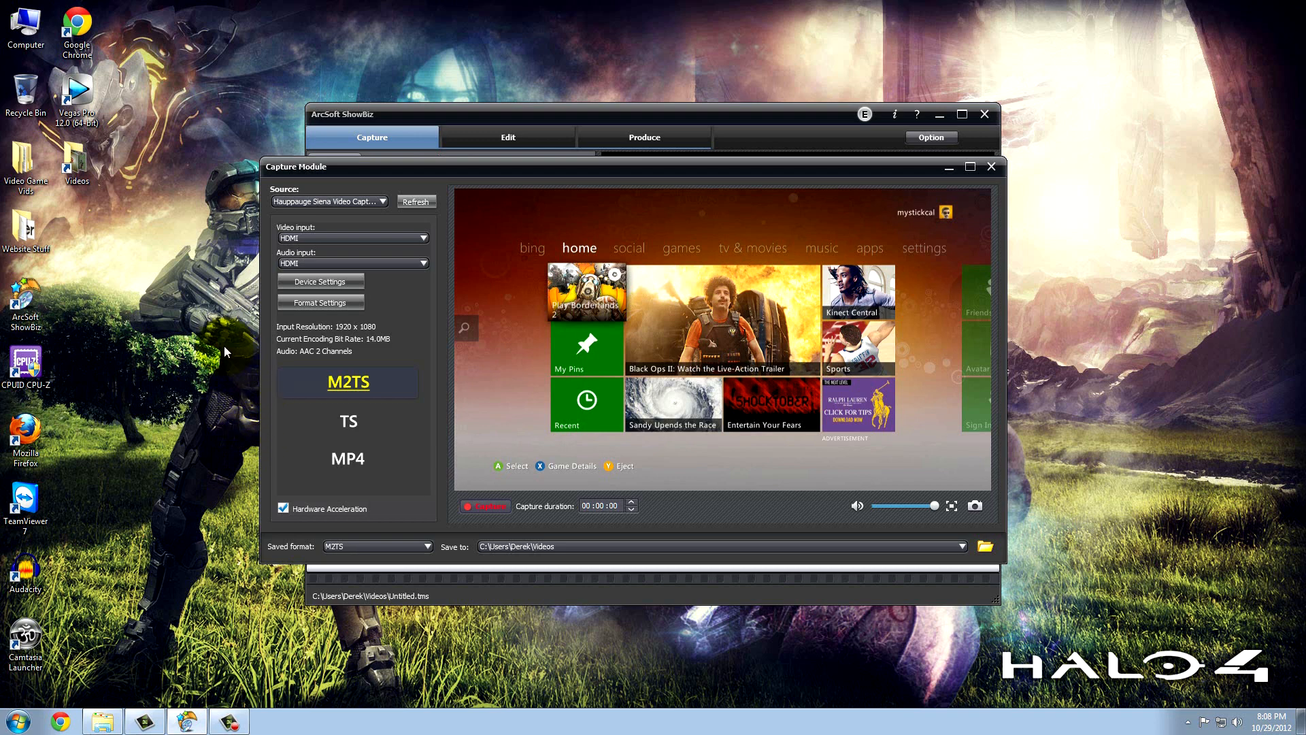
mouse_move(795, 172)
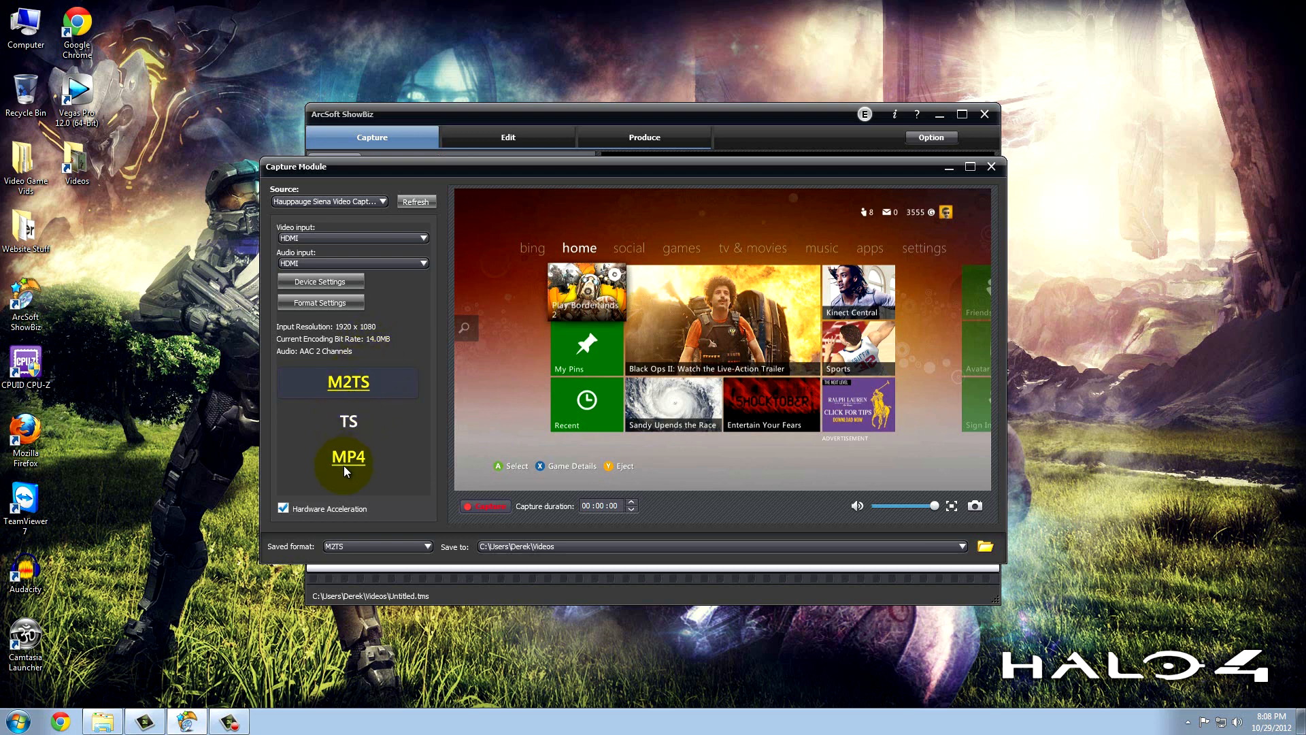
- Try the MP4 capture format twice, returning to M2TS each time
left_click(348, 456)
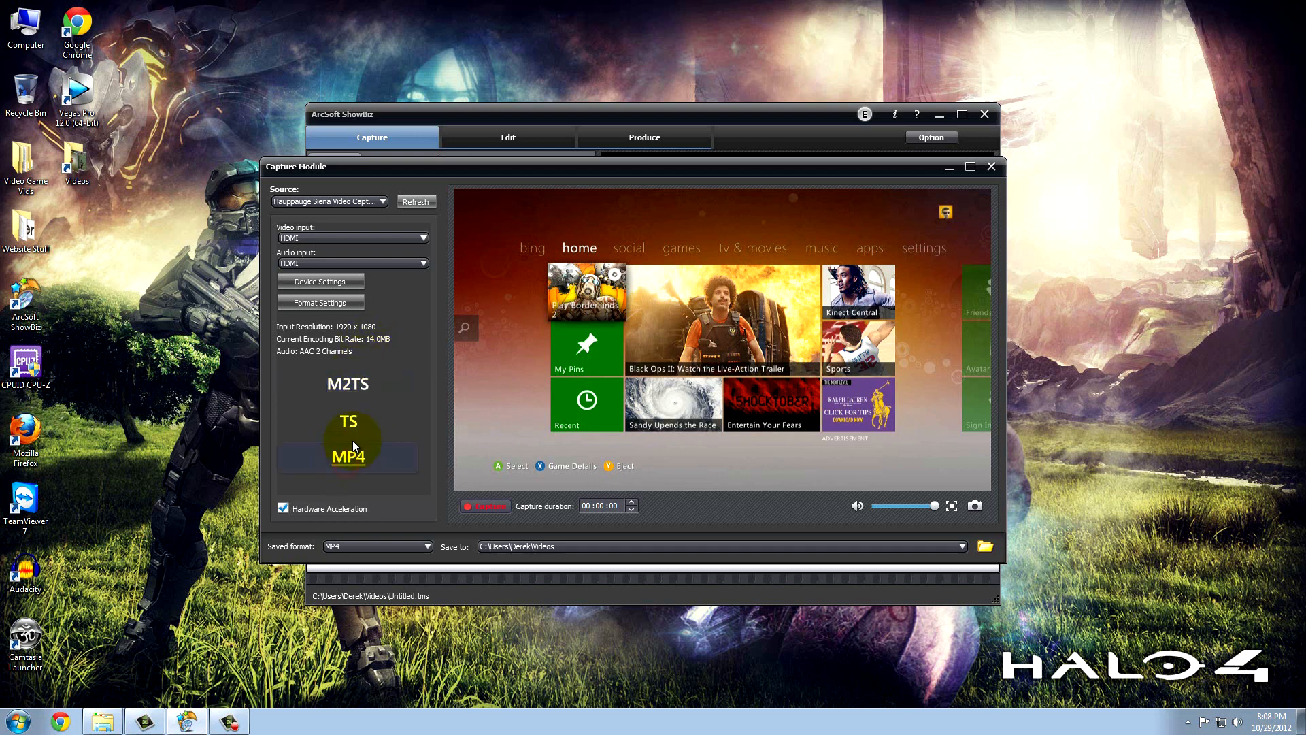
left_click(347, 383)
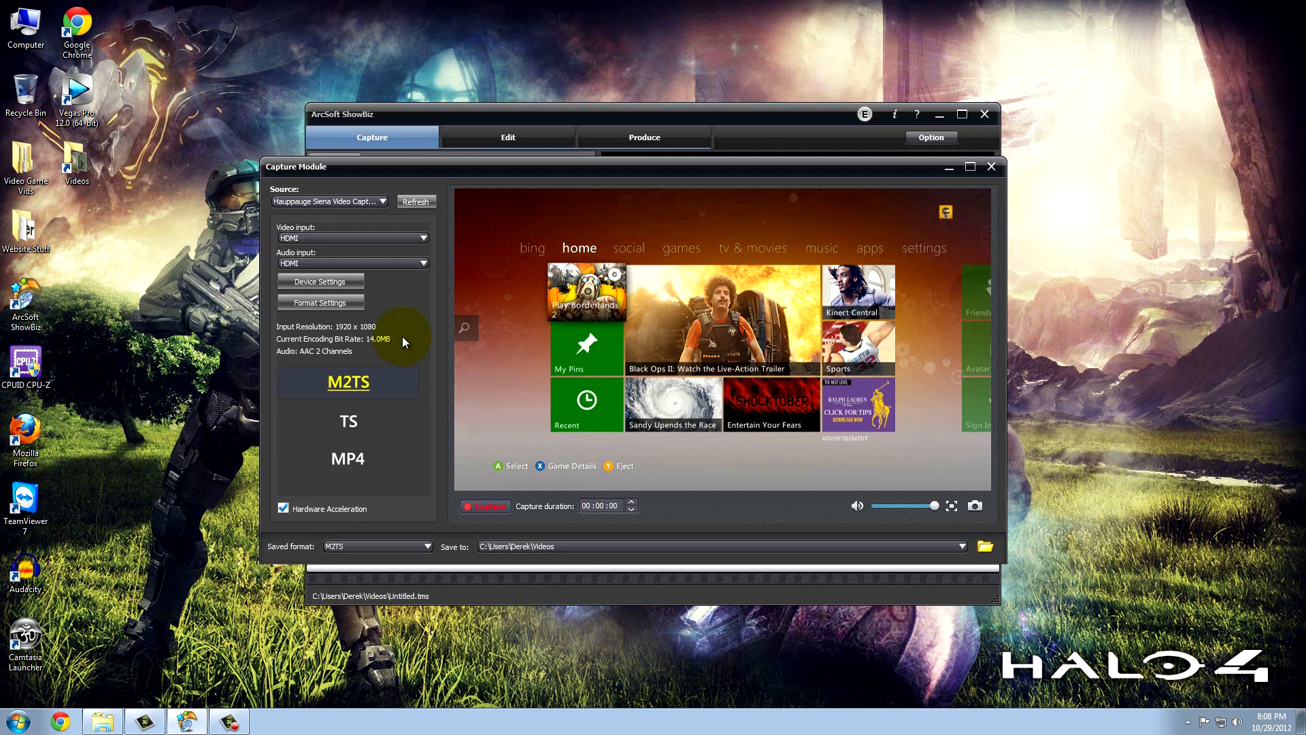
mouse_move(353, 362)
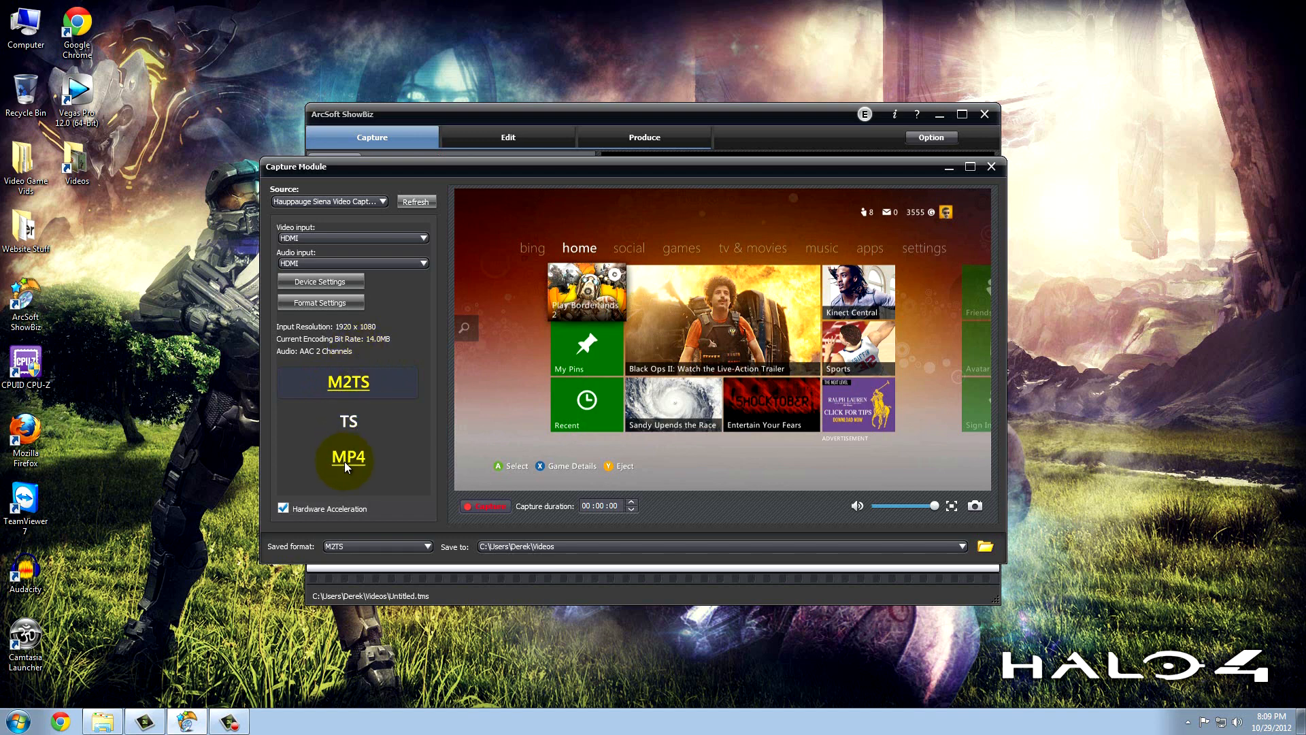
left_click(347, 457)
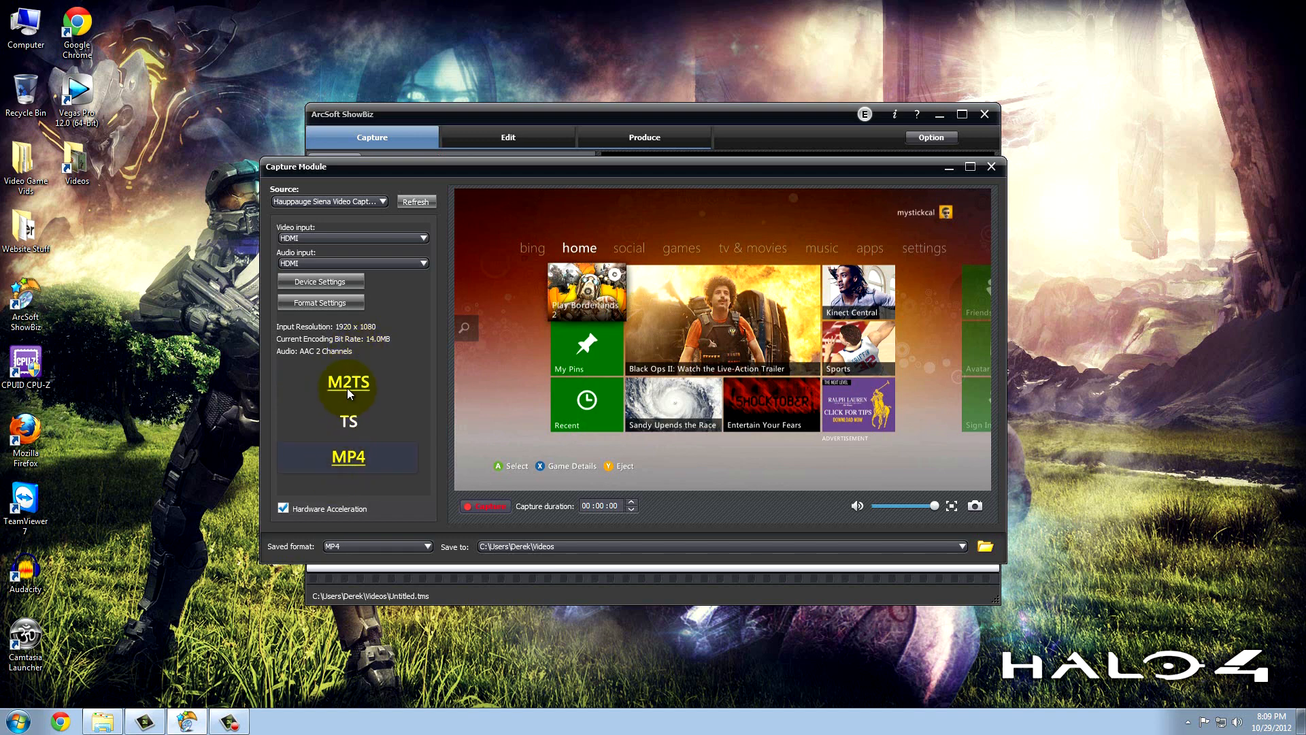
left_click(348, 387)
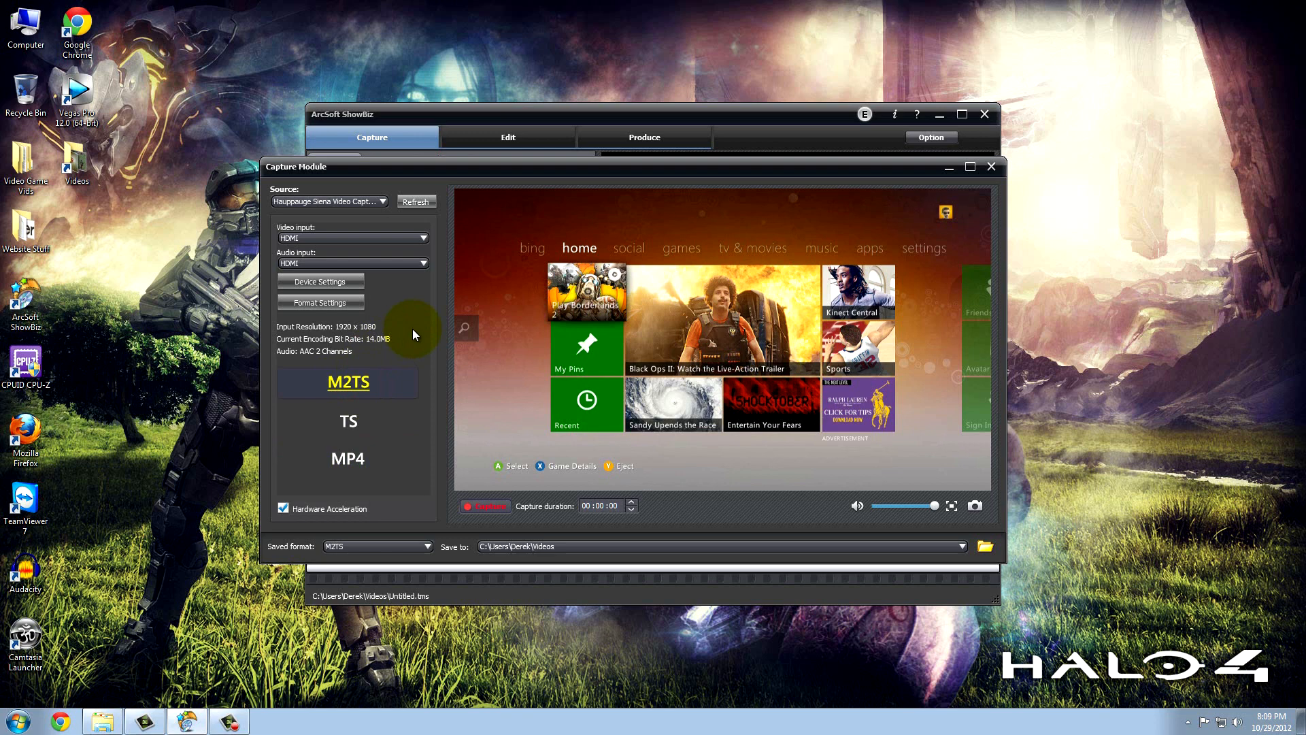
mouse_move(444, 325)
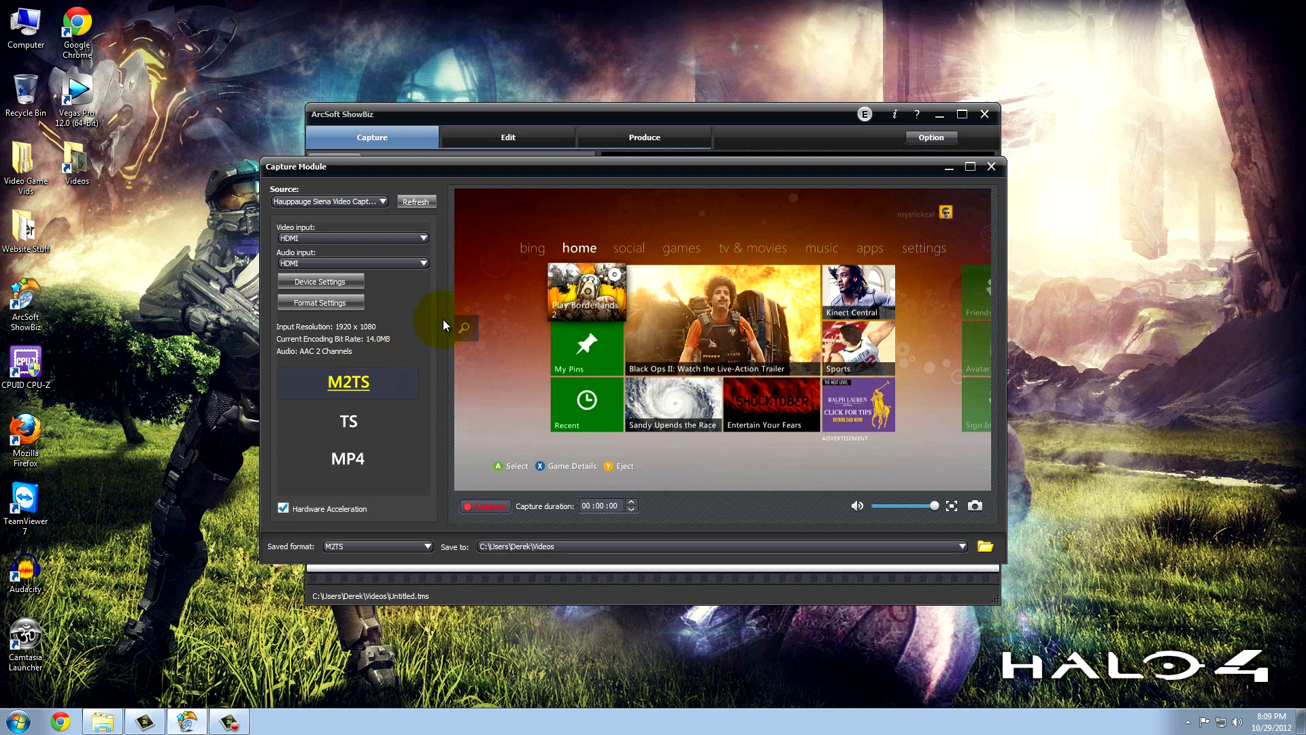
mouse_move(398, 334)
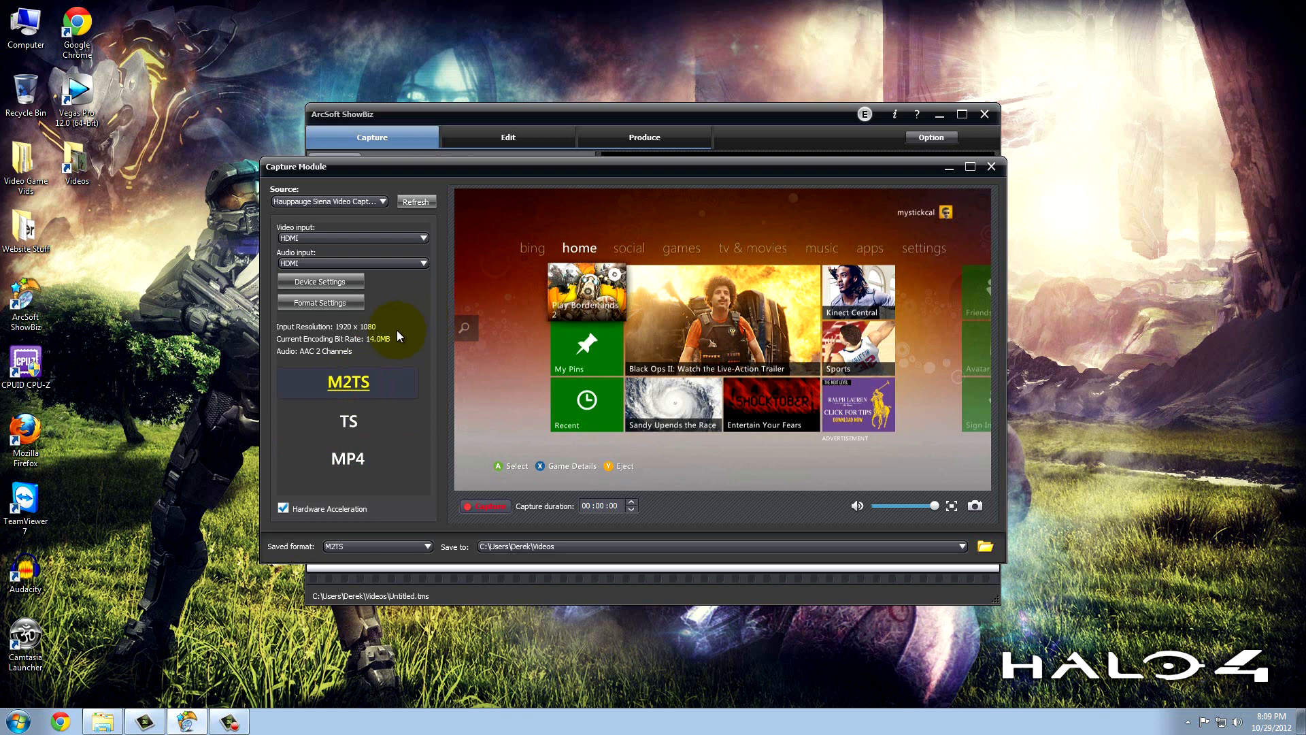
mouse_move(402, 361)
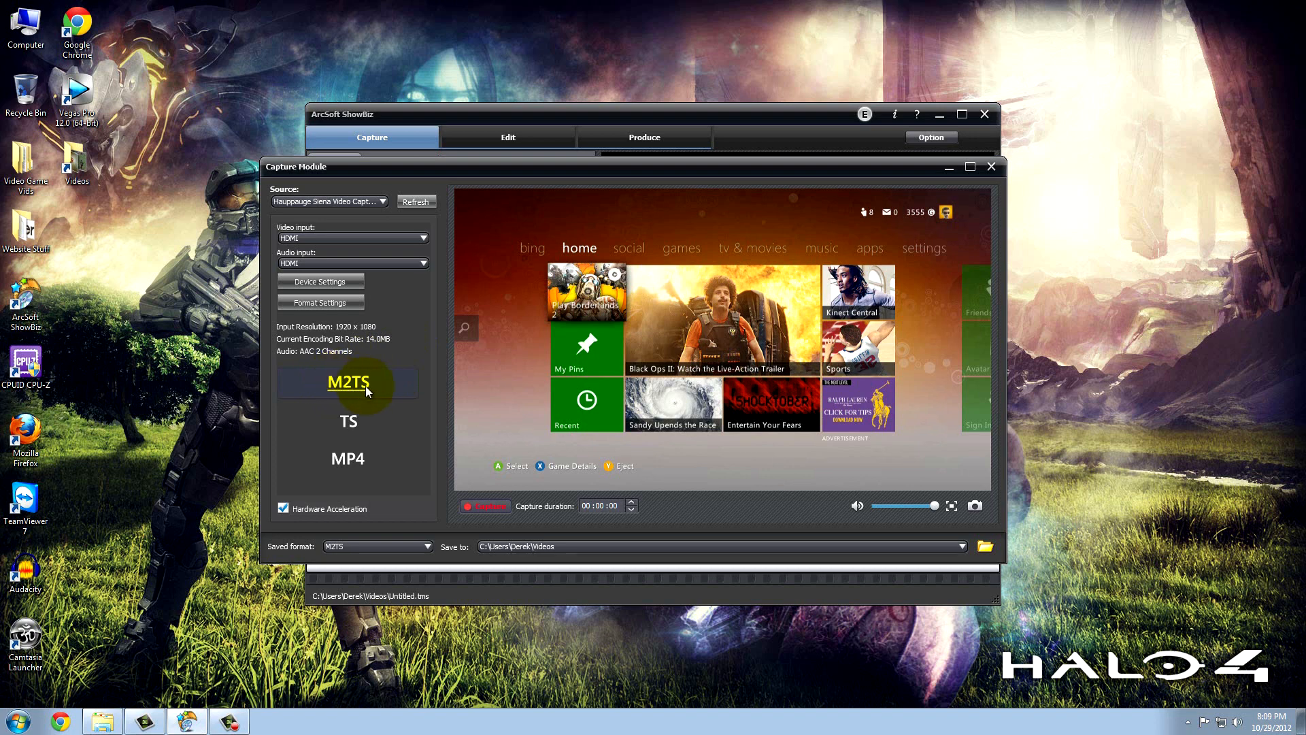
mouse_move(318, 390)
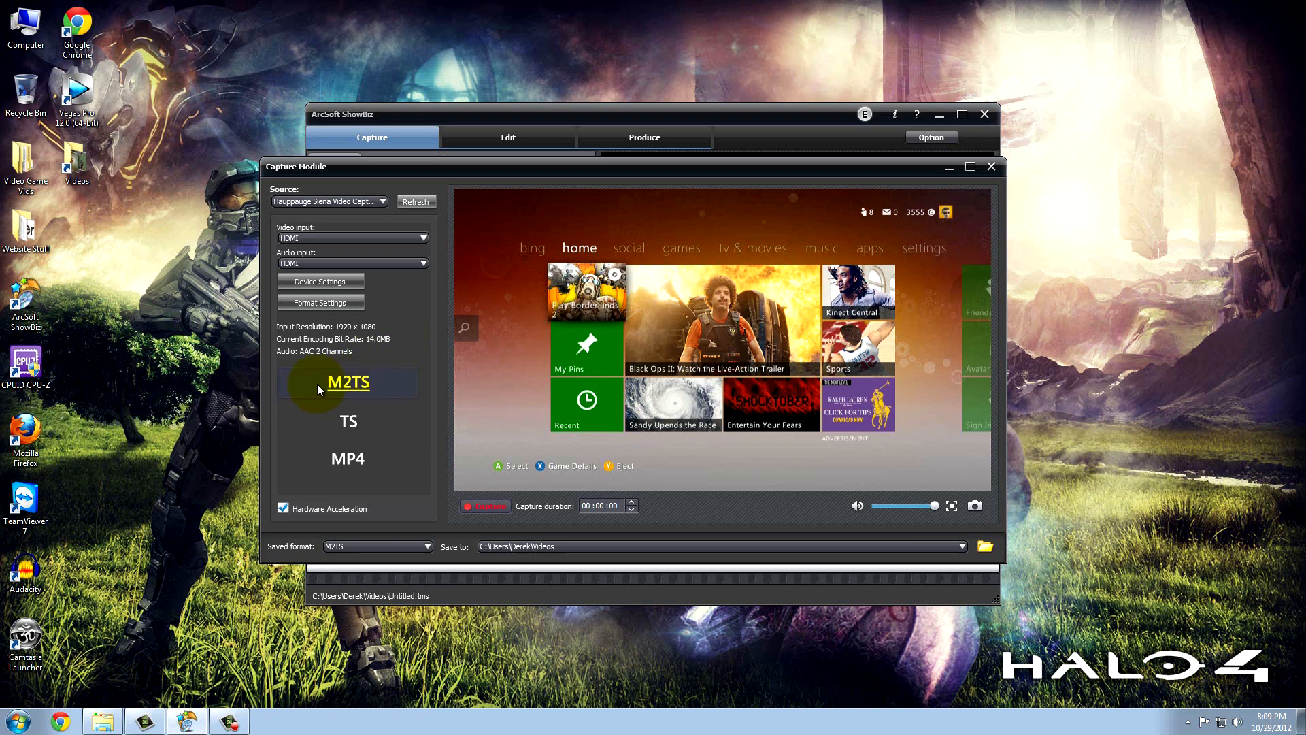
mouse_move(406, 341)
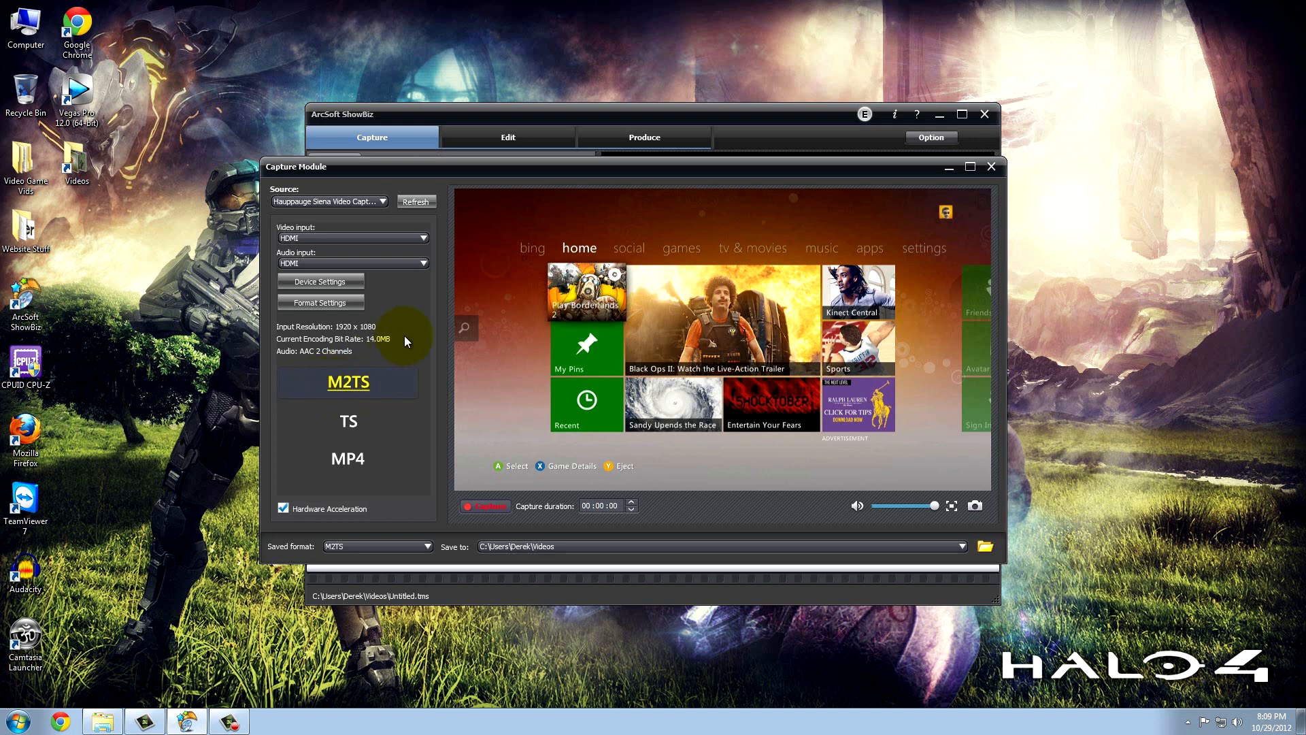
mouse_move(372, 390)
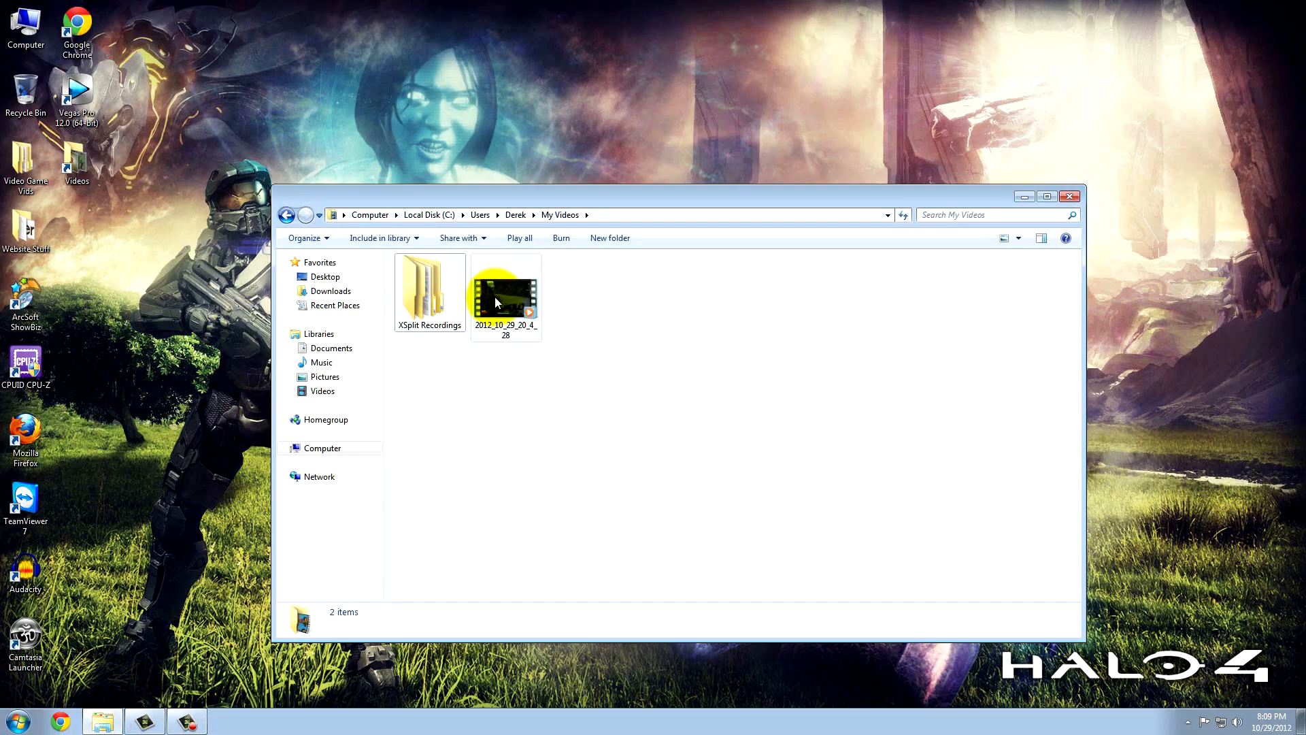
- View recording 2012_10_29_20_4_28's 1920×1080, 105 MB details and drag it to Vegas Pro
left_click(506, 296)
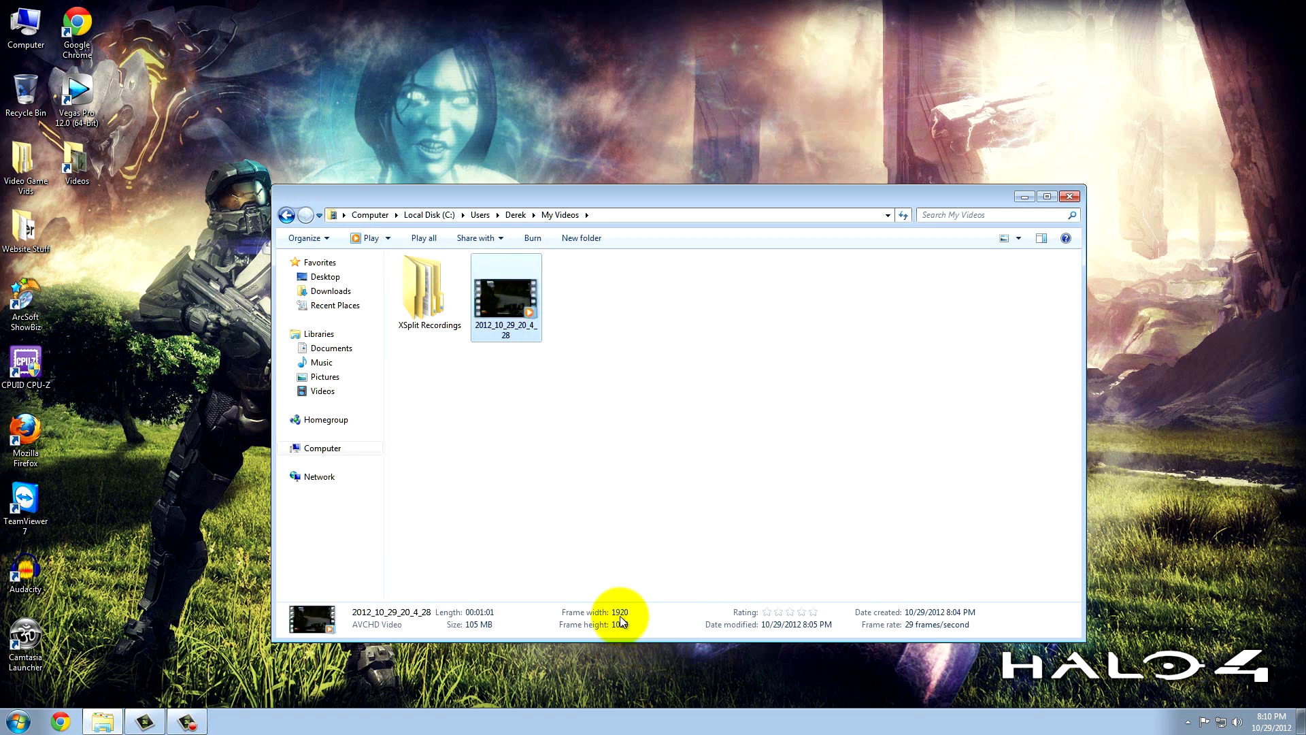
mouse_move(470, 624)
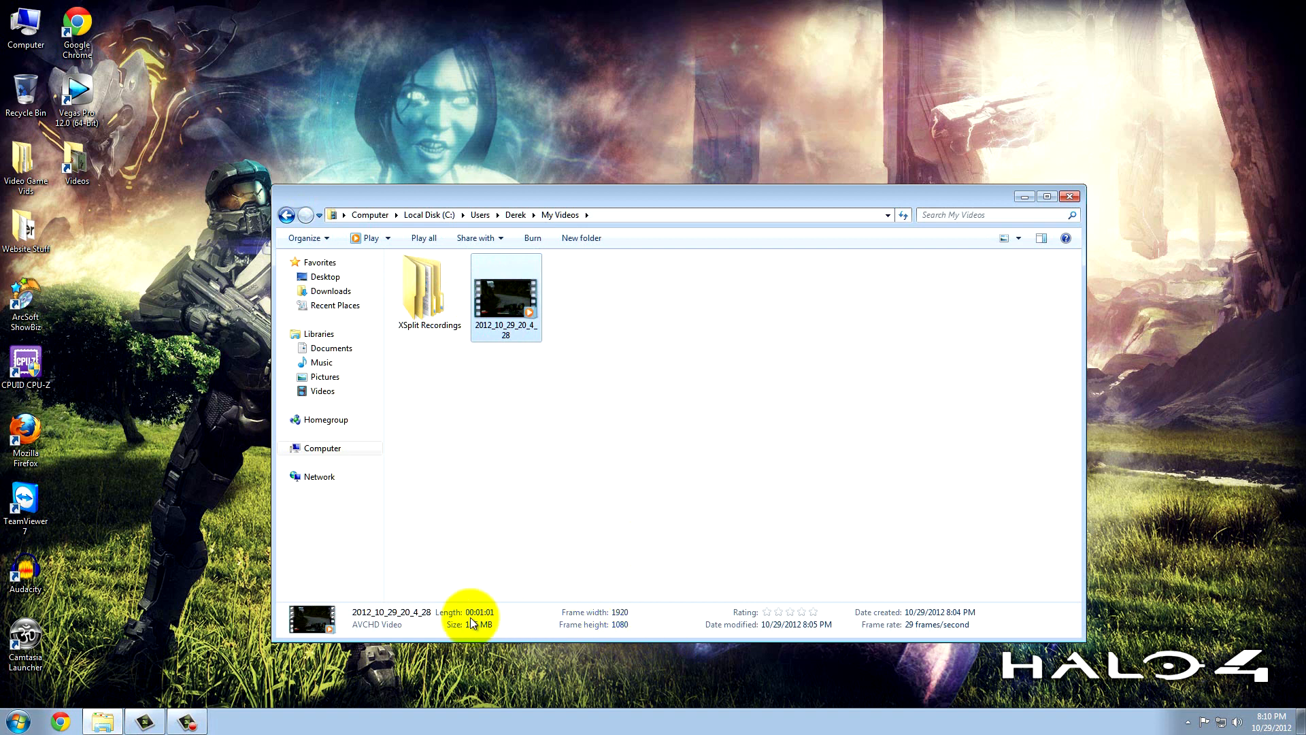
left_click_drag(505, 292, 229, 204)
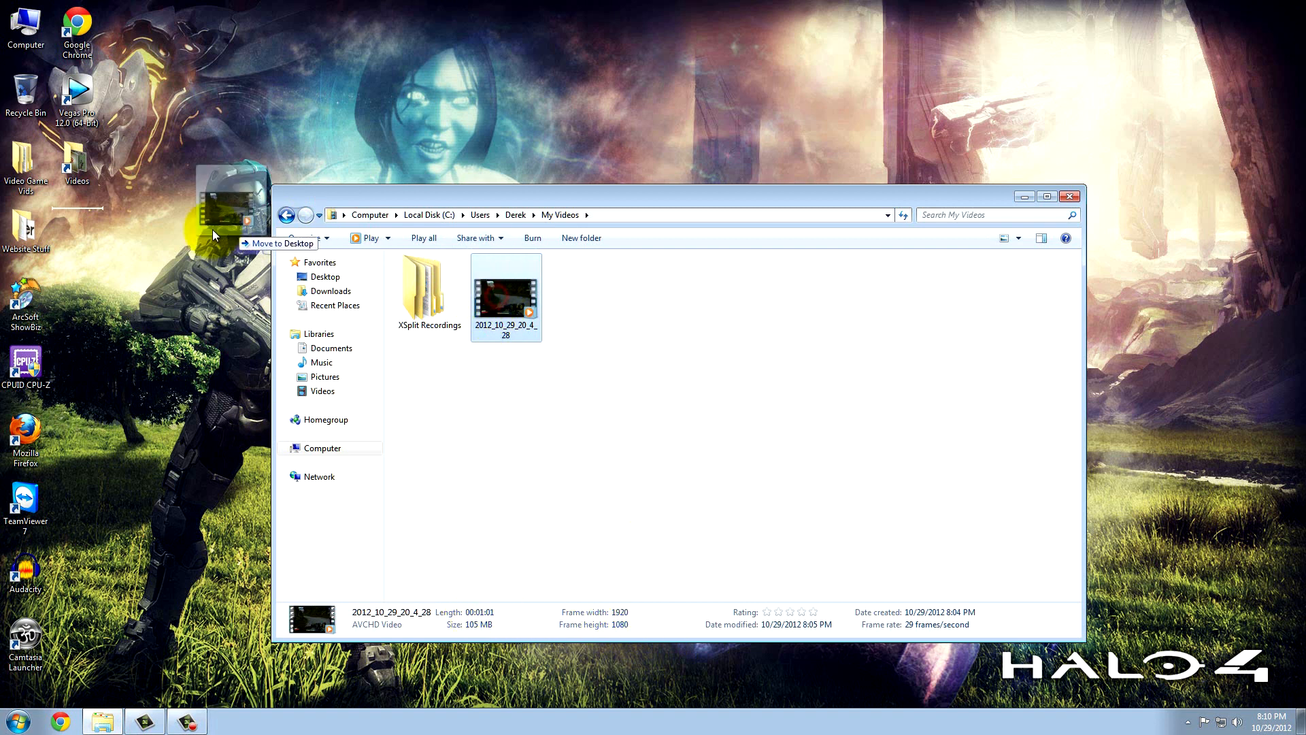
- Open the recording in Vegas Pro 12 without matching project settings, then close Vegas
double_click(77, 87)
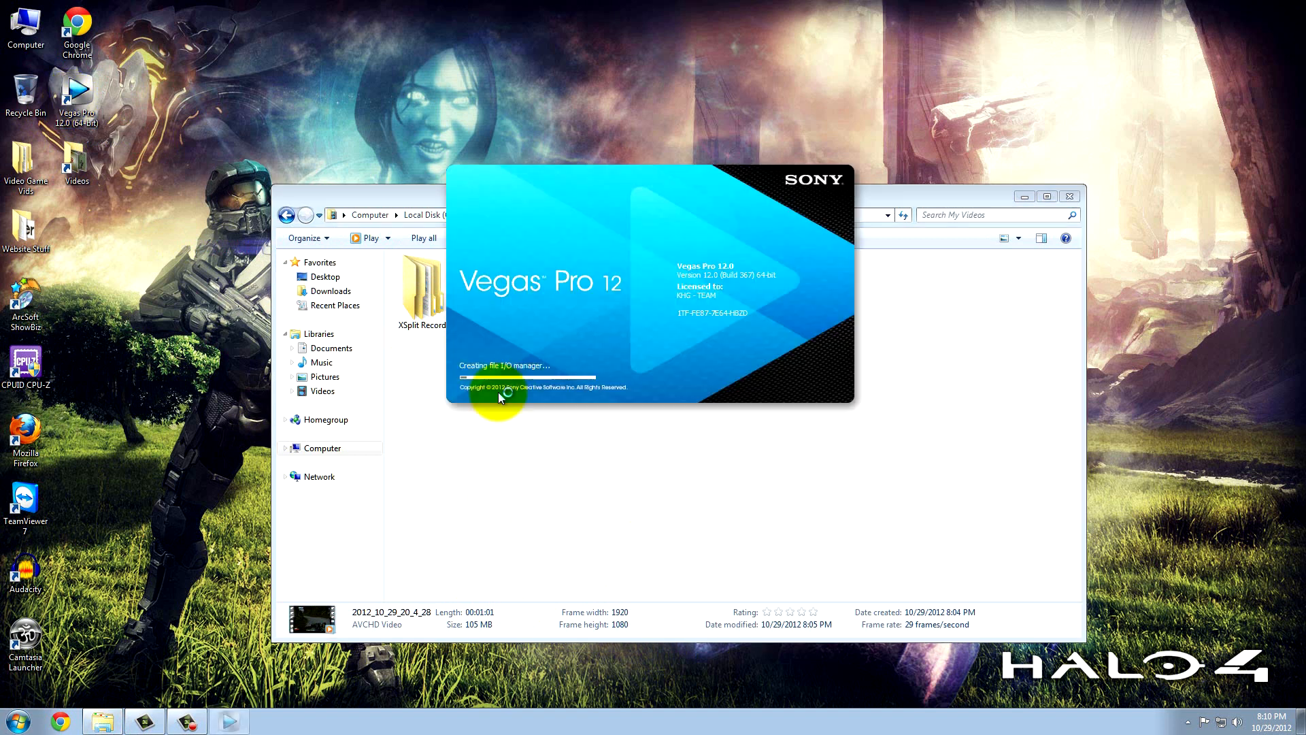
mouse_move(602, 467)
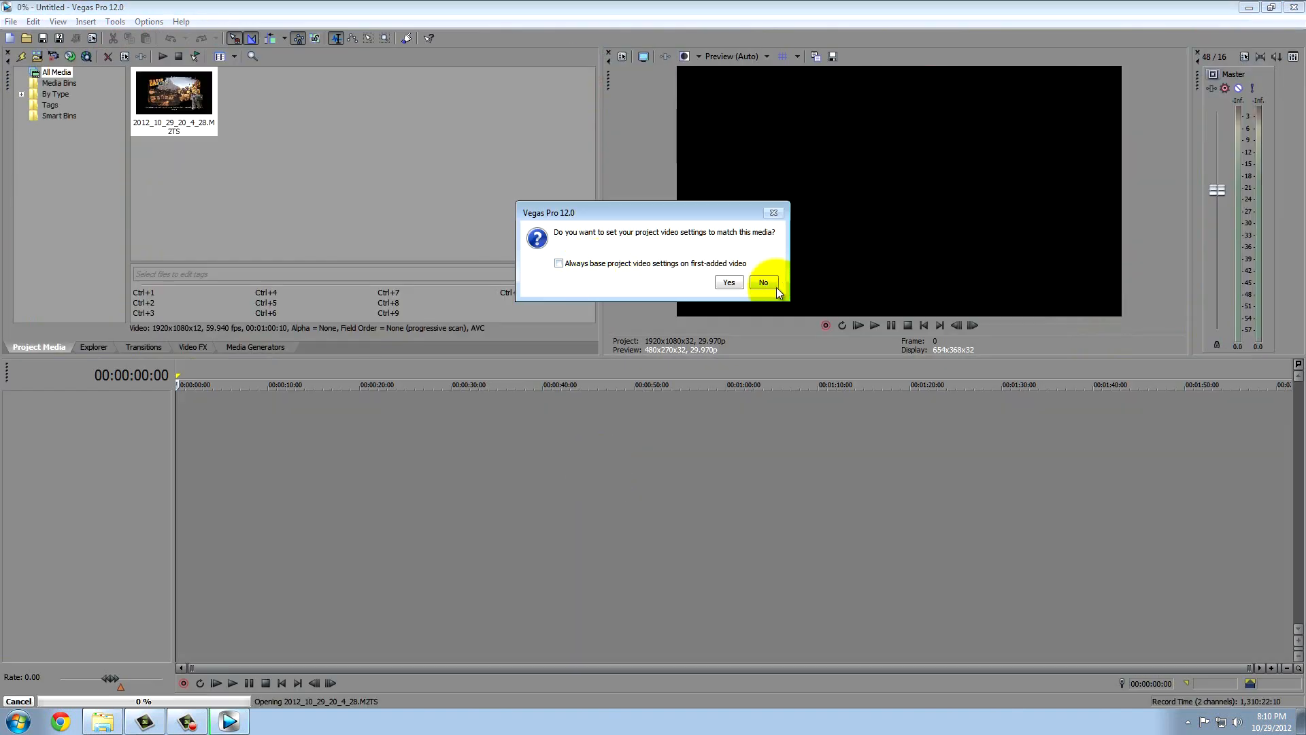
left_click(762, 282)
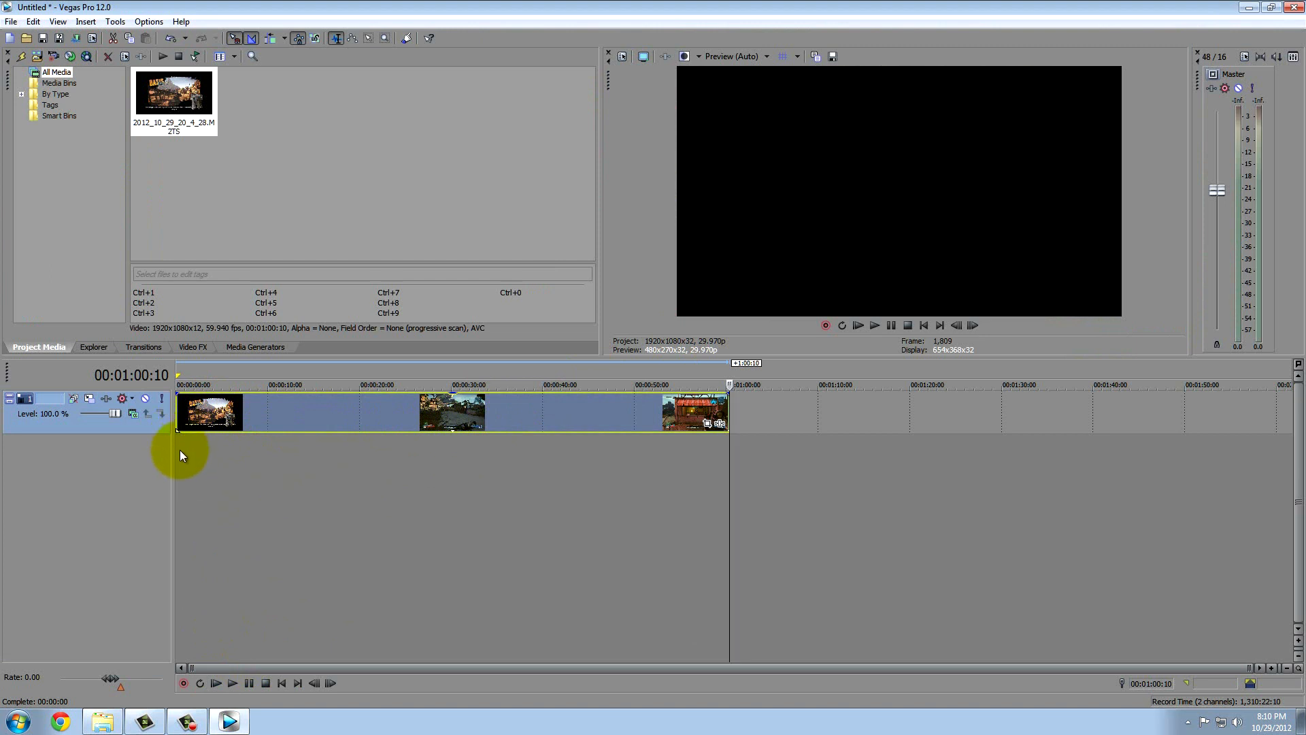
mouse_move(678, 455)
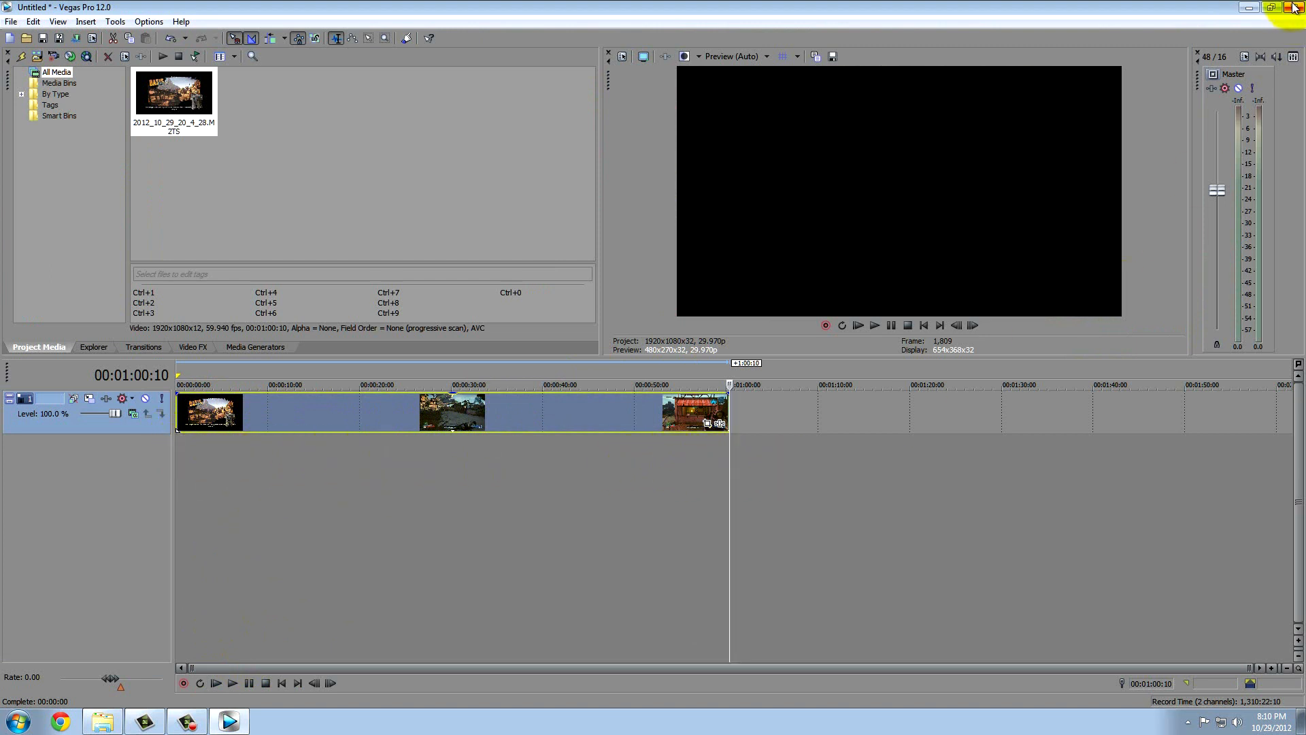
left_click(1276, 7)
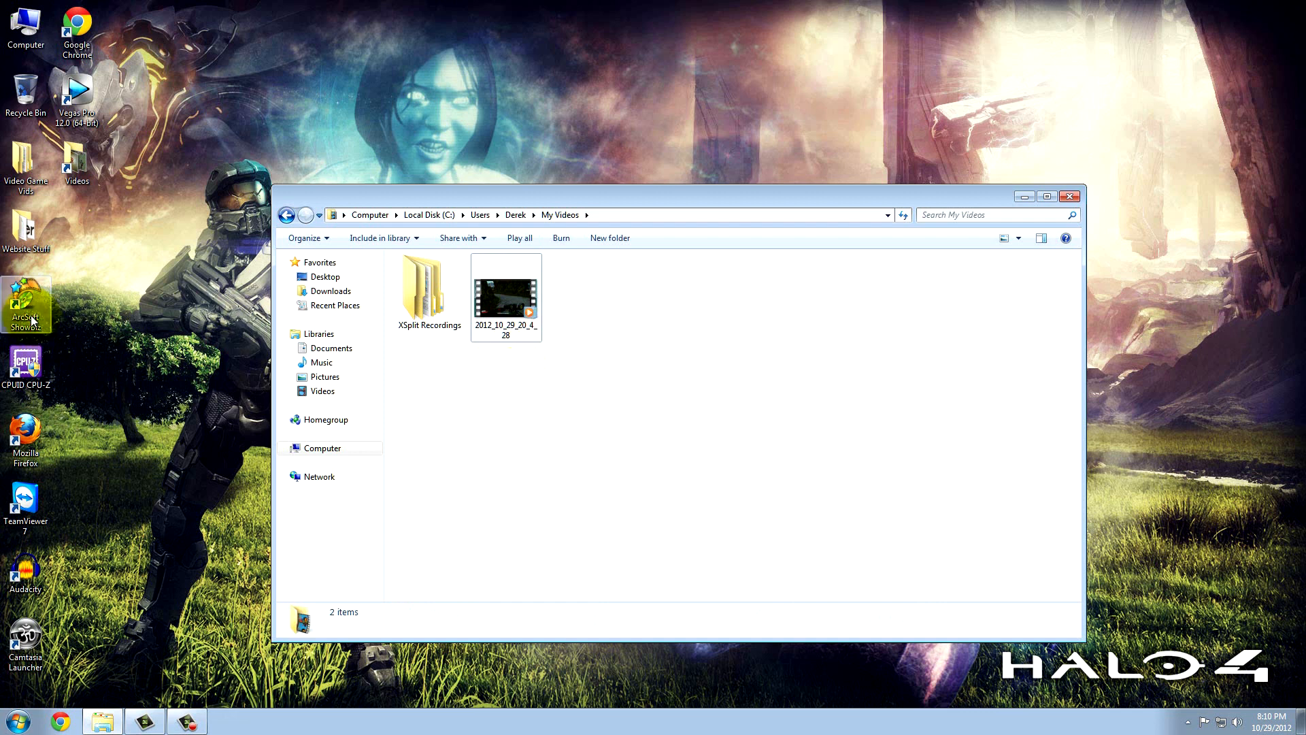
- Launch ShowBiz and drag the imported recording onto the storyboard as the first clip
double_click(25, 302)
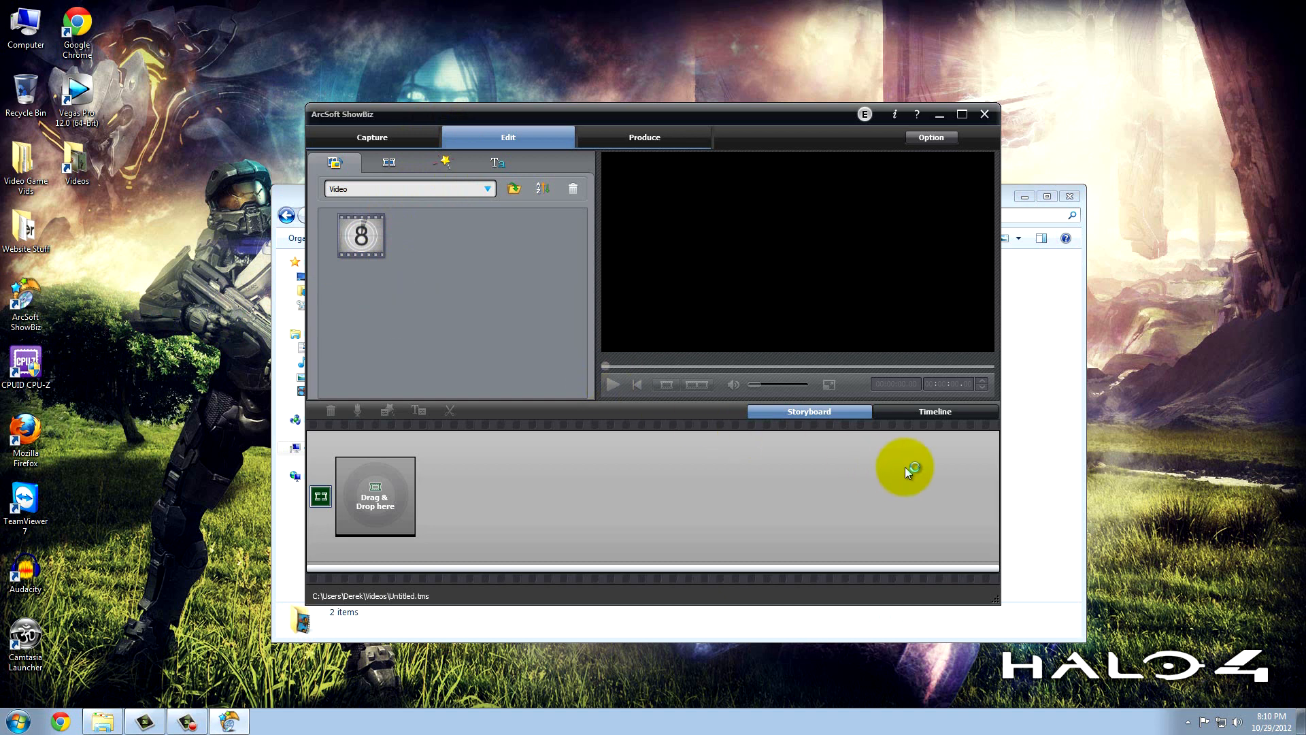
mouse_move(1014, 489)
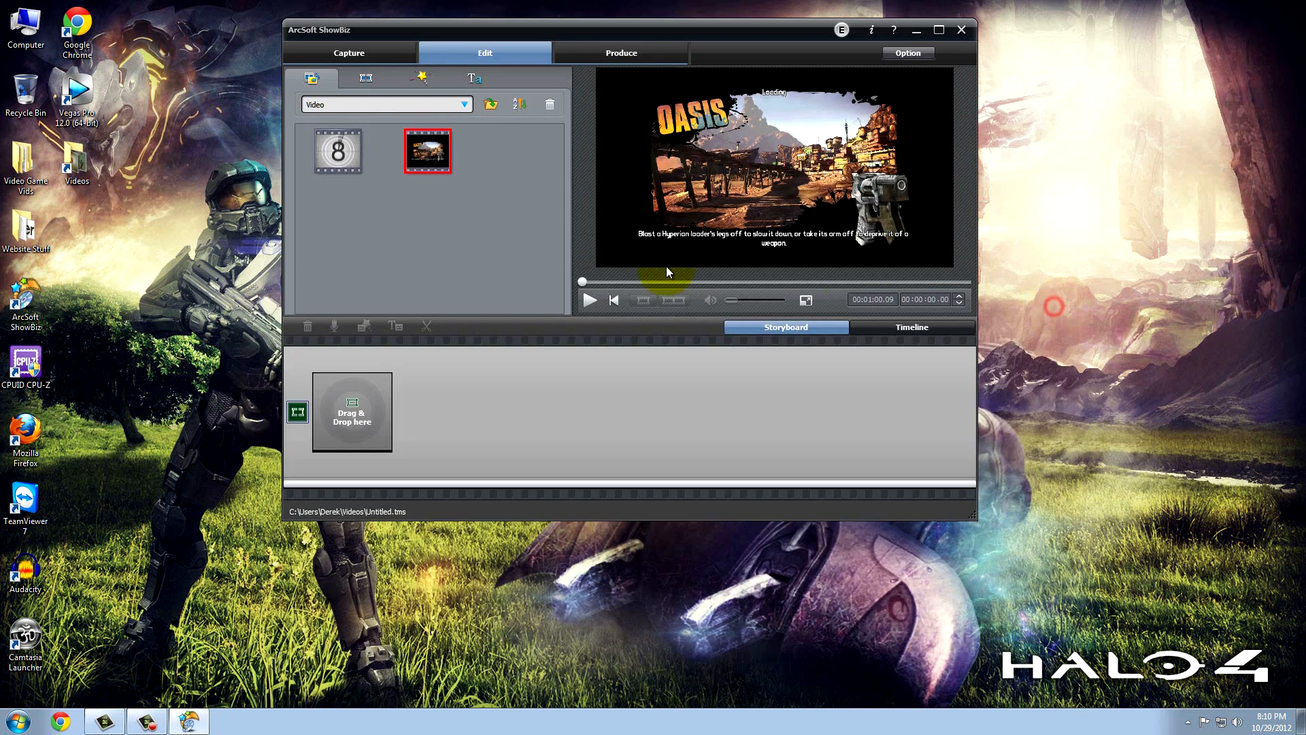
left_click_drag(427, 151, 351, 400)
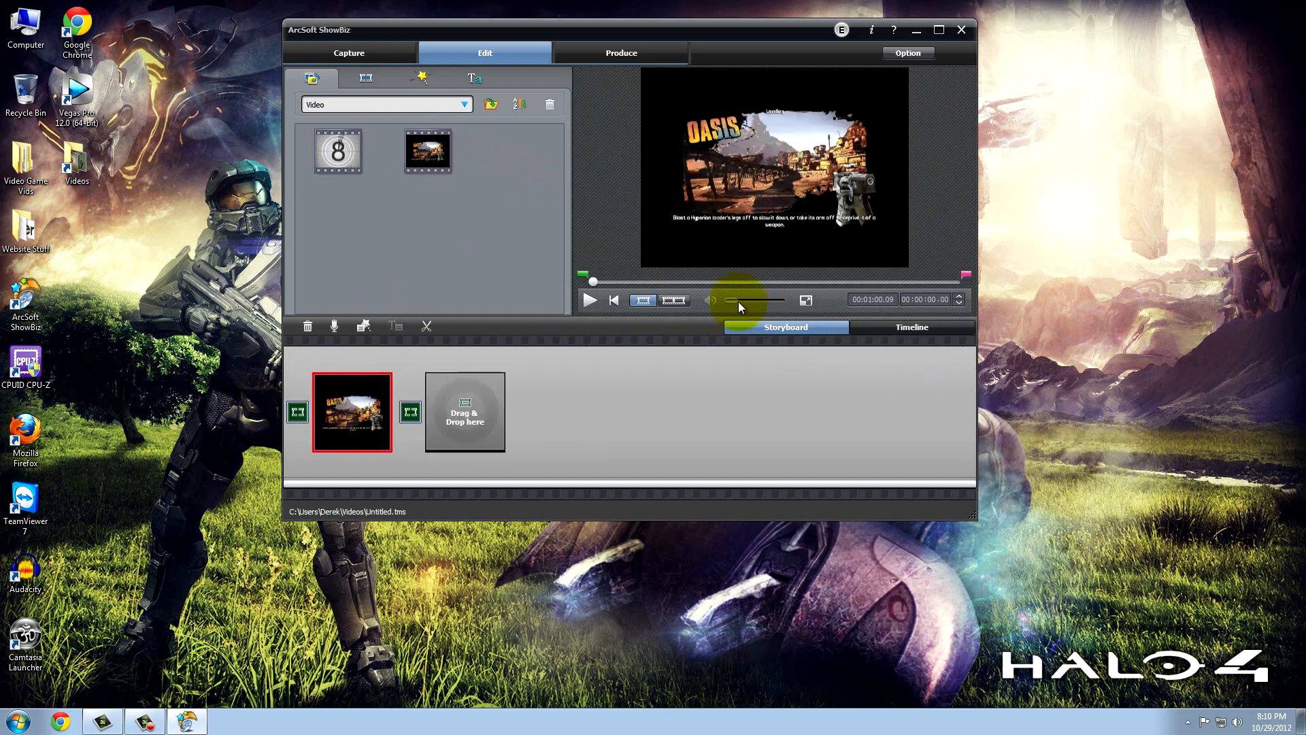
mouse_move(619, 76)
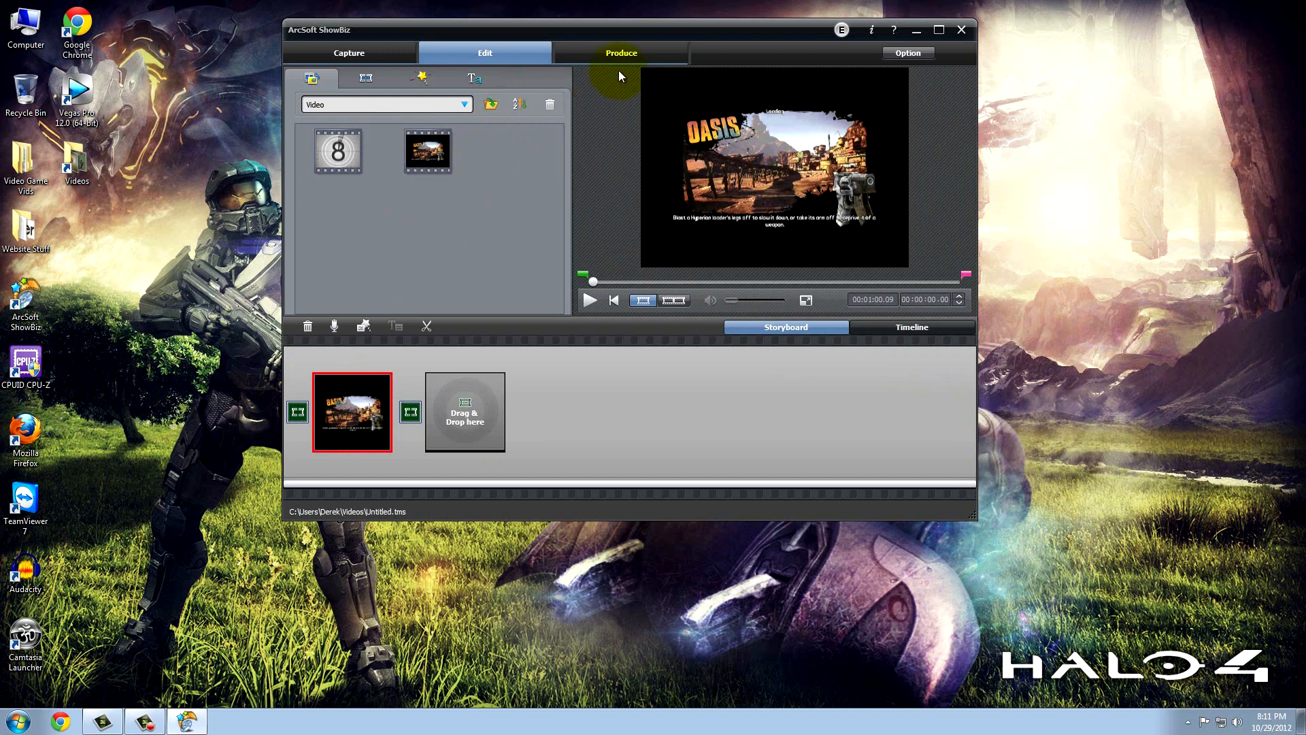
- Start a Create File export with WMV format at High Quality
left_click(620, 52)
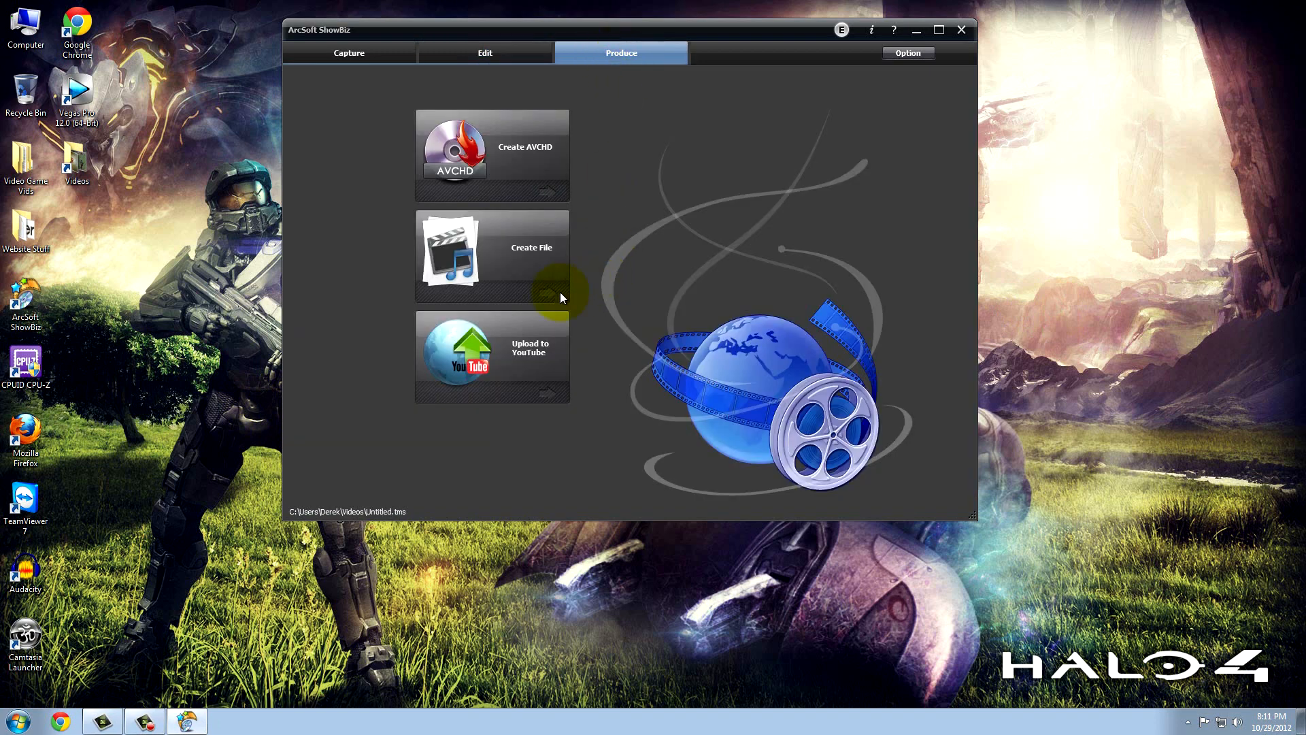
left_click(491, 254)
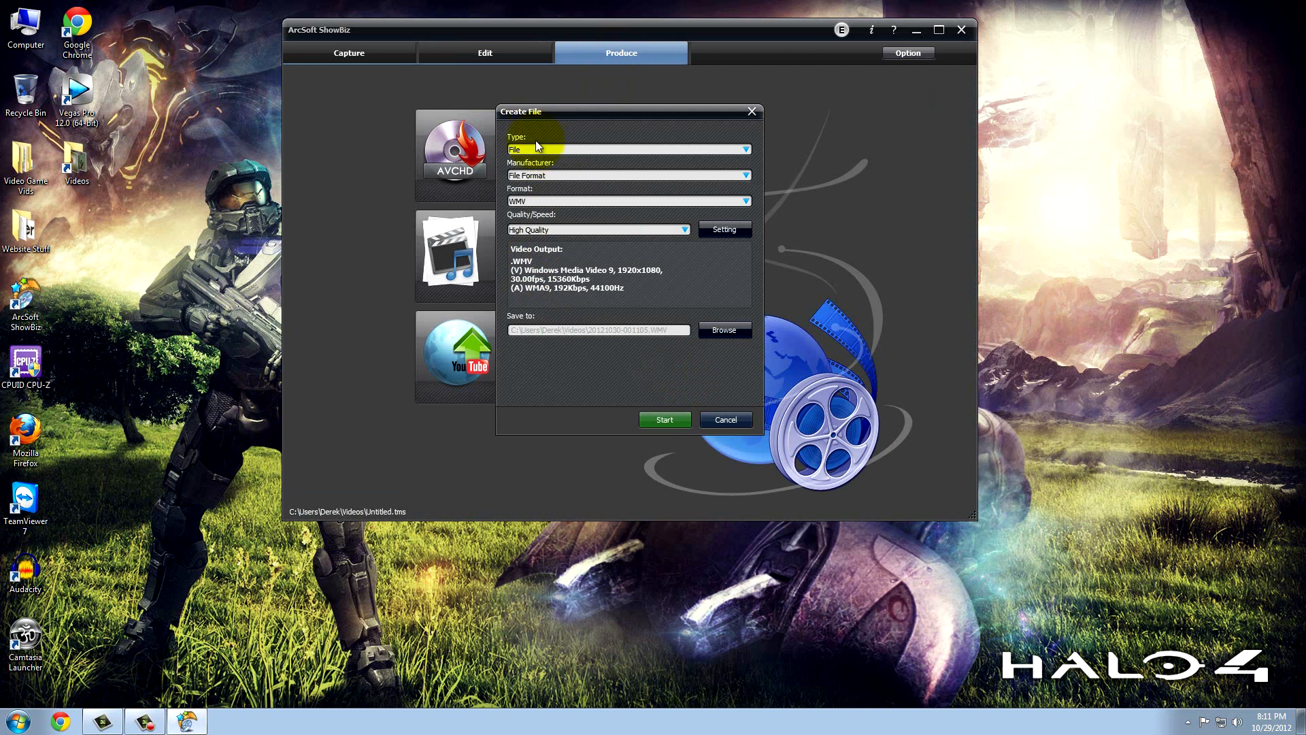
mouse_move(552, 163)
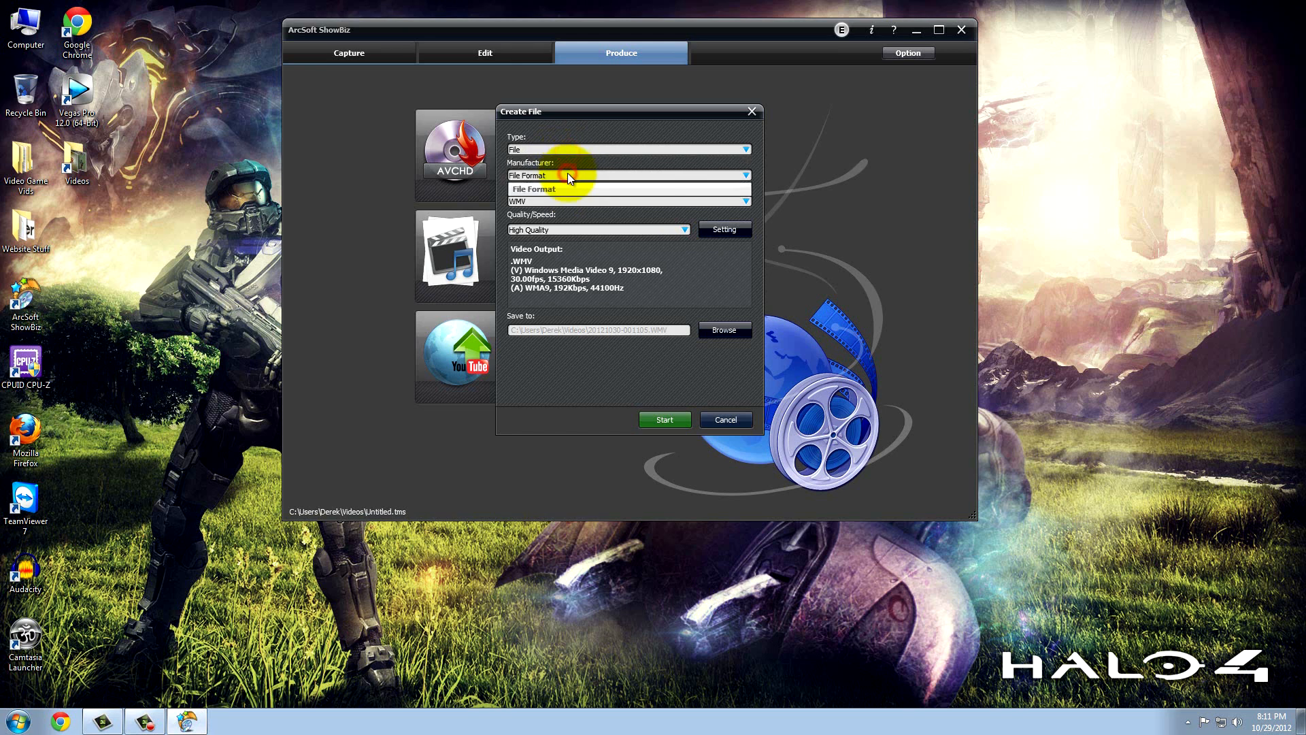
left_click(745, 201)
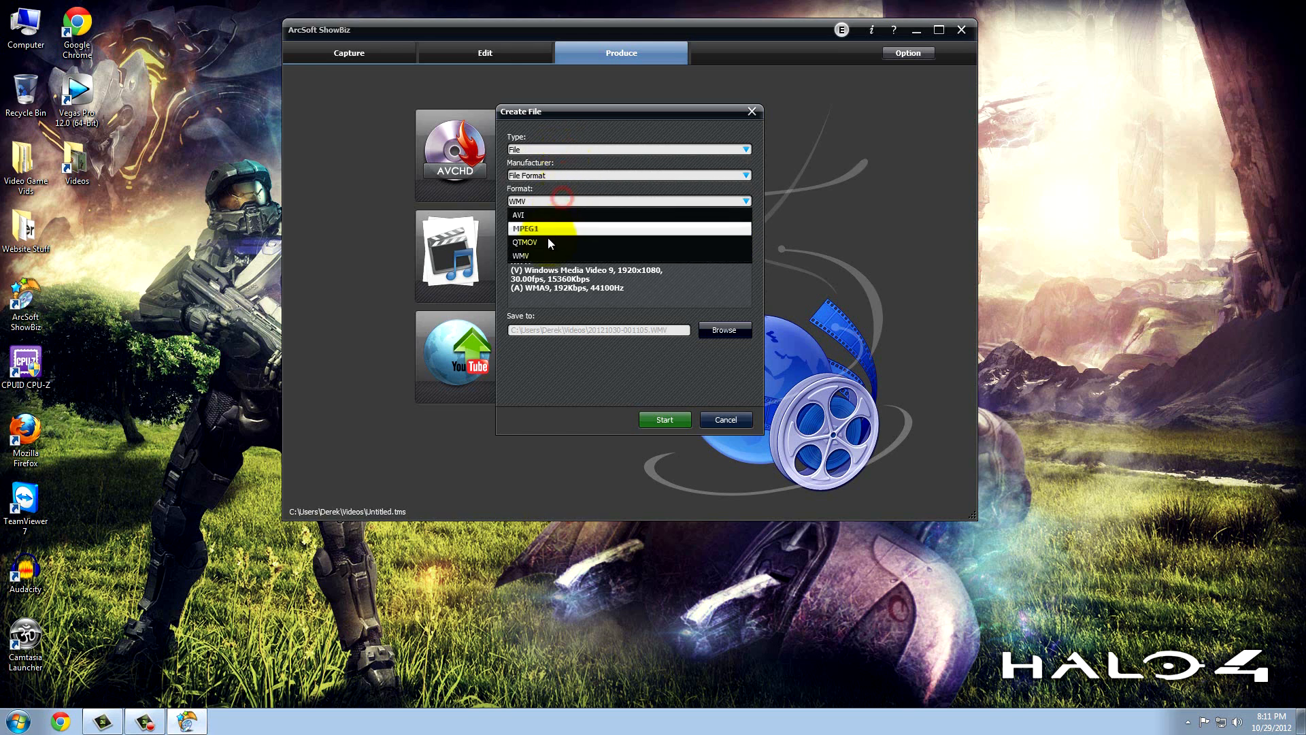
left_click(519, 255)
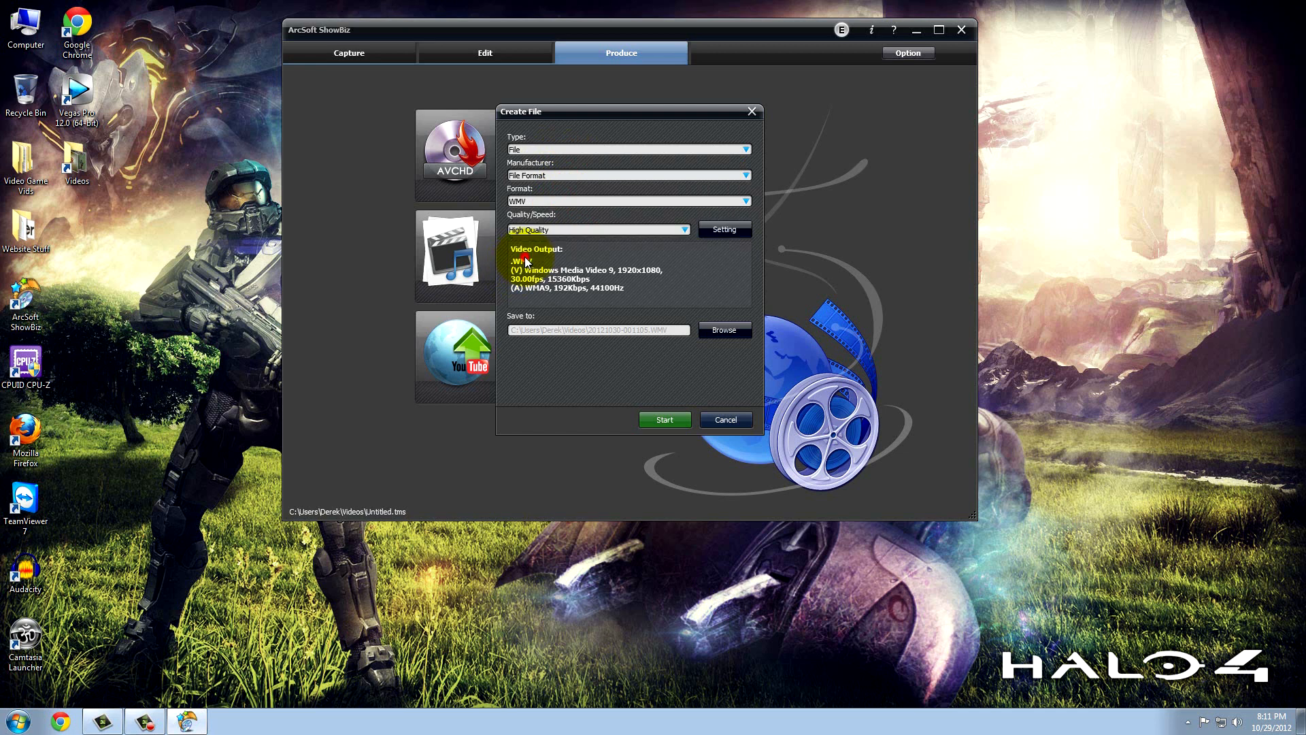
left_click(683, 229)
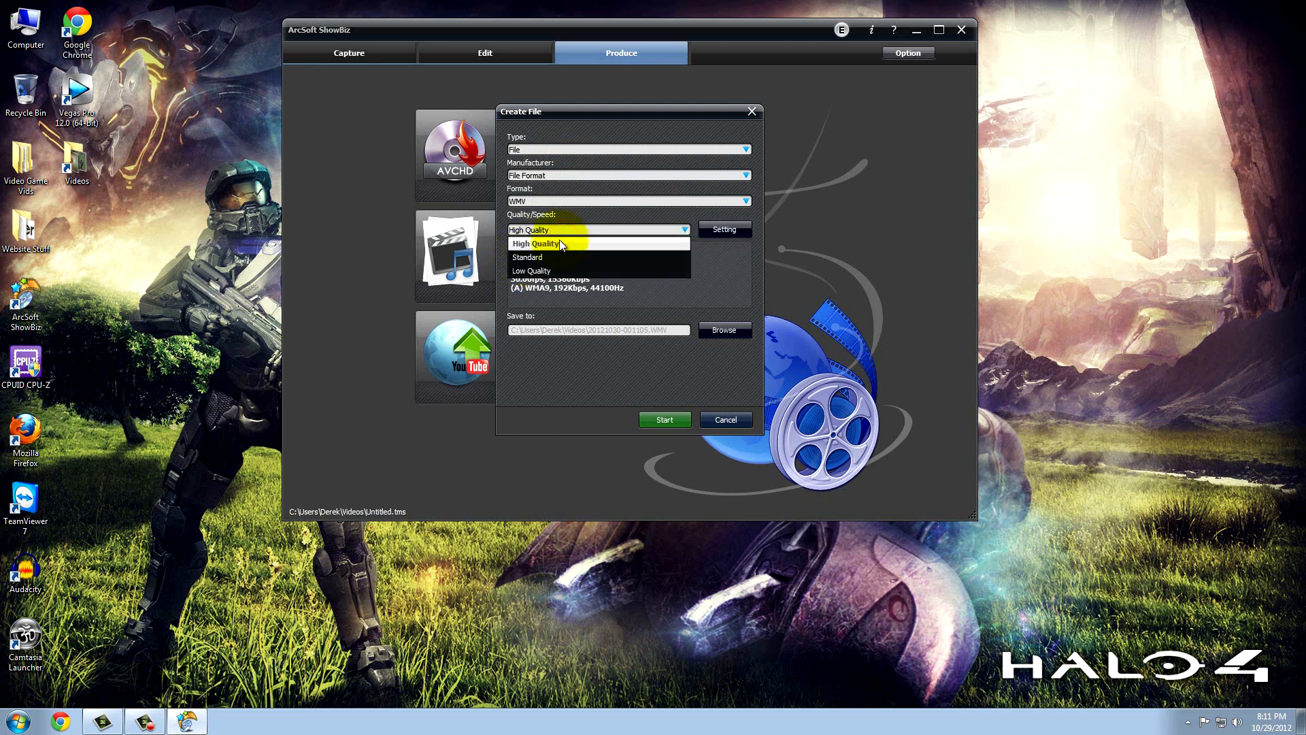
left_click(535, 244)
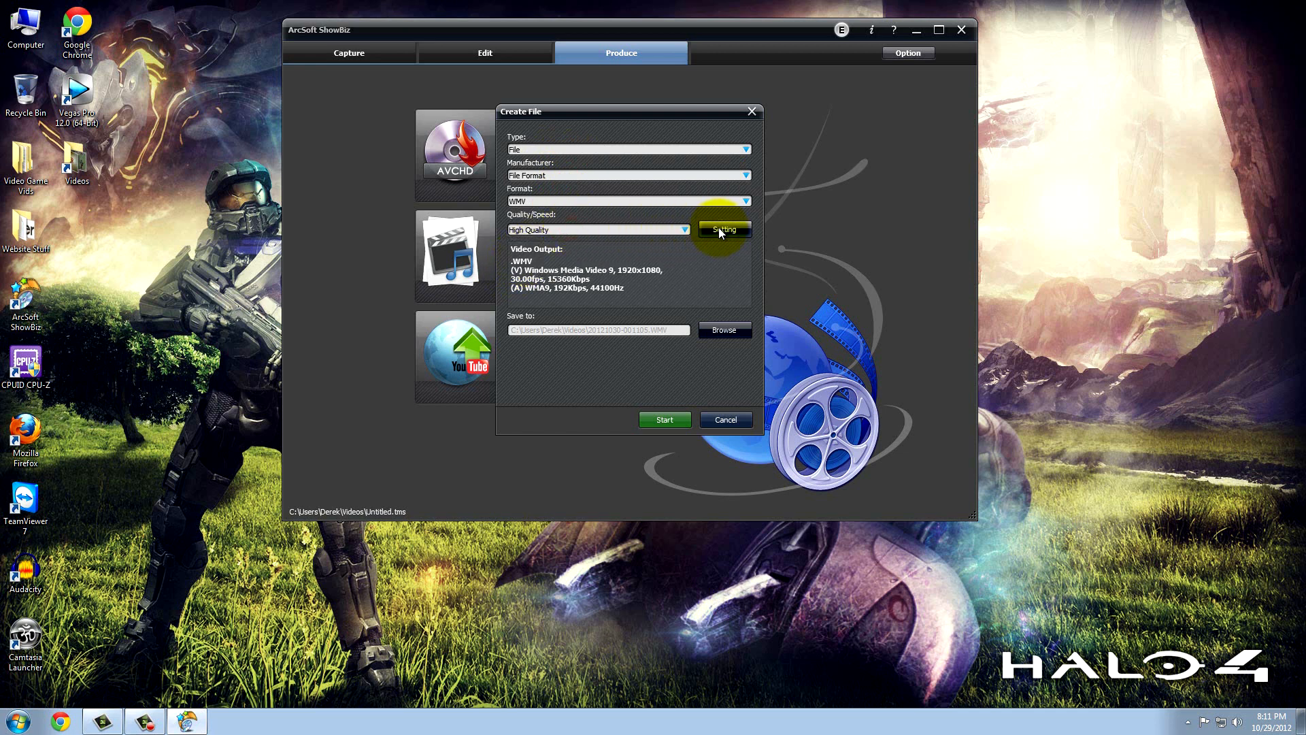
- In Edit Settings, keep video resolution 1920x1080 and frame rate 30.00 fps
left_click(723, 229)
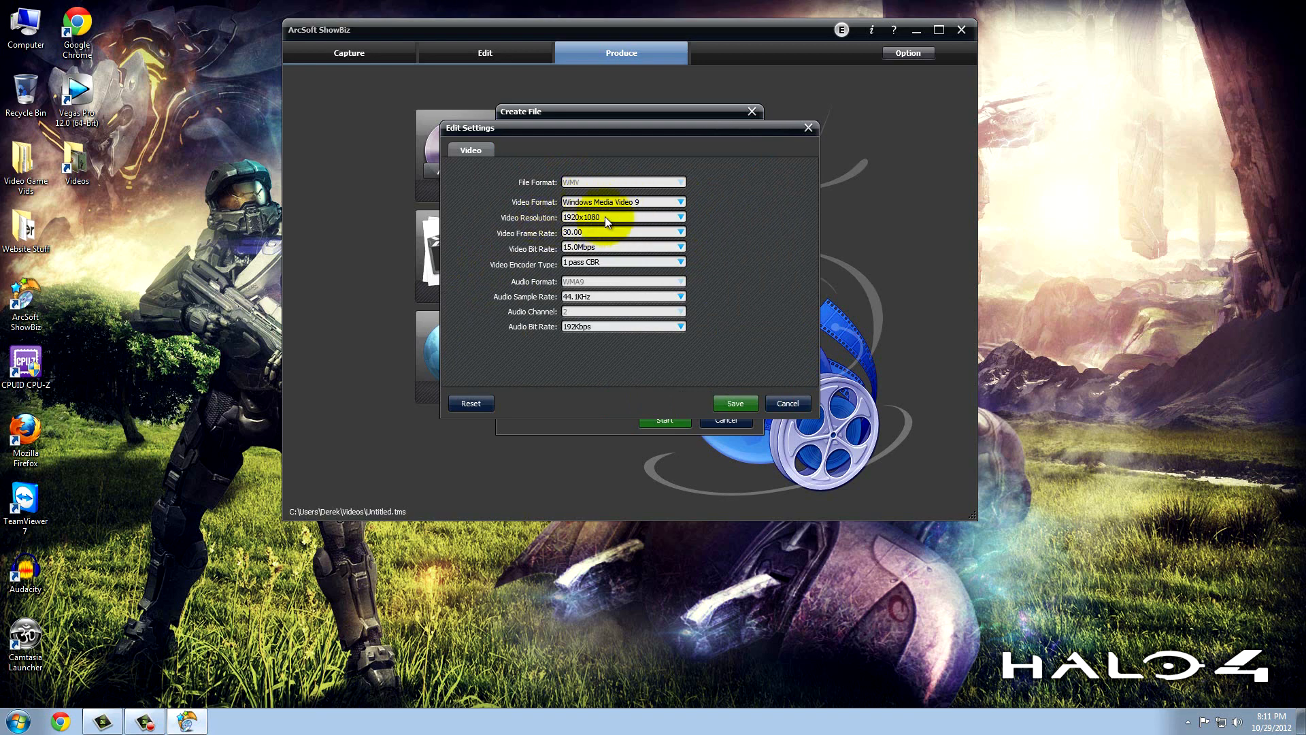
left_click(679, 218)
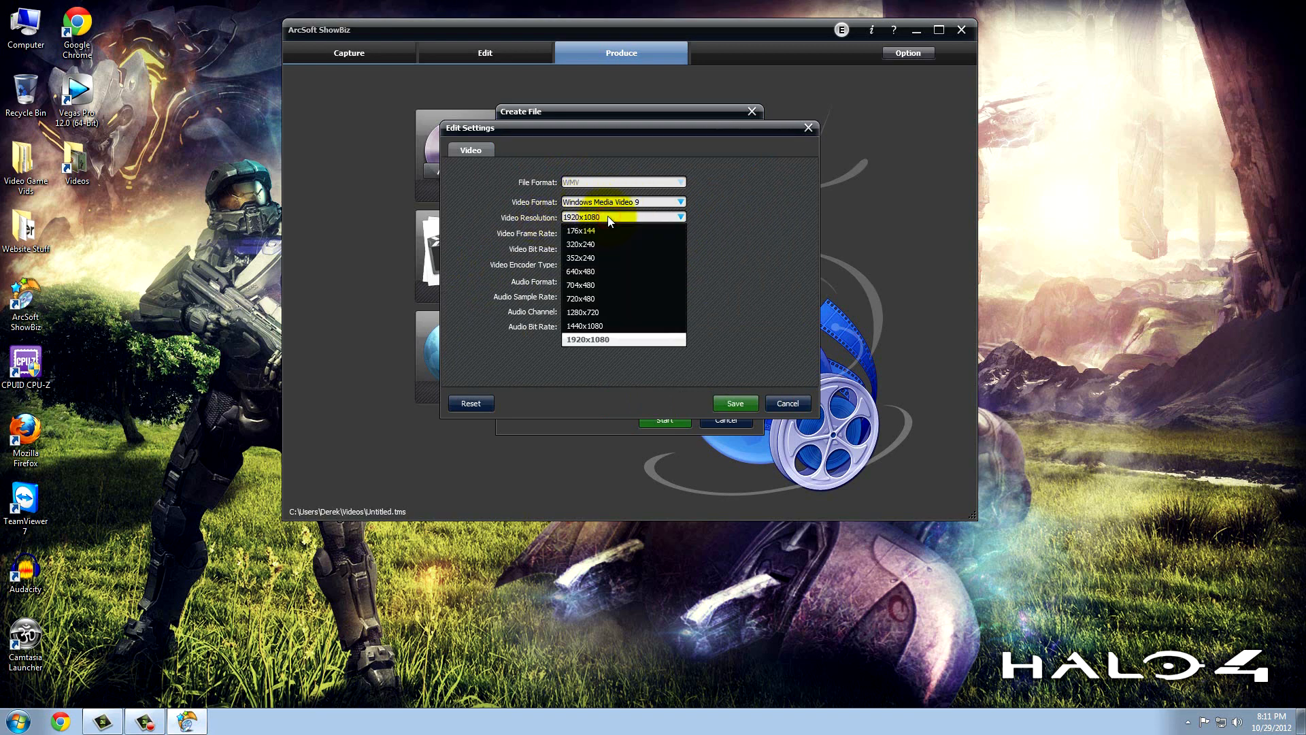
left_click(586, 339)
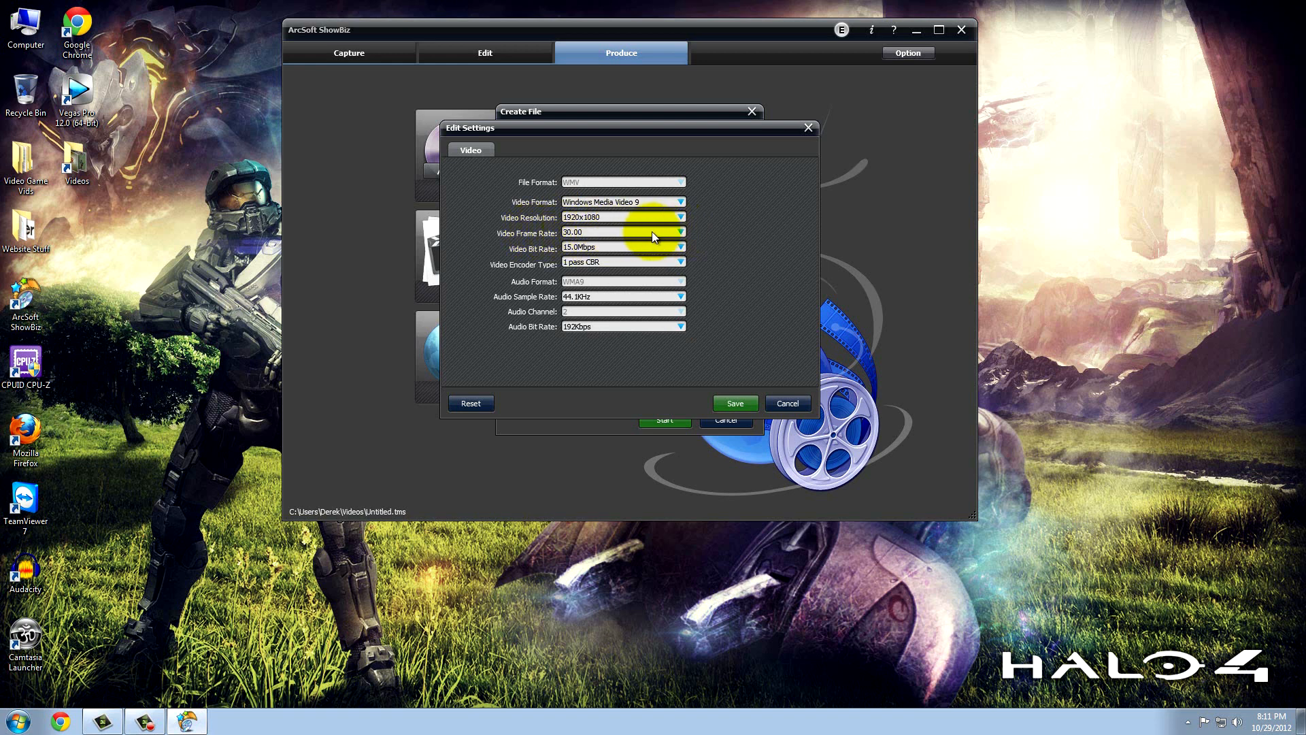
left_click(679, 231)
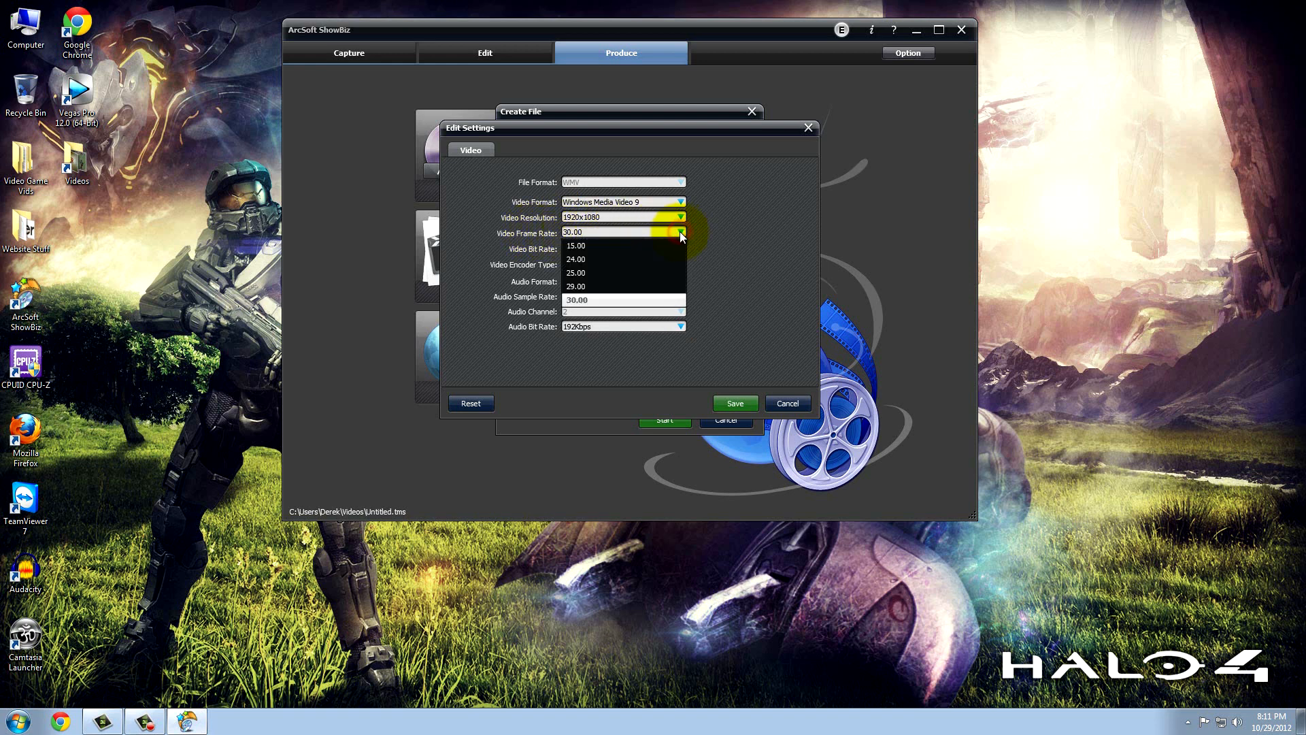
left_click(576, 300)
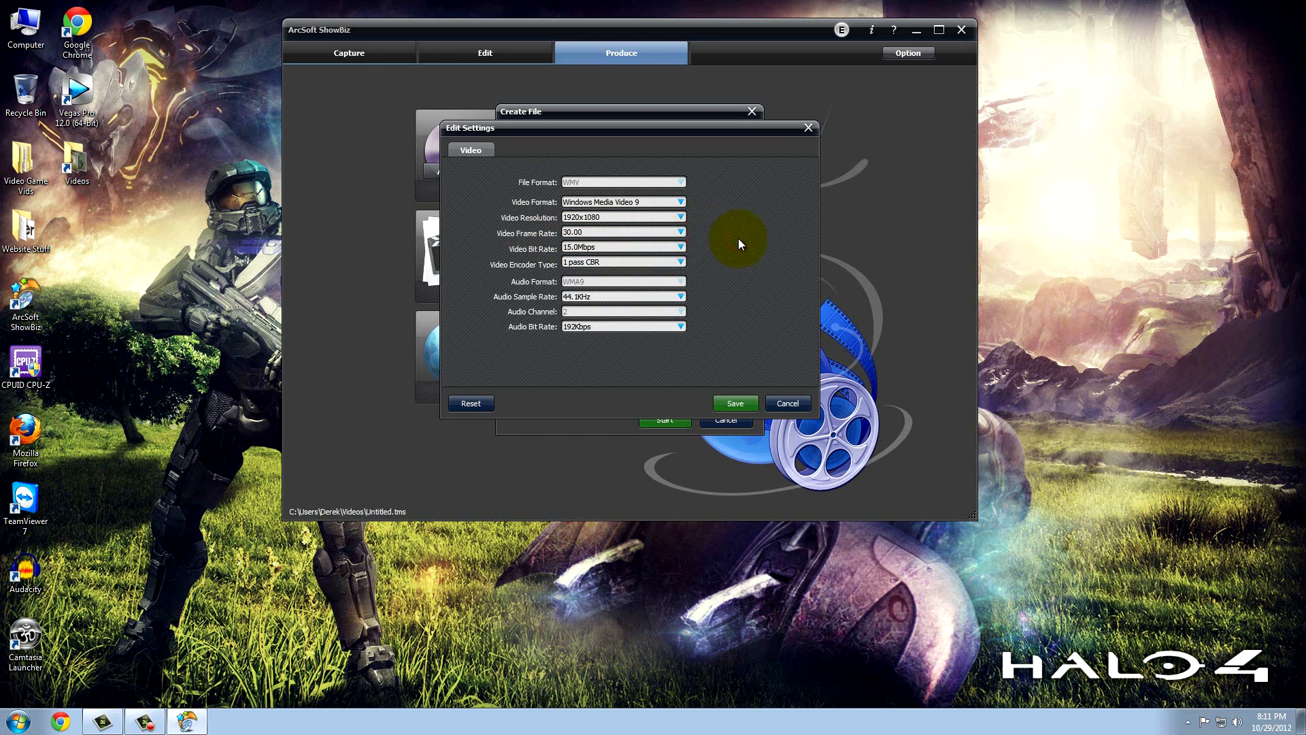
mouse_move(486, 215)
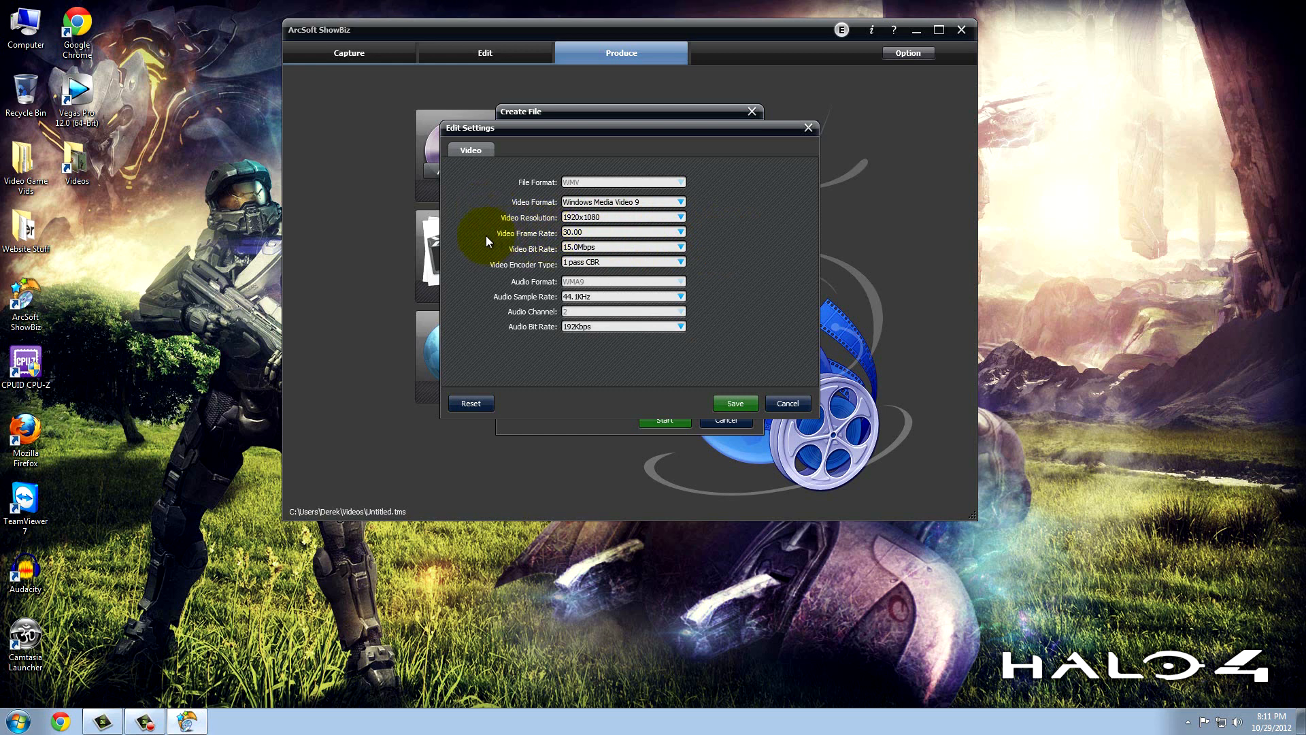
mouse_move(481, 240)
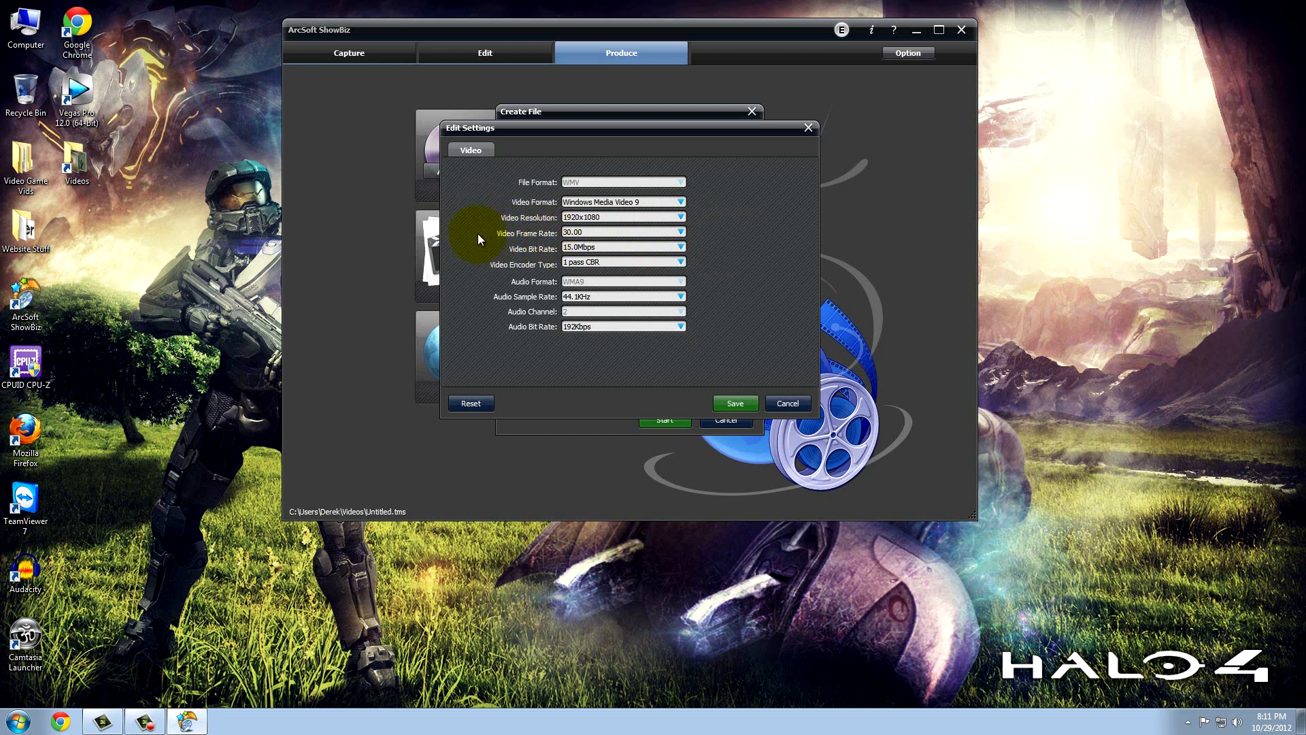
mouse_move(519, 249)
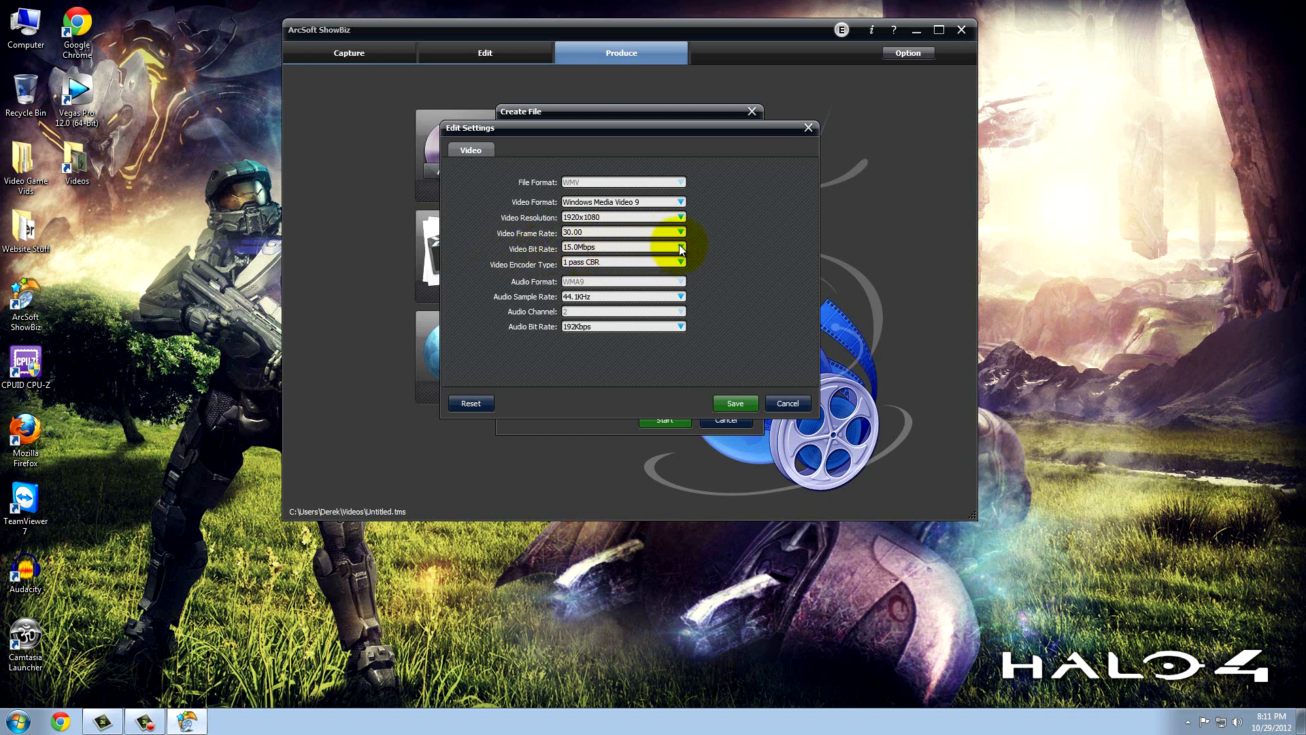
- Keep video at 15.0Mbps 1 pass CBR and set audio bit rate to 192Kbps
left_click(680, 248)
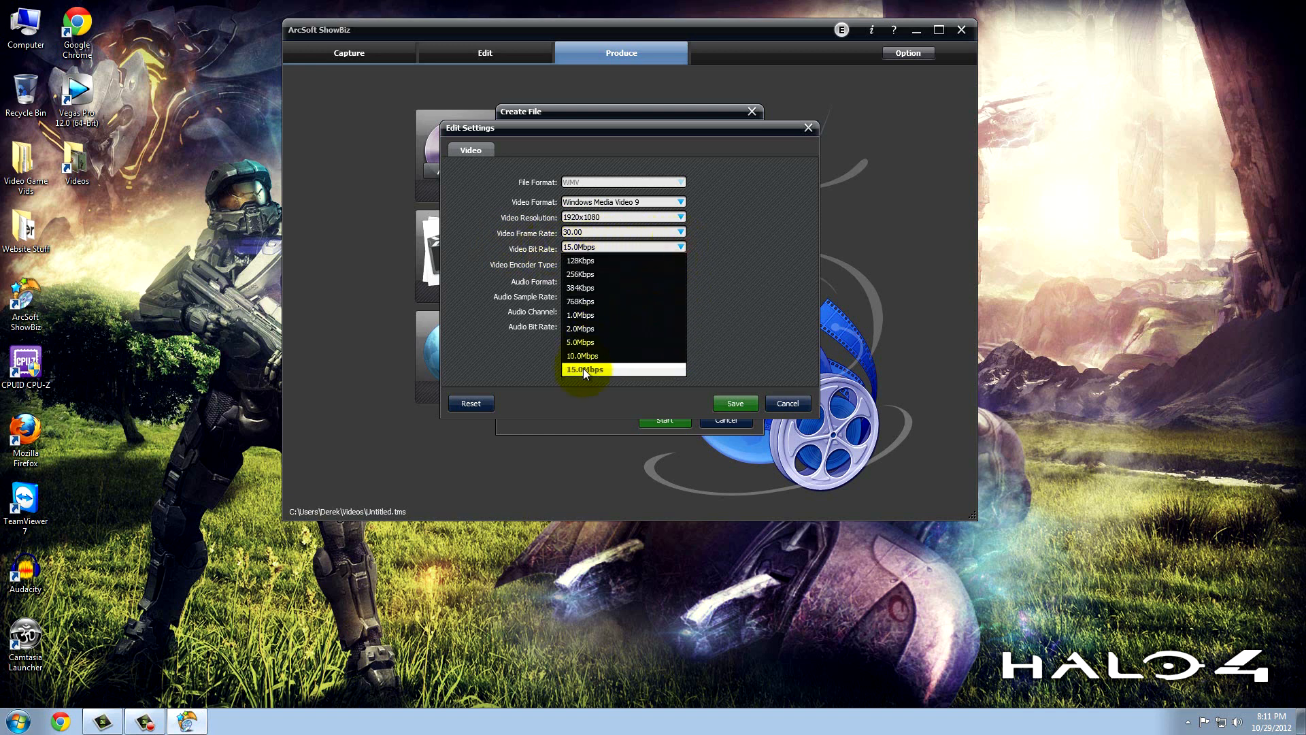
left_click(586, 369)
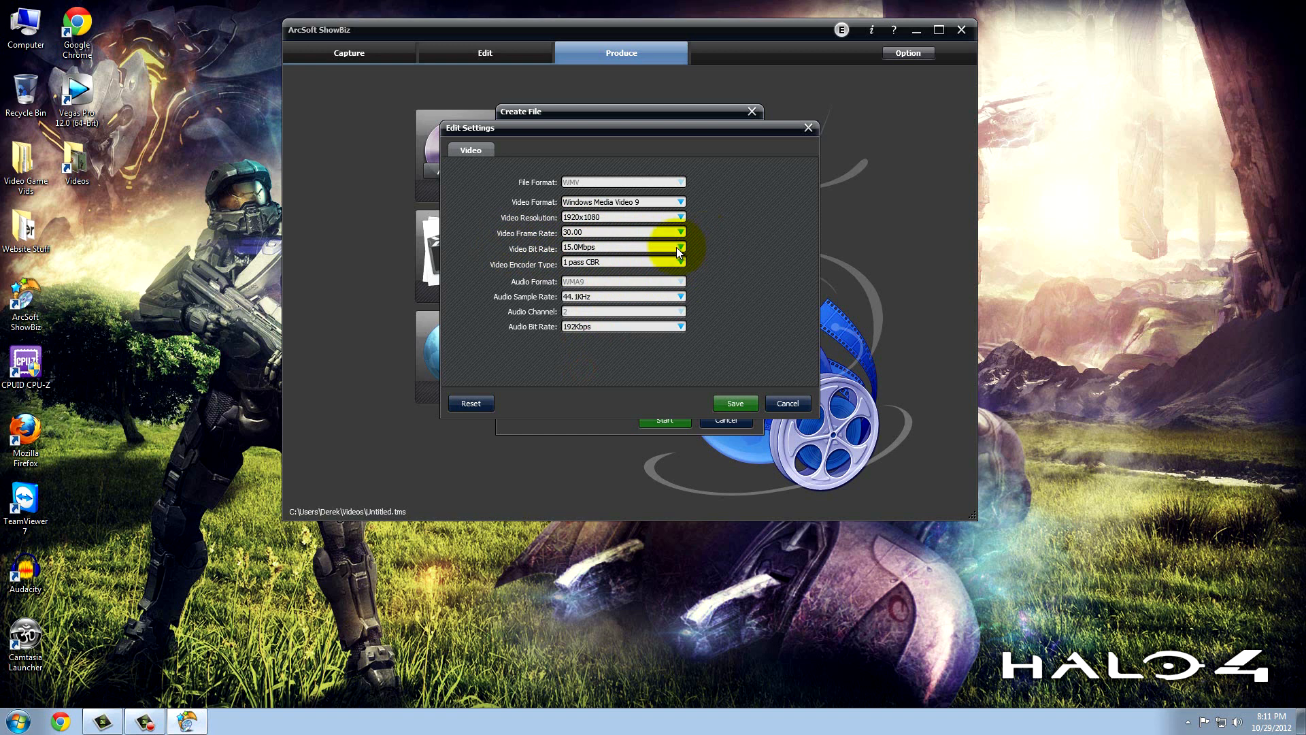
left_click(679, 248)
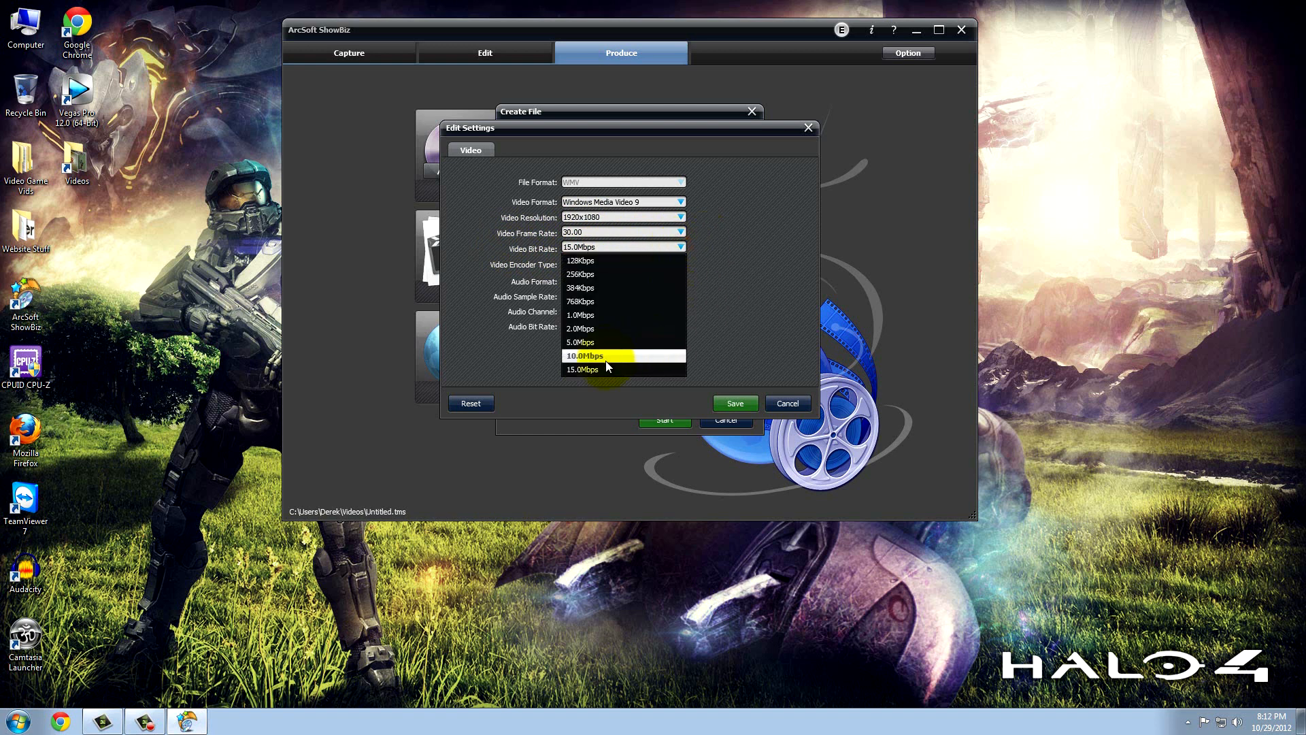
mouse_move(598, 369)
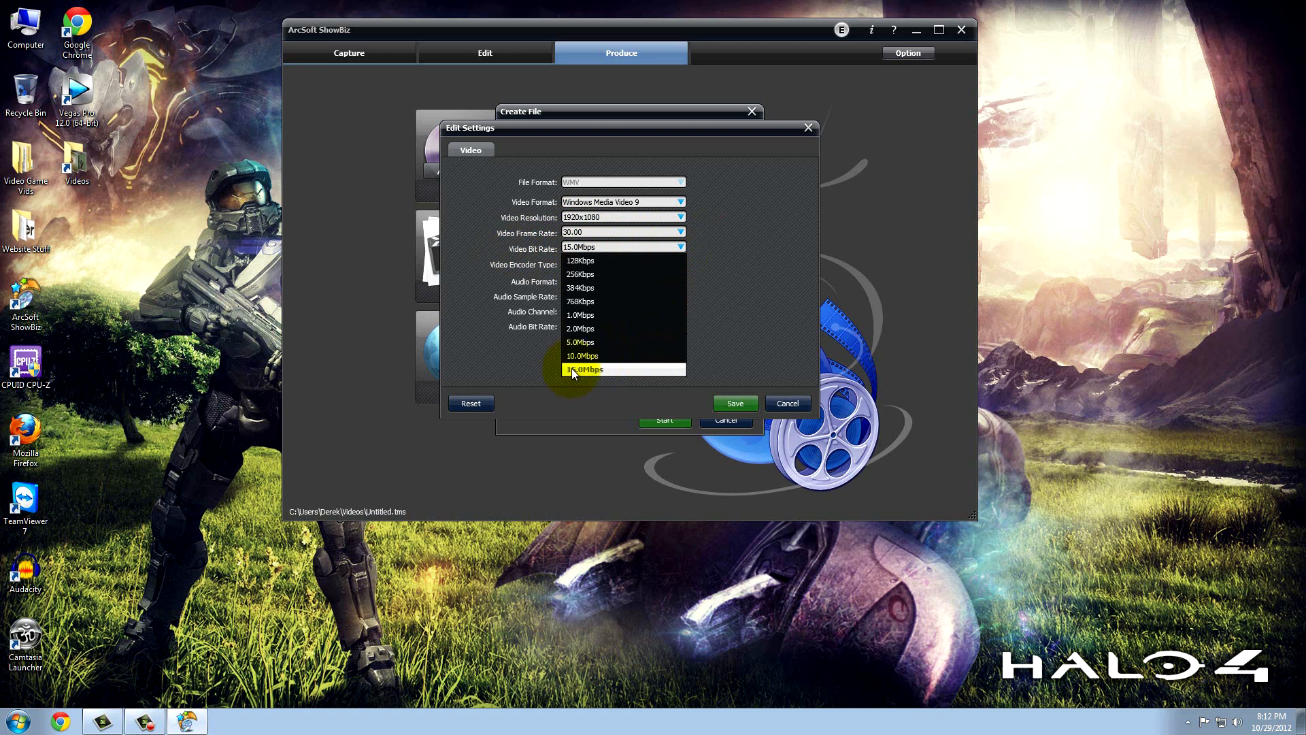
left_click(585, 368)
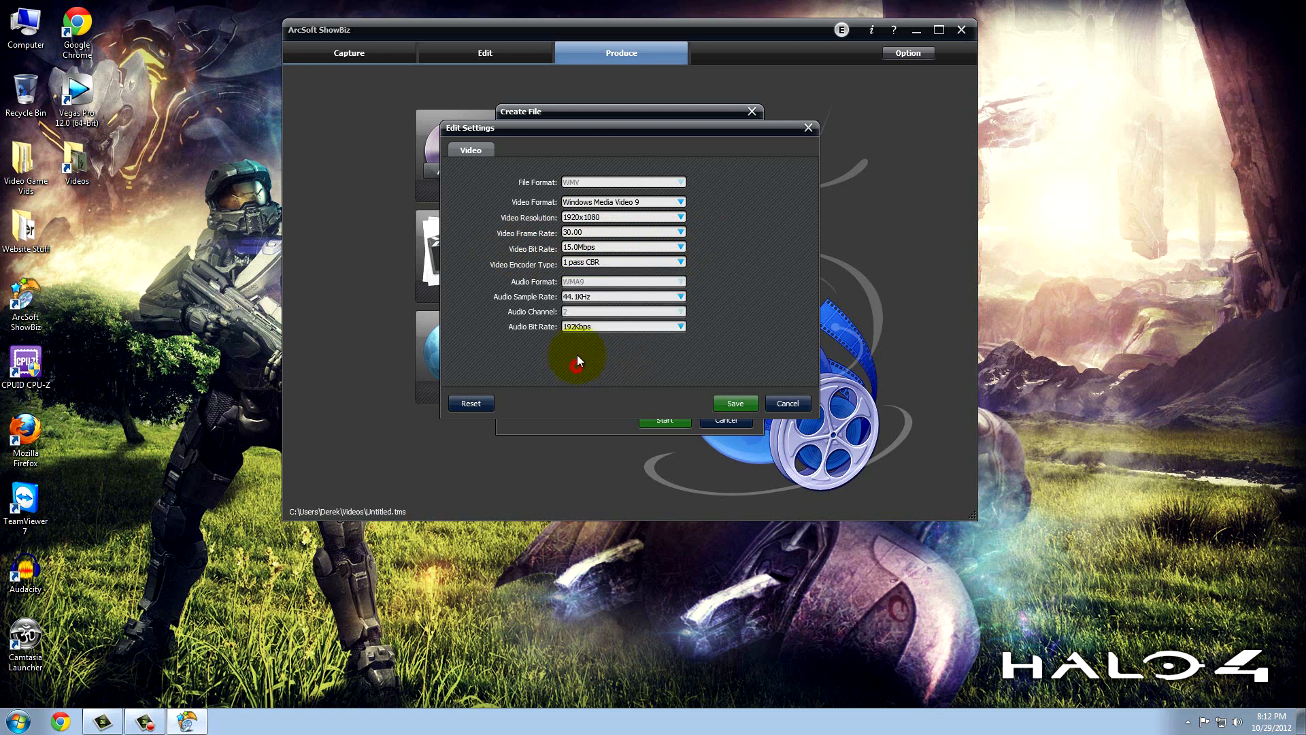
mouse_move(520, 270)
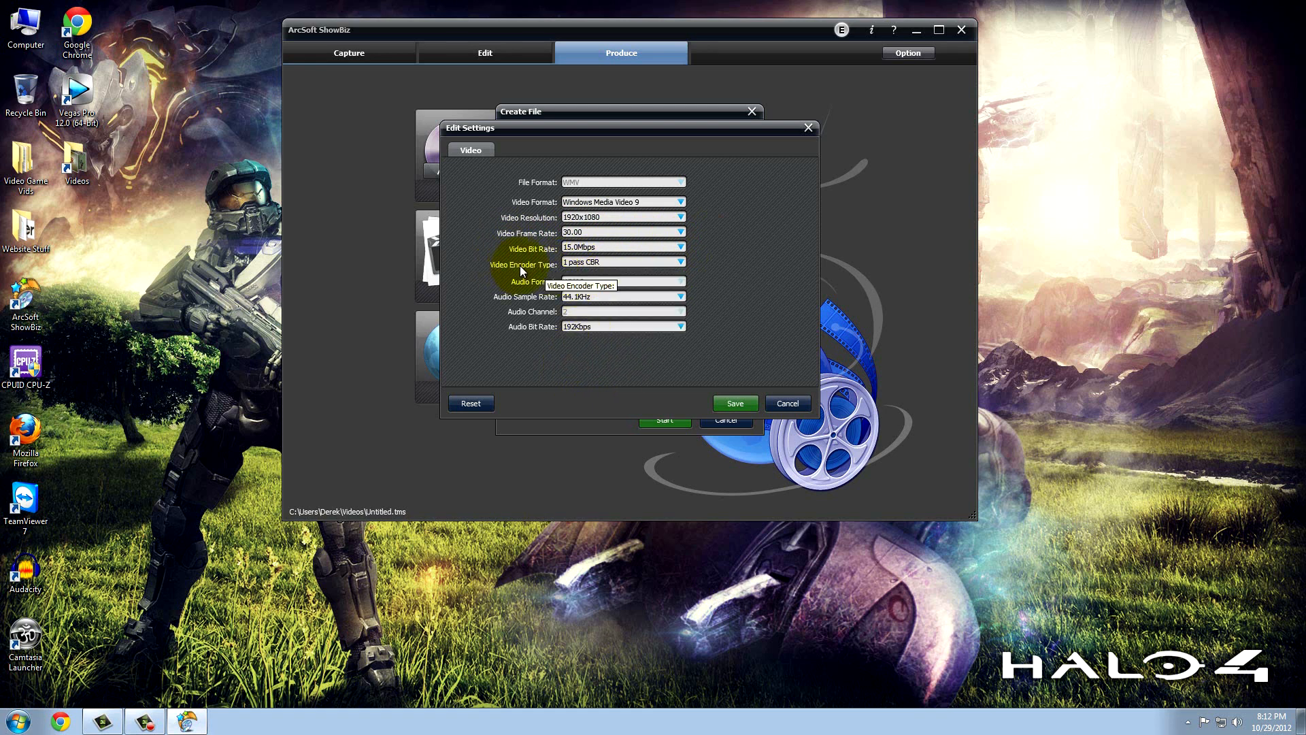
left_click(679, 261)
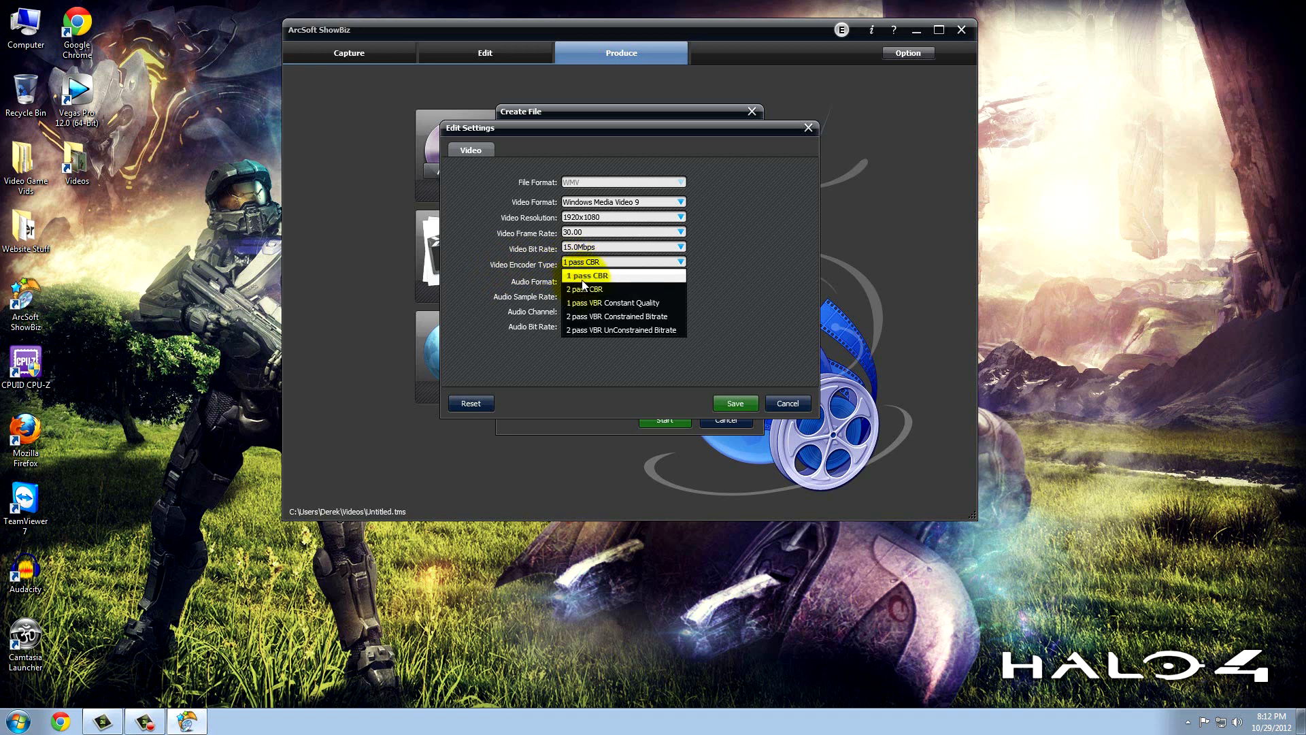
mouse_move(612, 302)
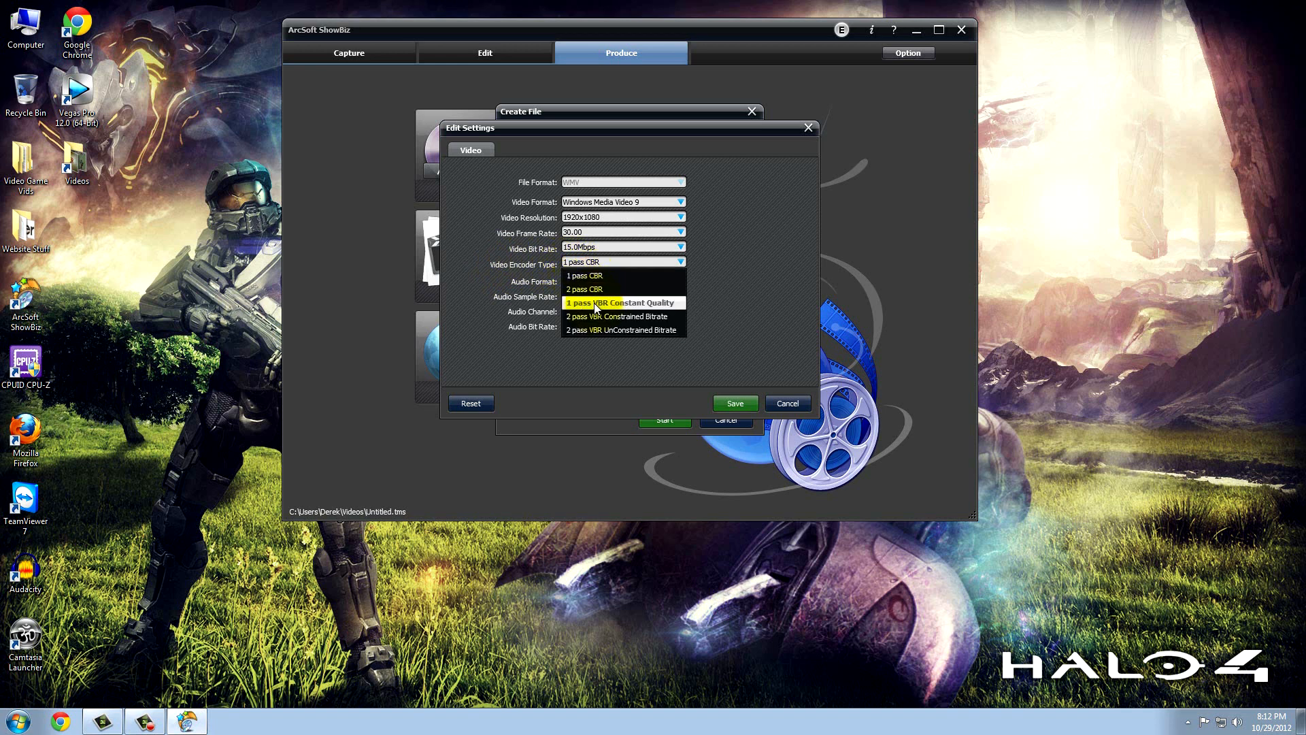
mouse_move(612, 330)
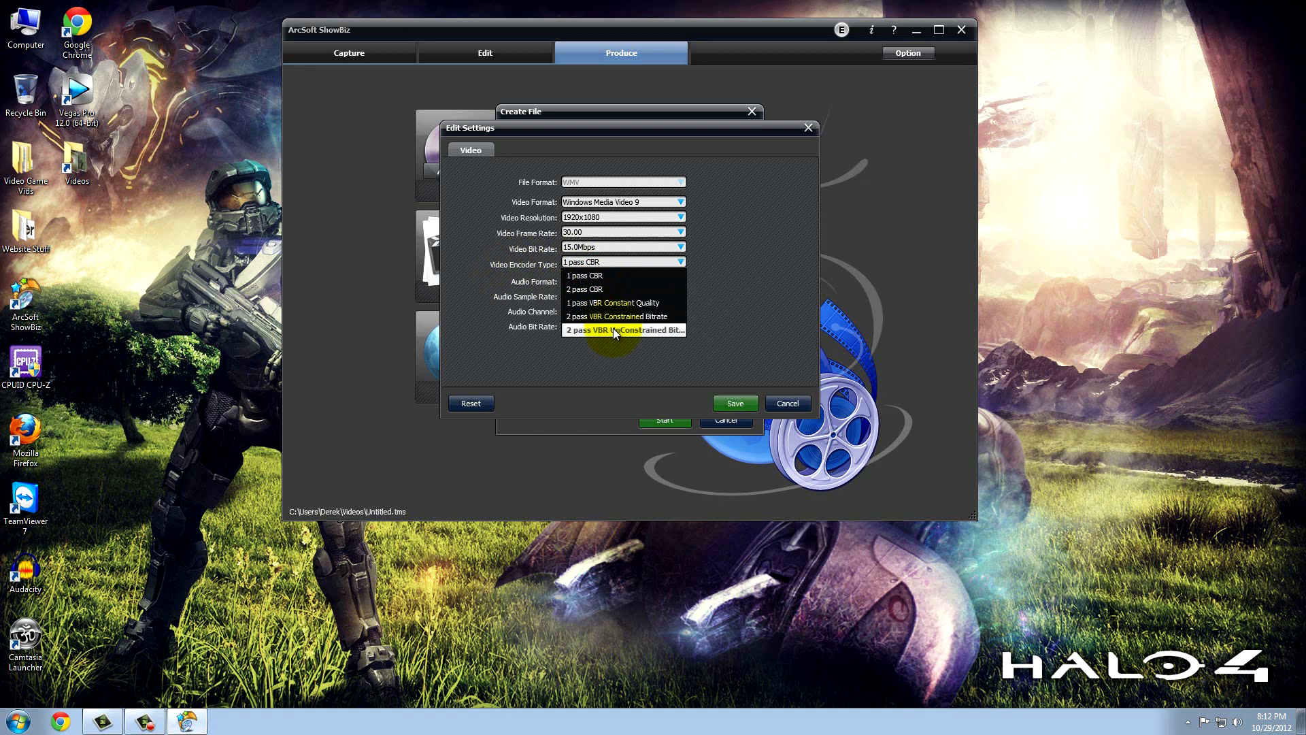
mouse_move(585, 289)
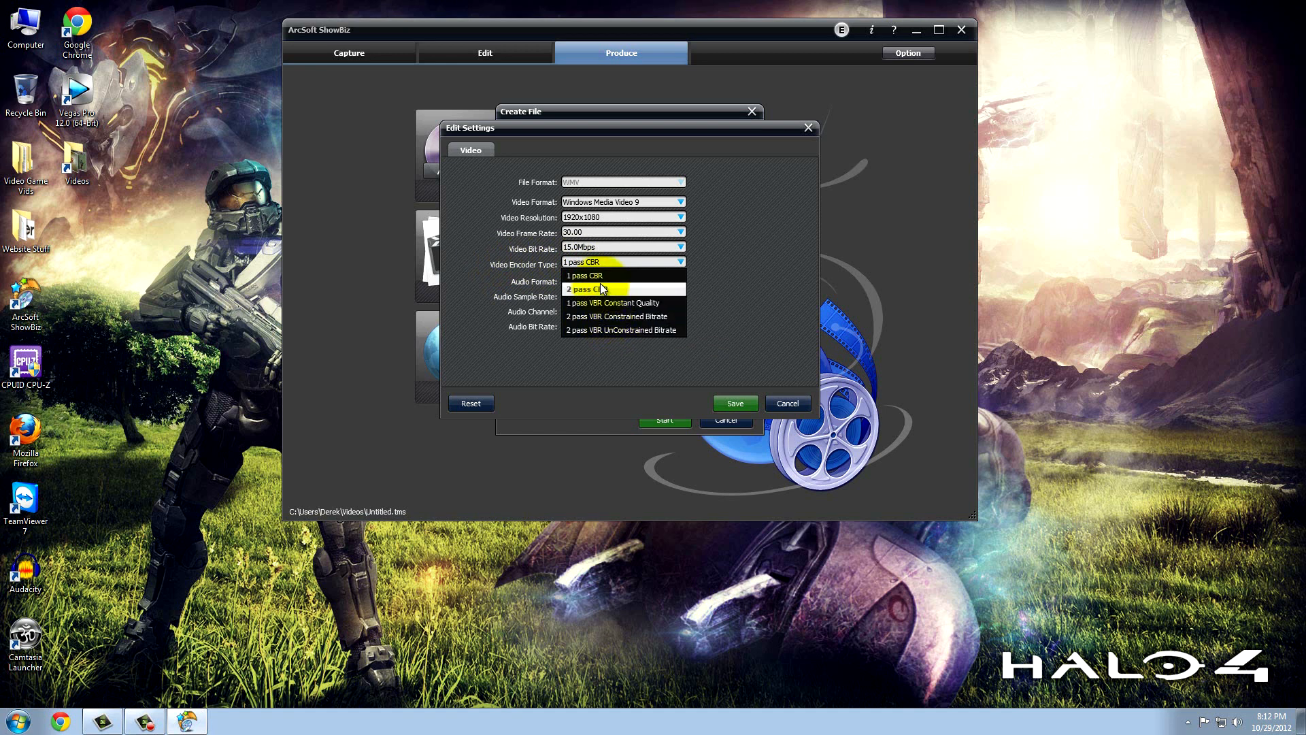
left_click(583, 262)
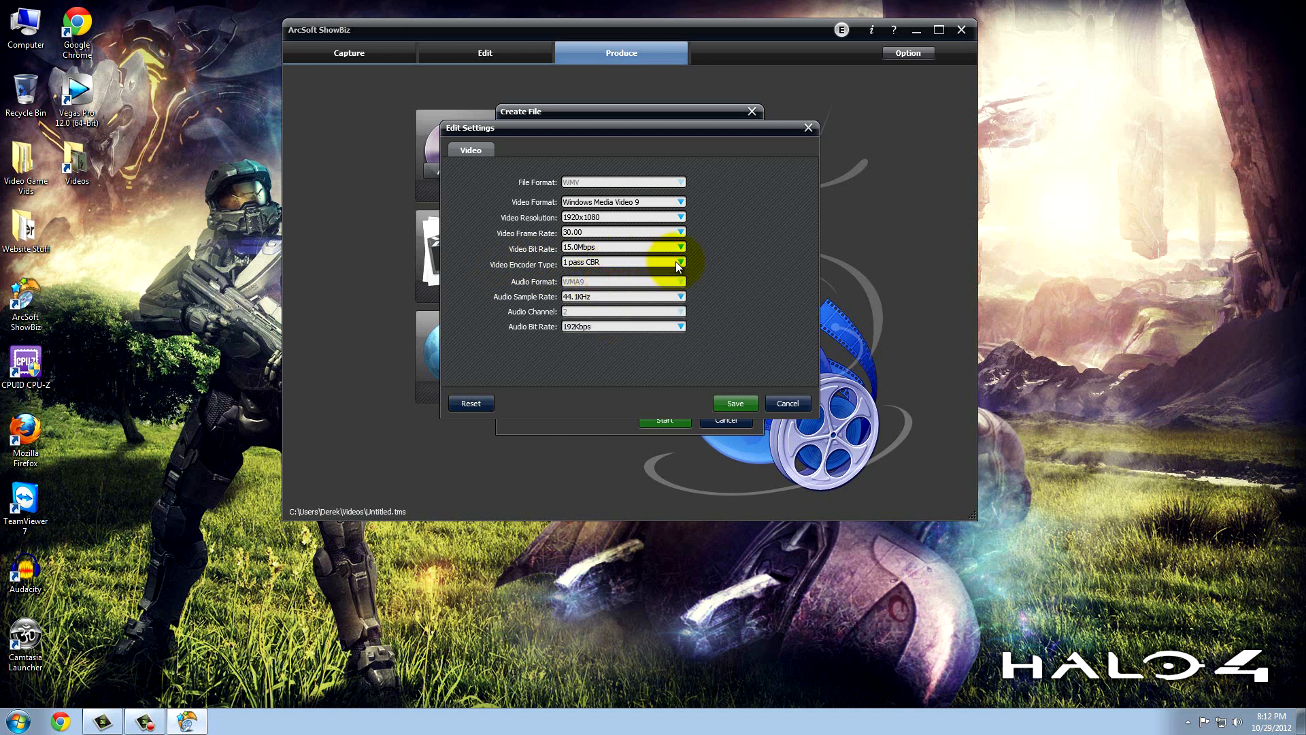
left_click(679, 264)
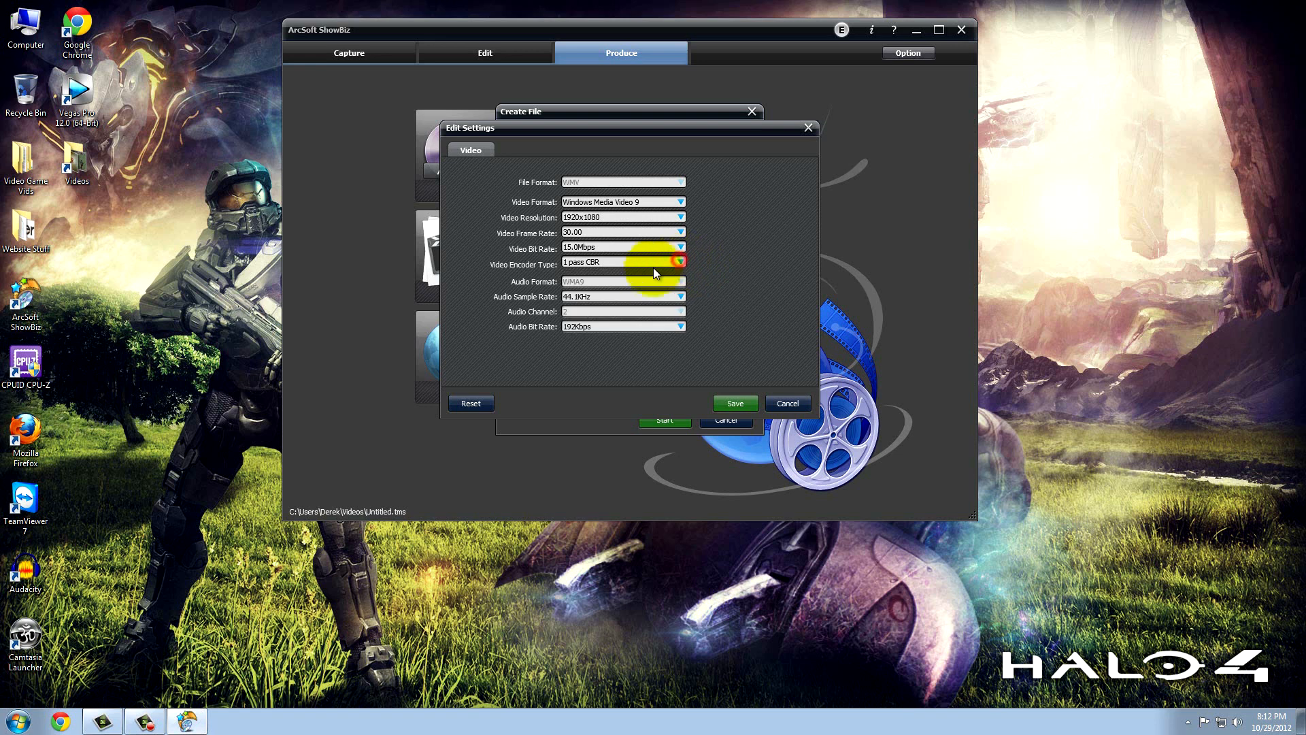
mouse_move(744, 277)
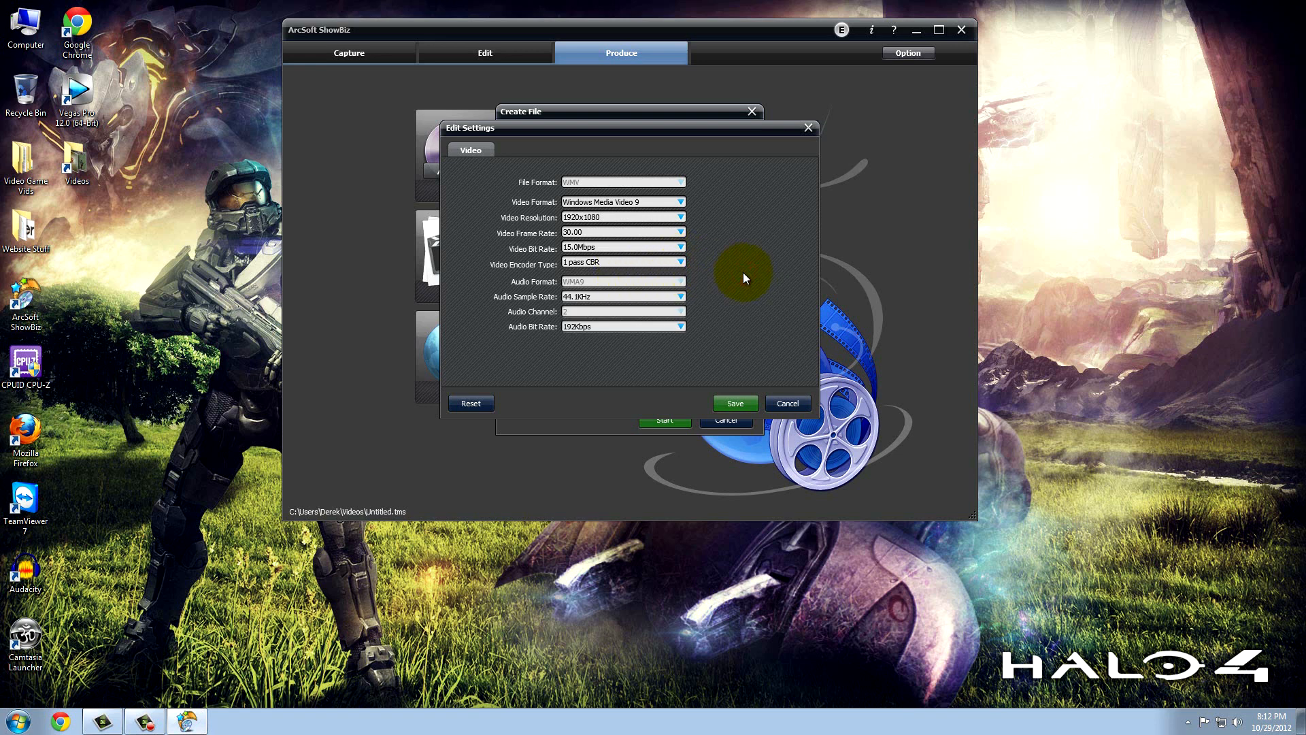
mouse_move(723, 275)
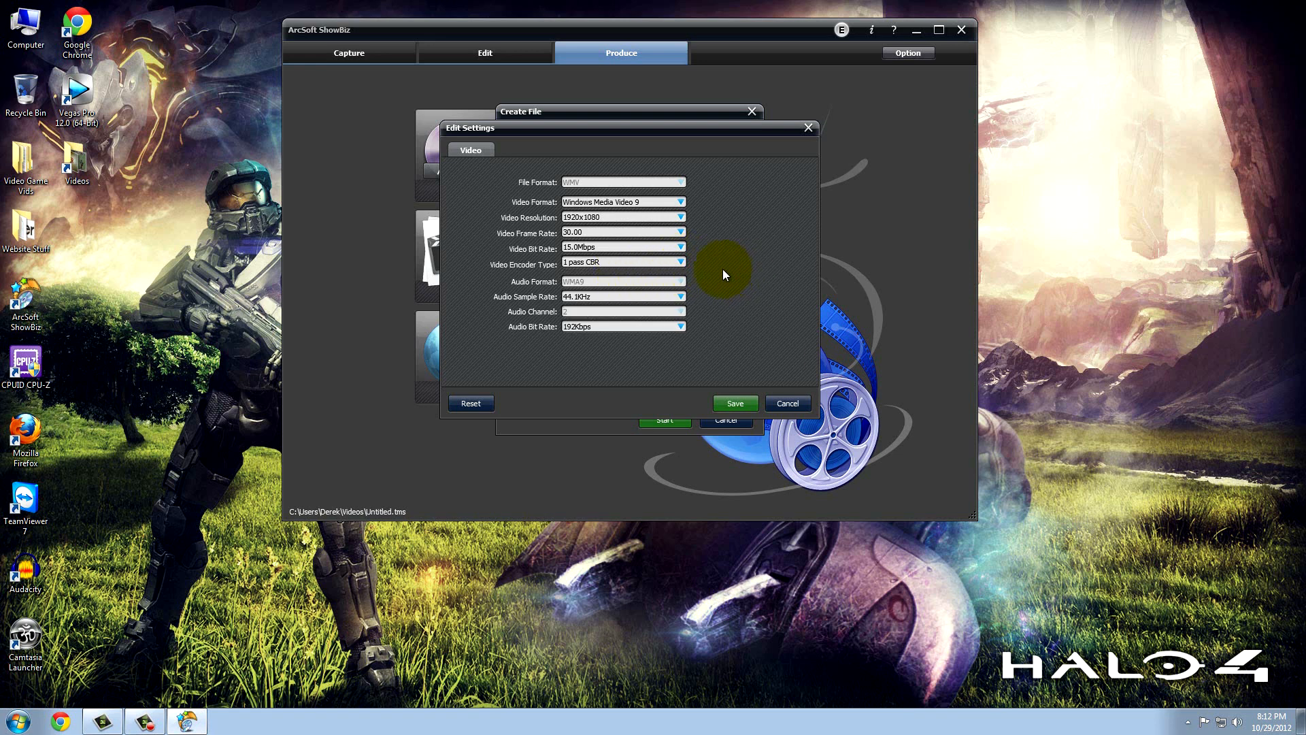
mouse_move(683, 271)
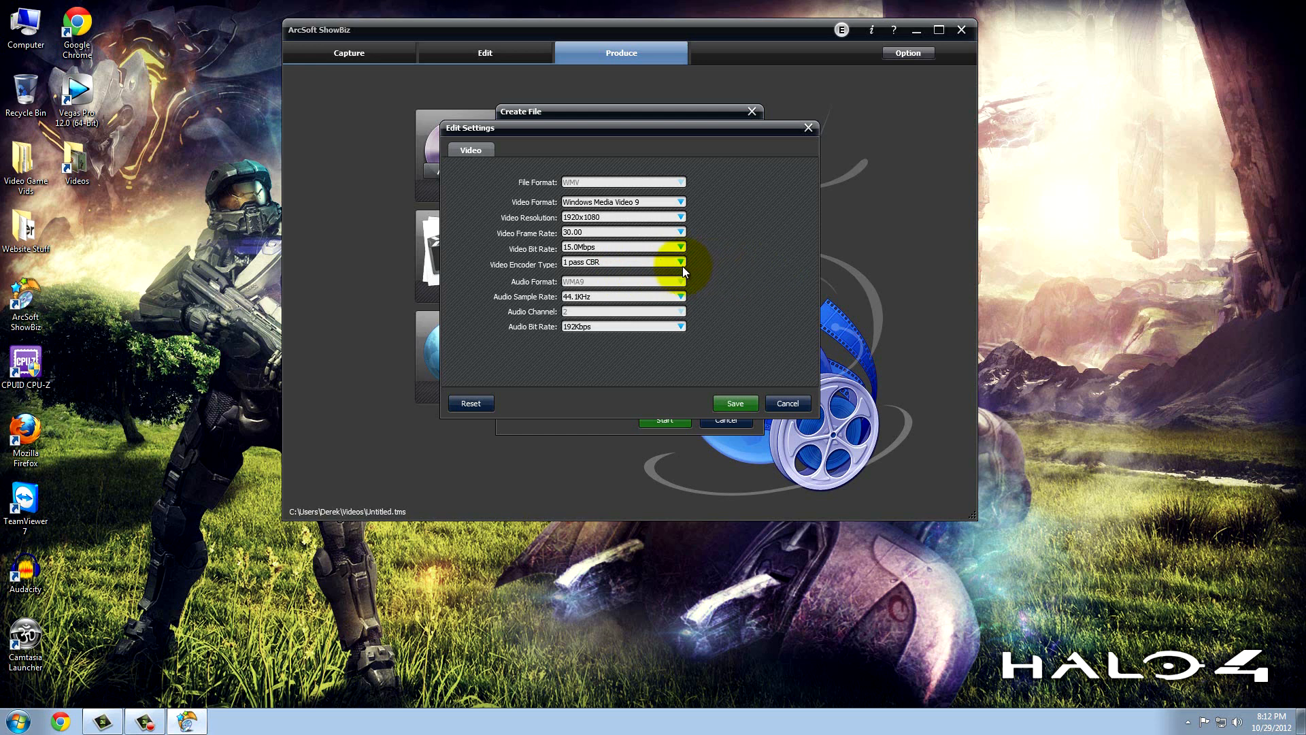
mouse_move(754, 311)
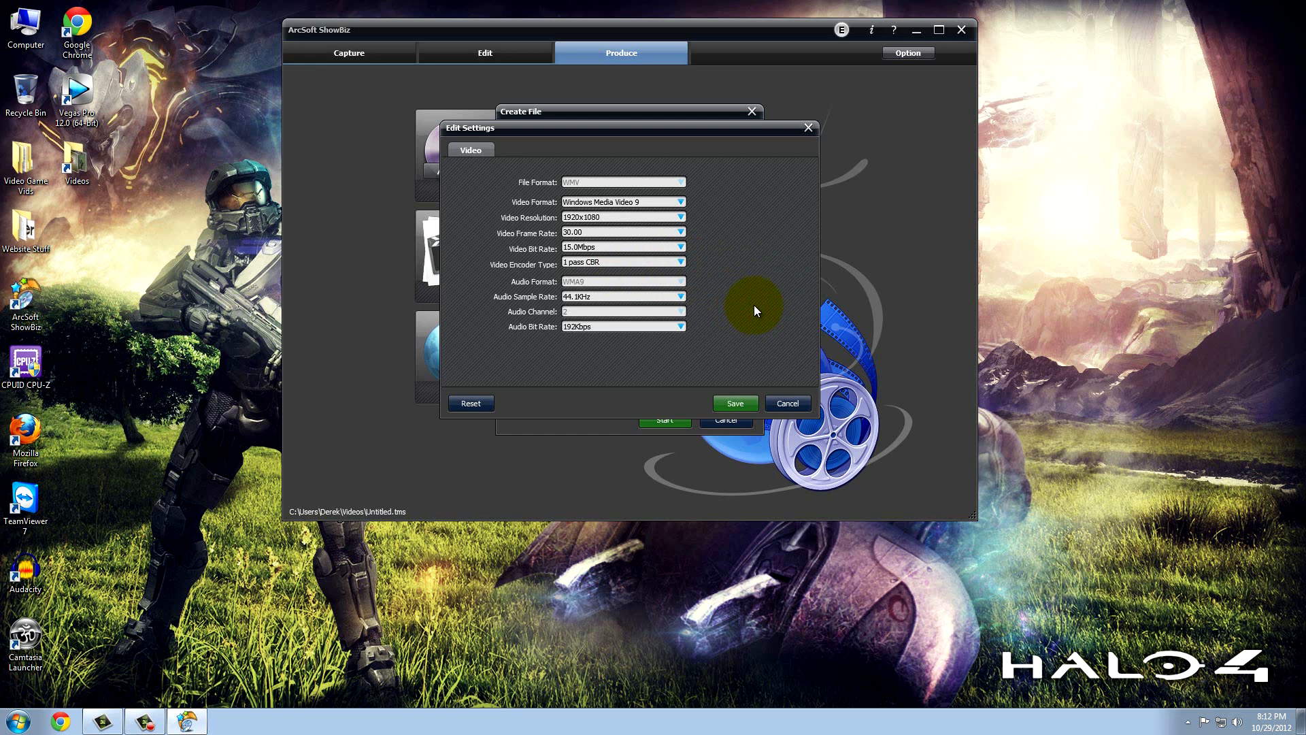
mouse_move(735, 287)
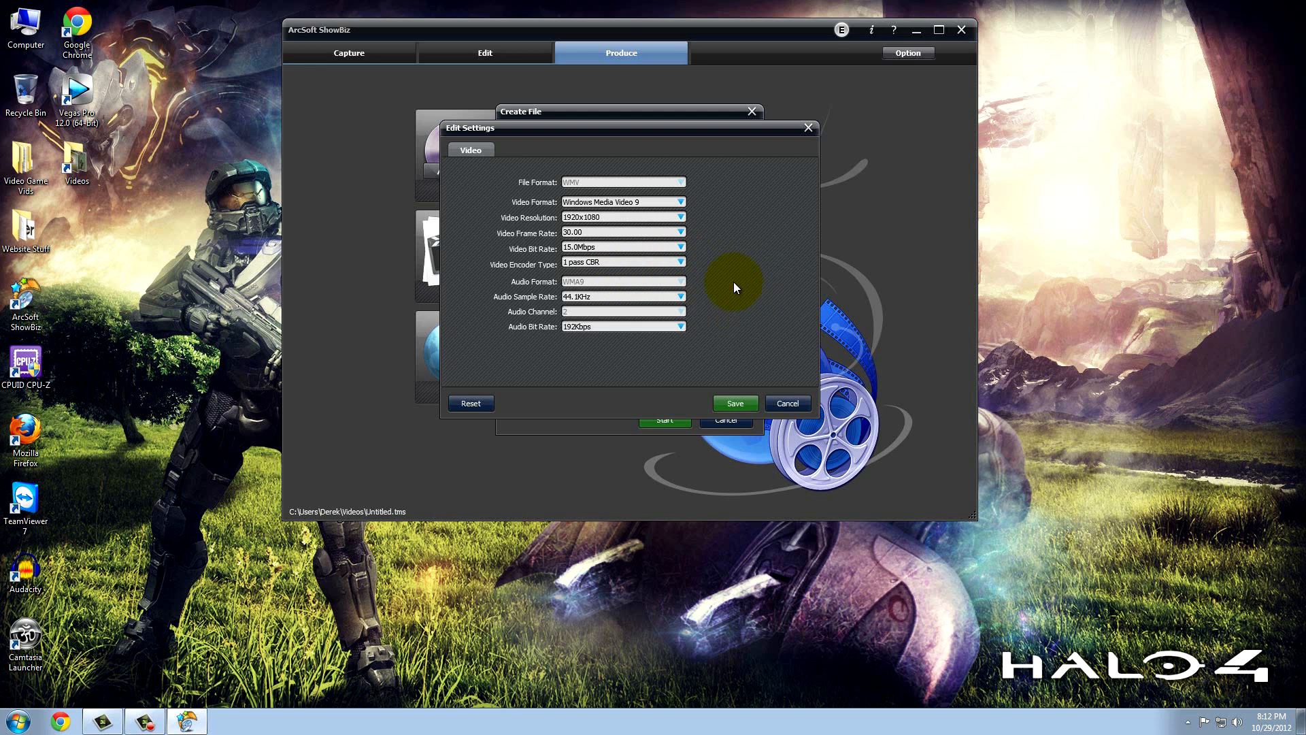
mouse_move(679, 292)
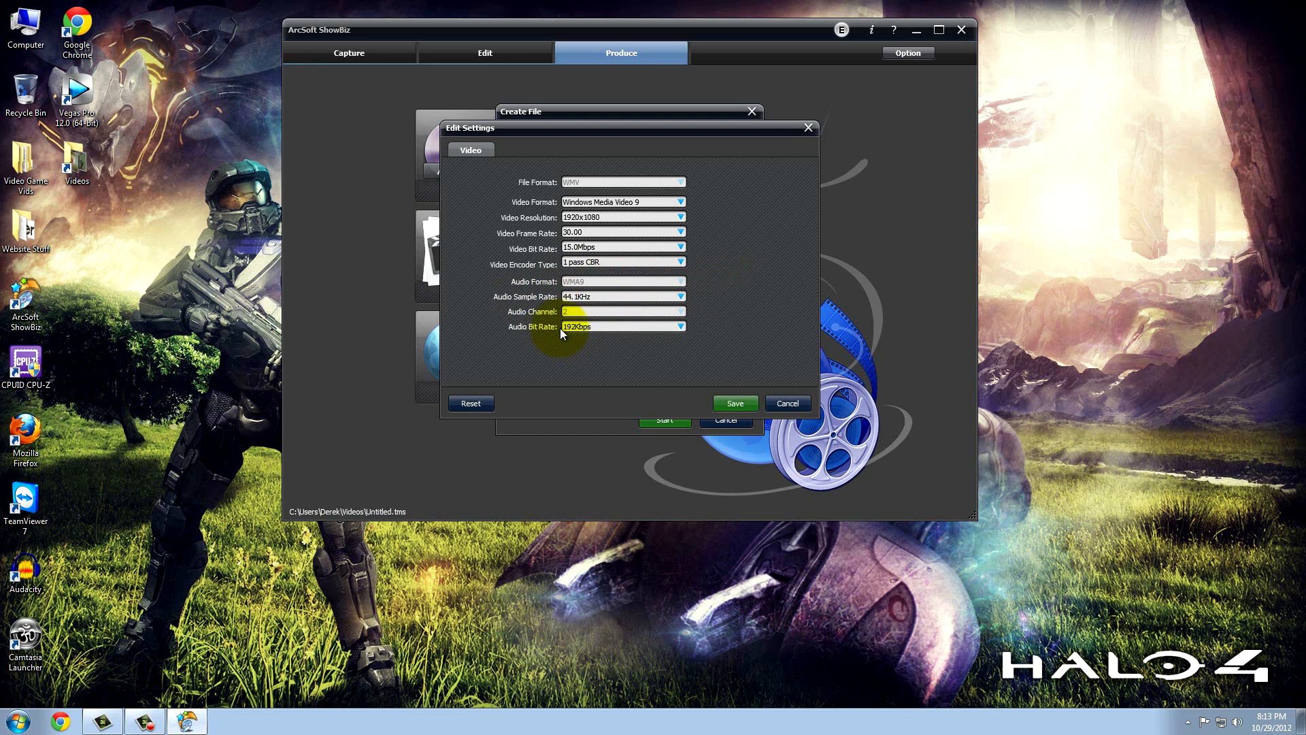
left_click(679, 326)
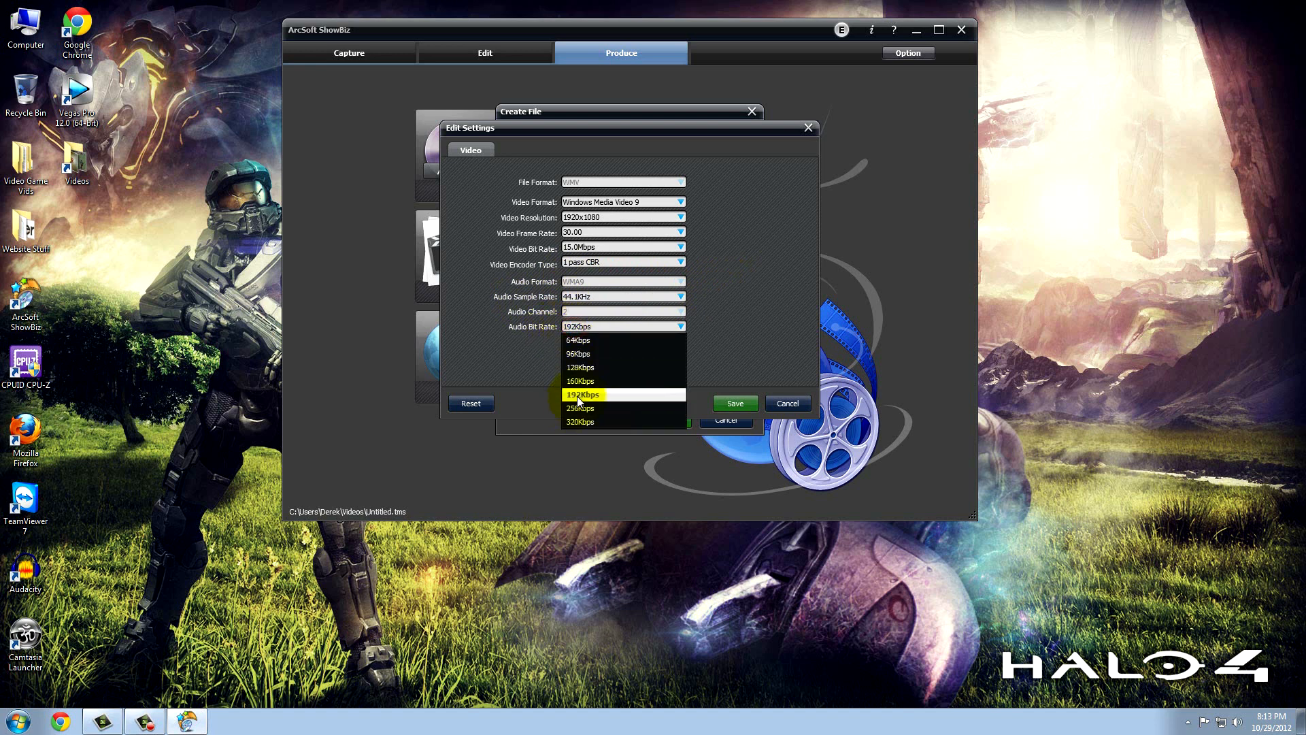
left_click(583, 393)
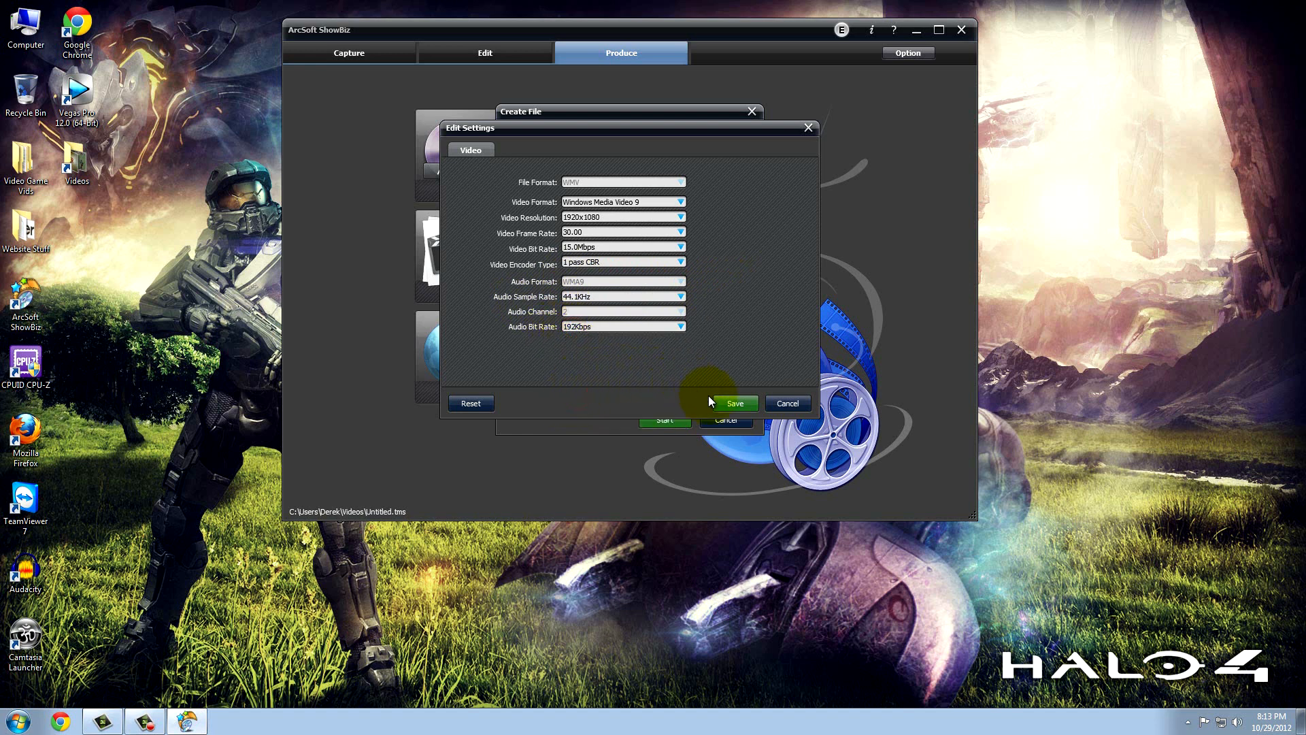
mouse_move(774, 363)
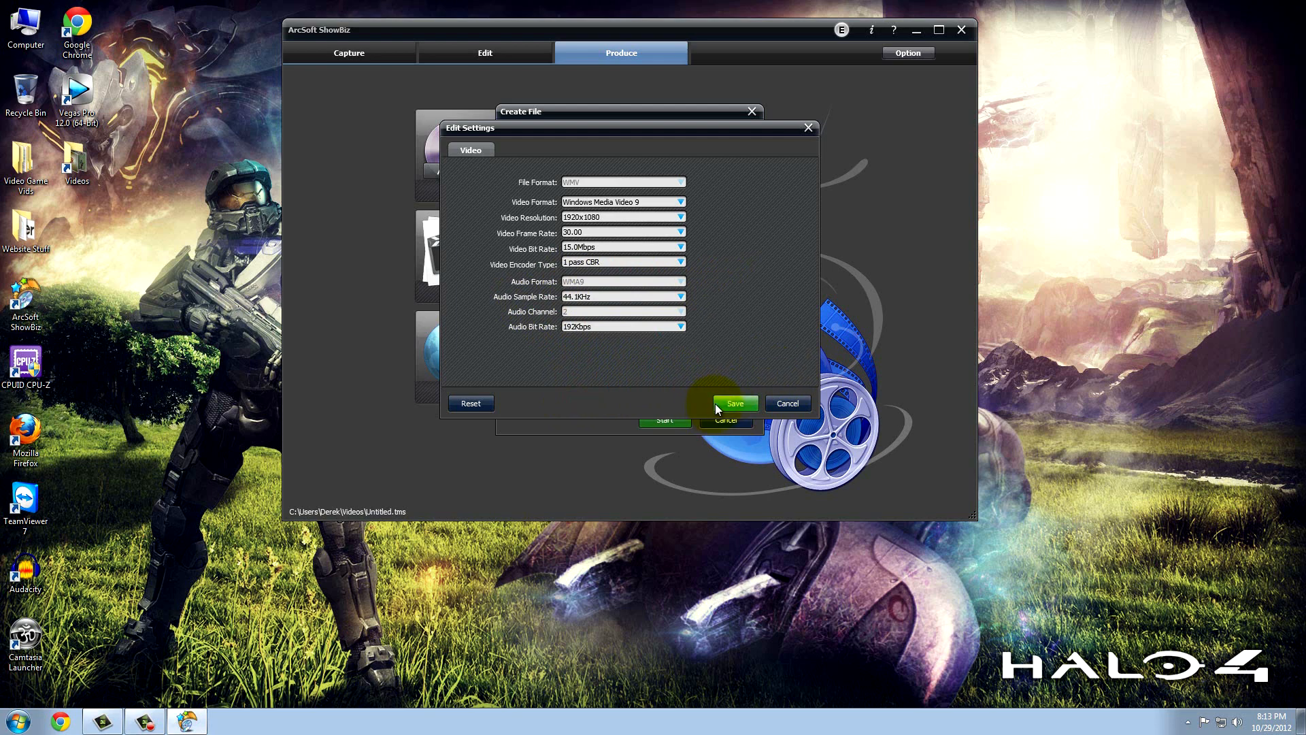
left_click(735, 403)
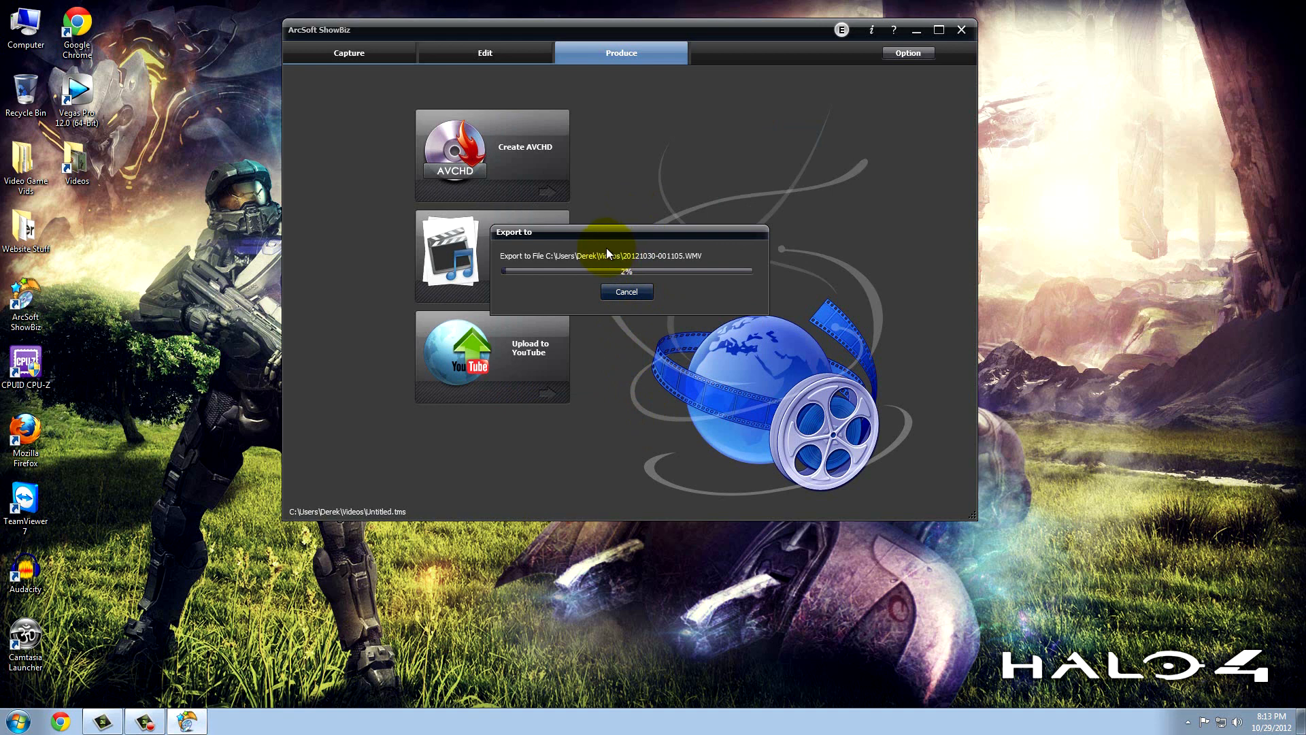
mouse_move(99, 9)
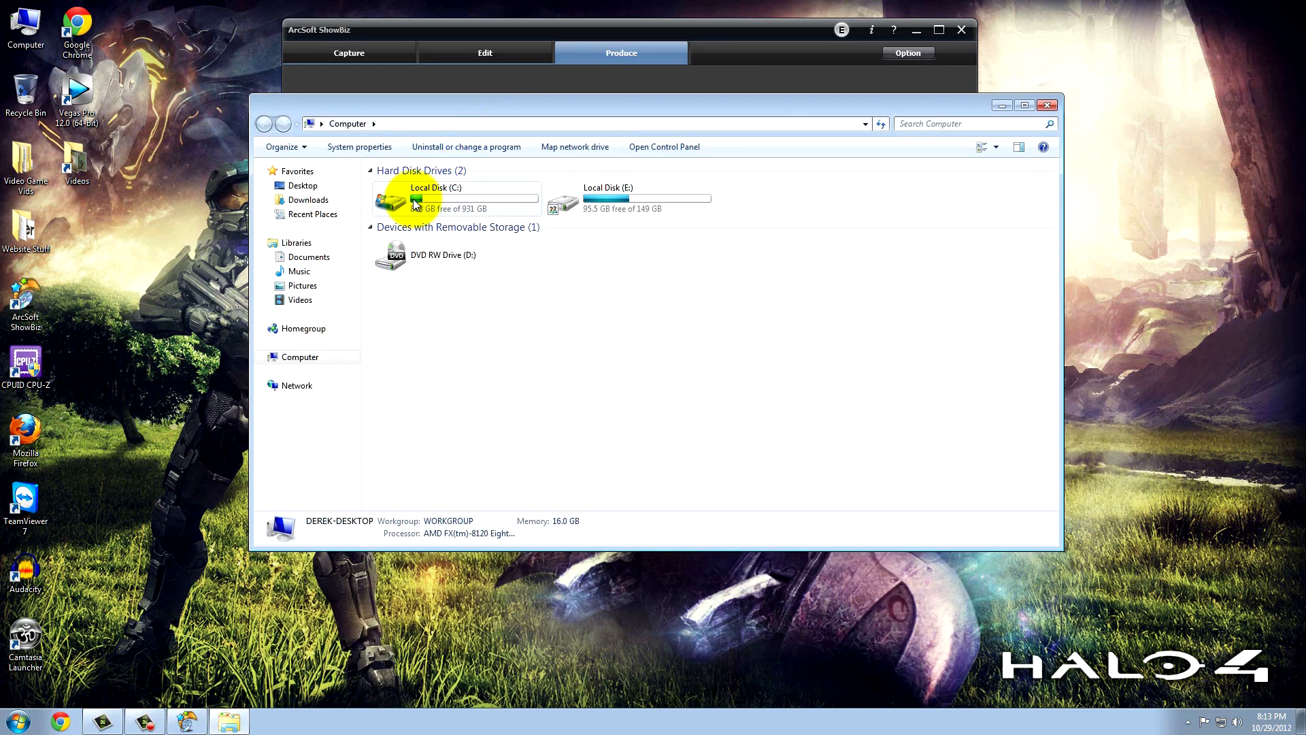
double_click(434, 200)
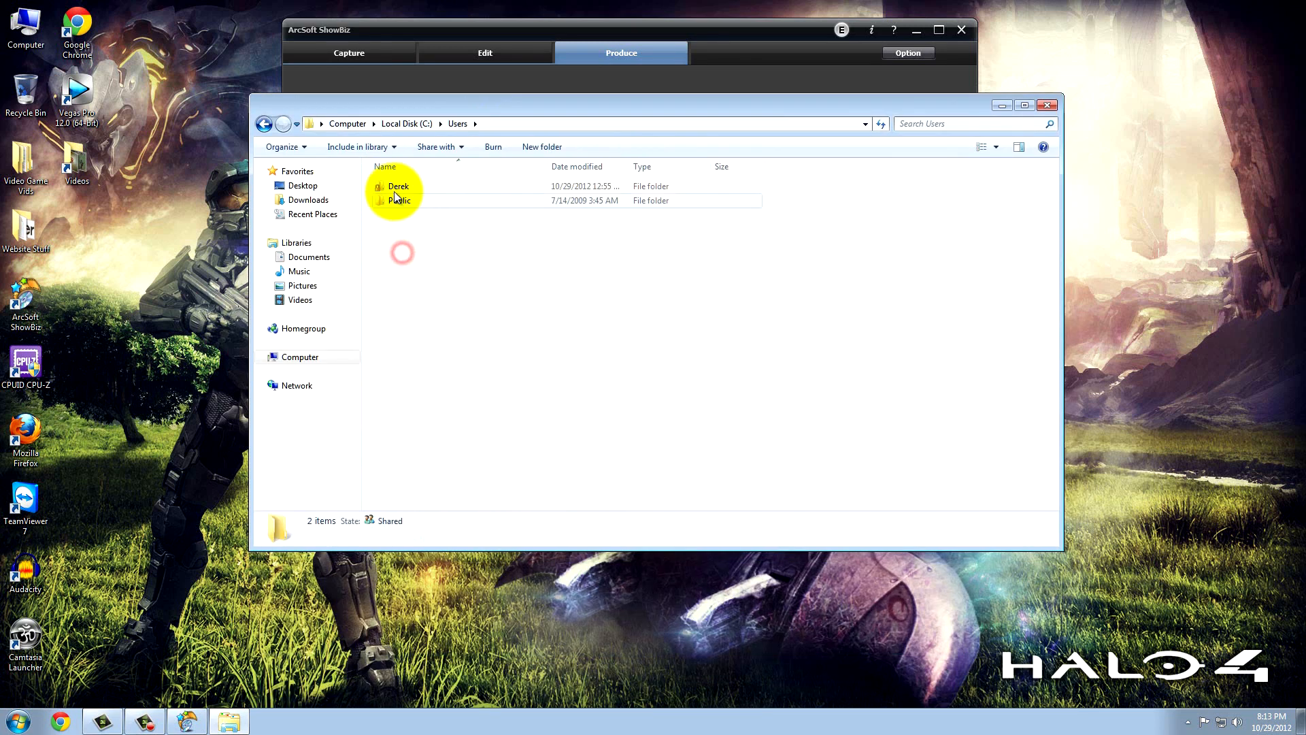
double_click(397, 185)
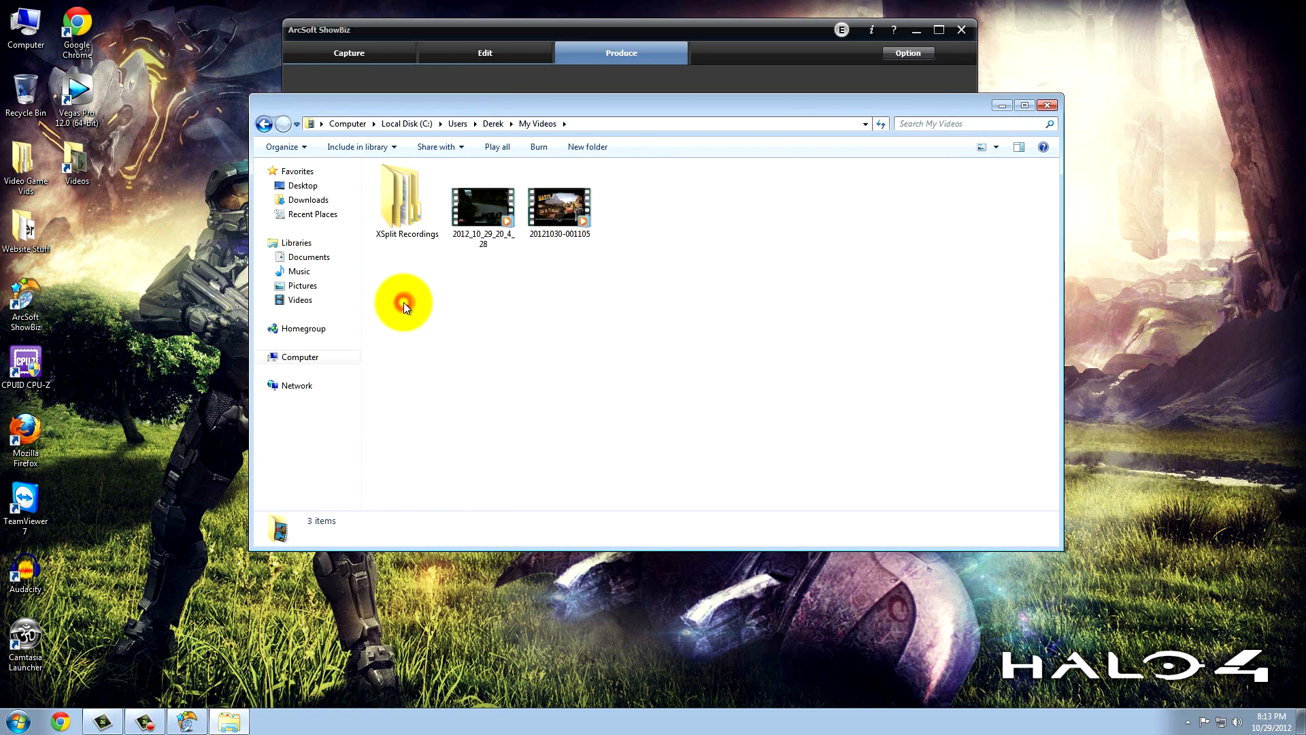
left_click(559, 204)
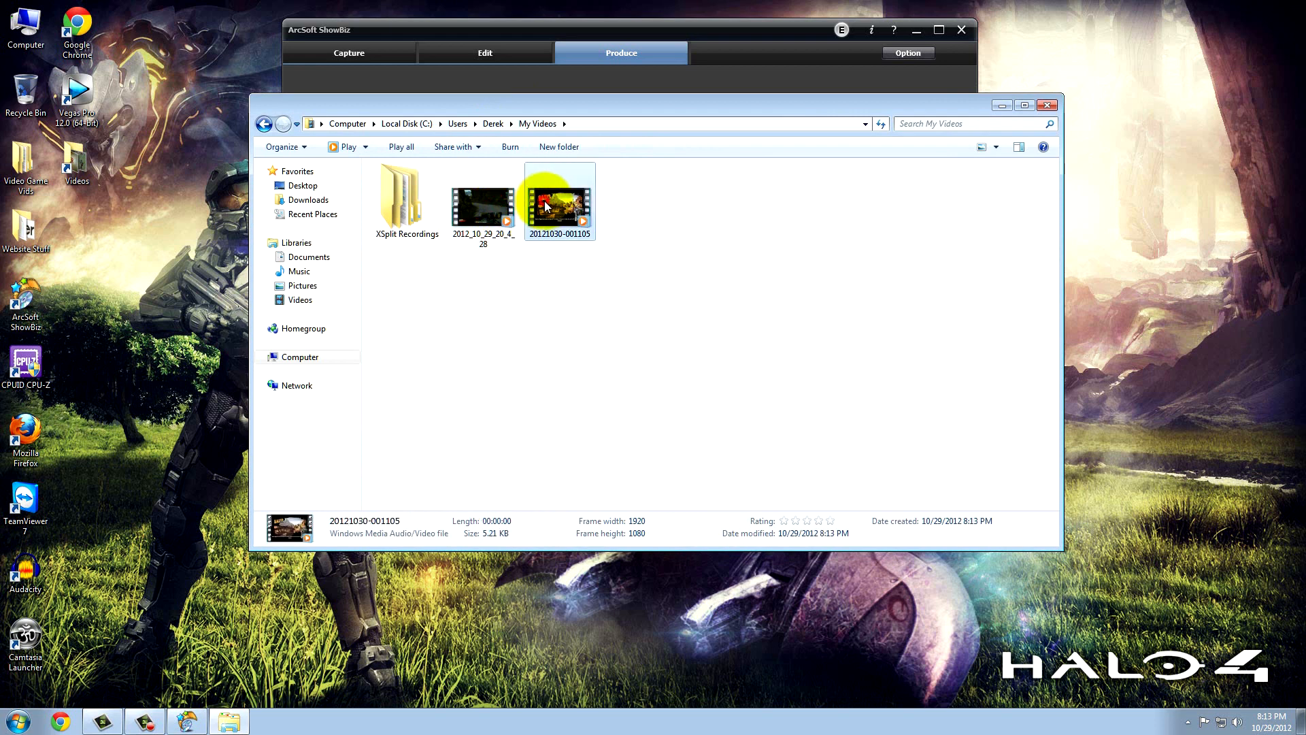
left_click(904, 207)
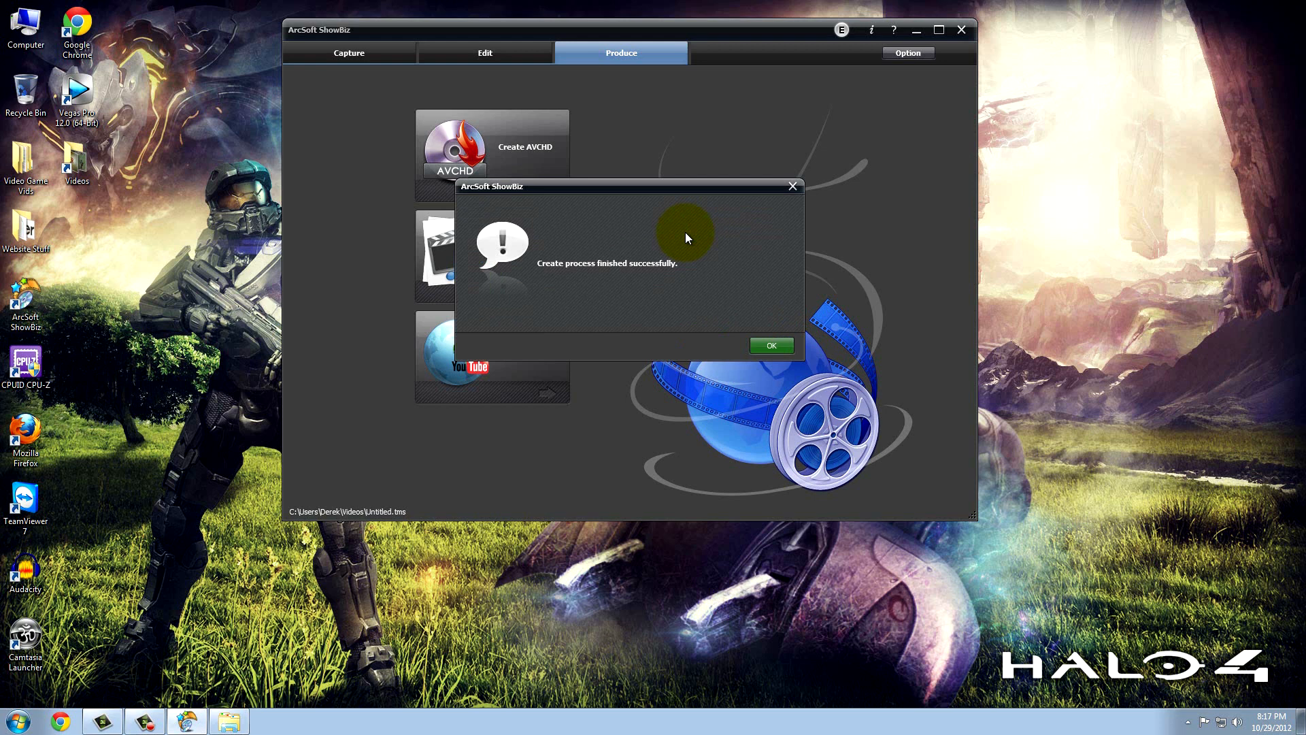
mouse_move(559, 271)
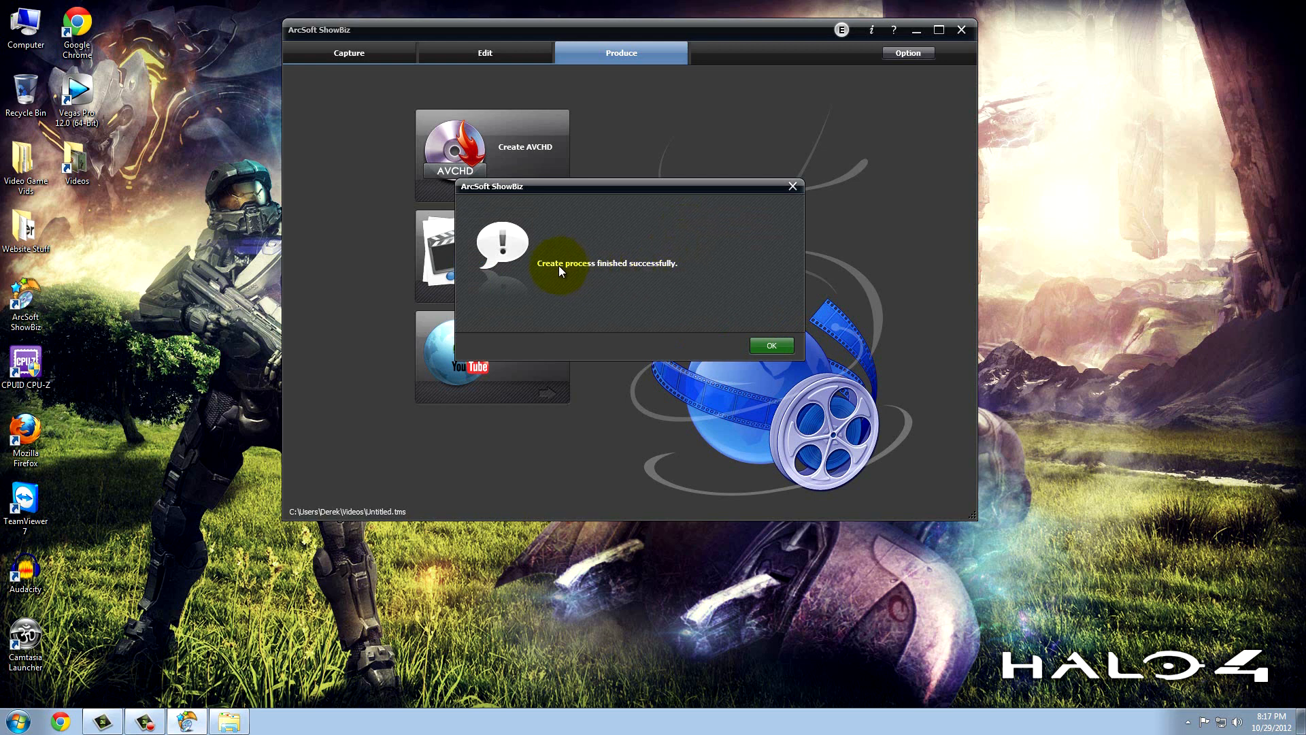
- Dismiss the export-finished message and close ShowBiz
left_click(770, 345)
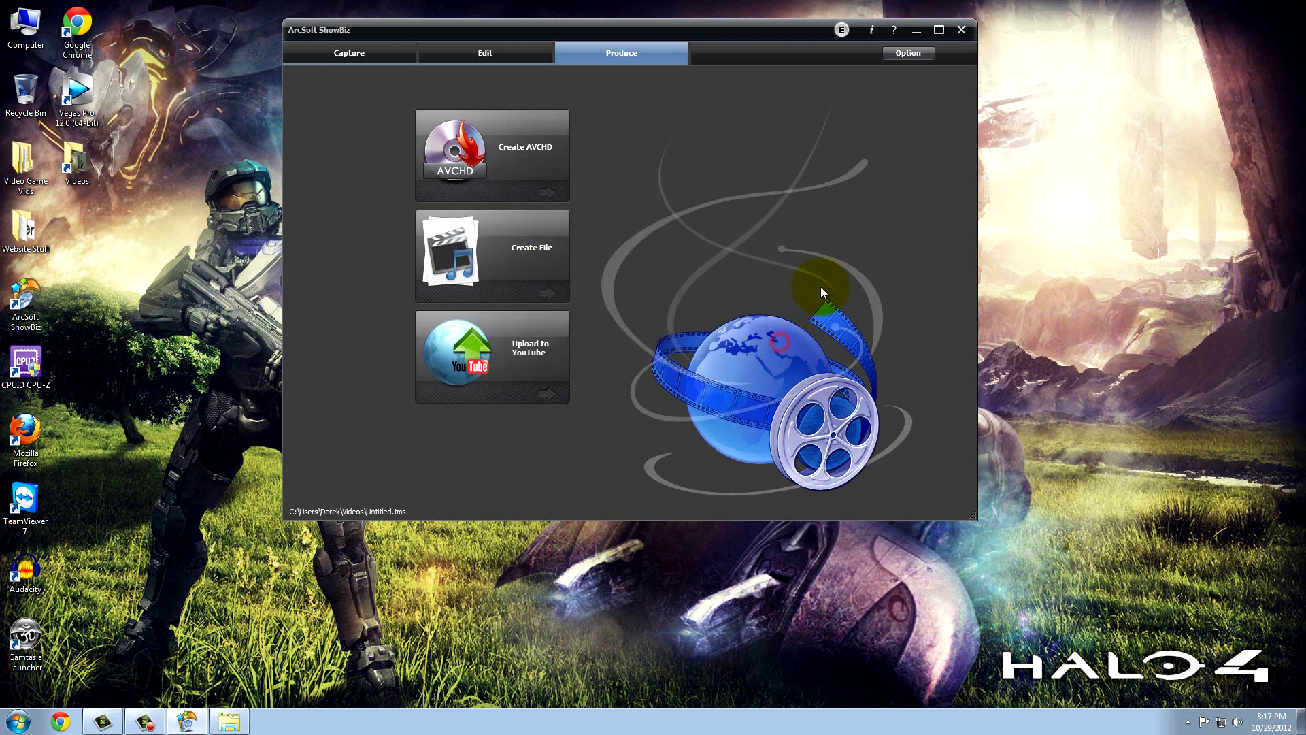
left_click(907, 53)
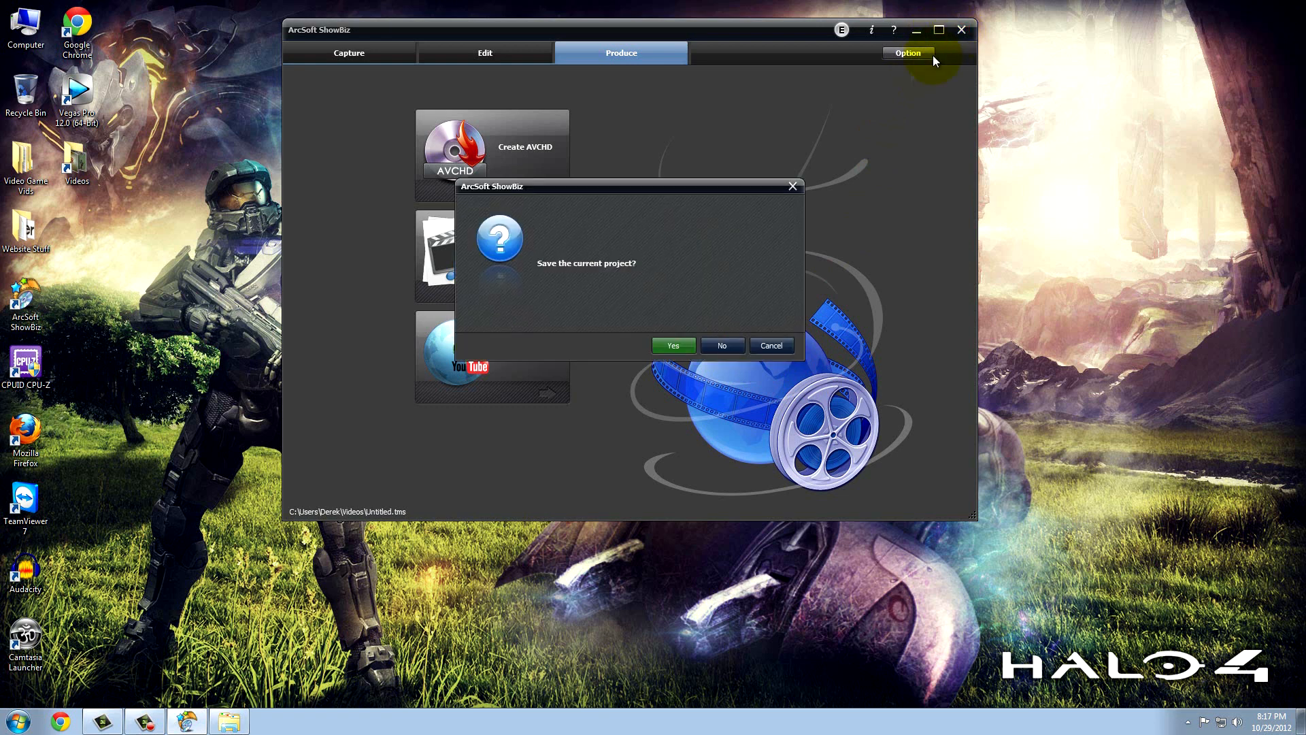
mouse_move(712, 345)
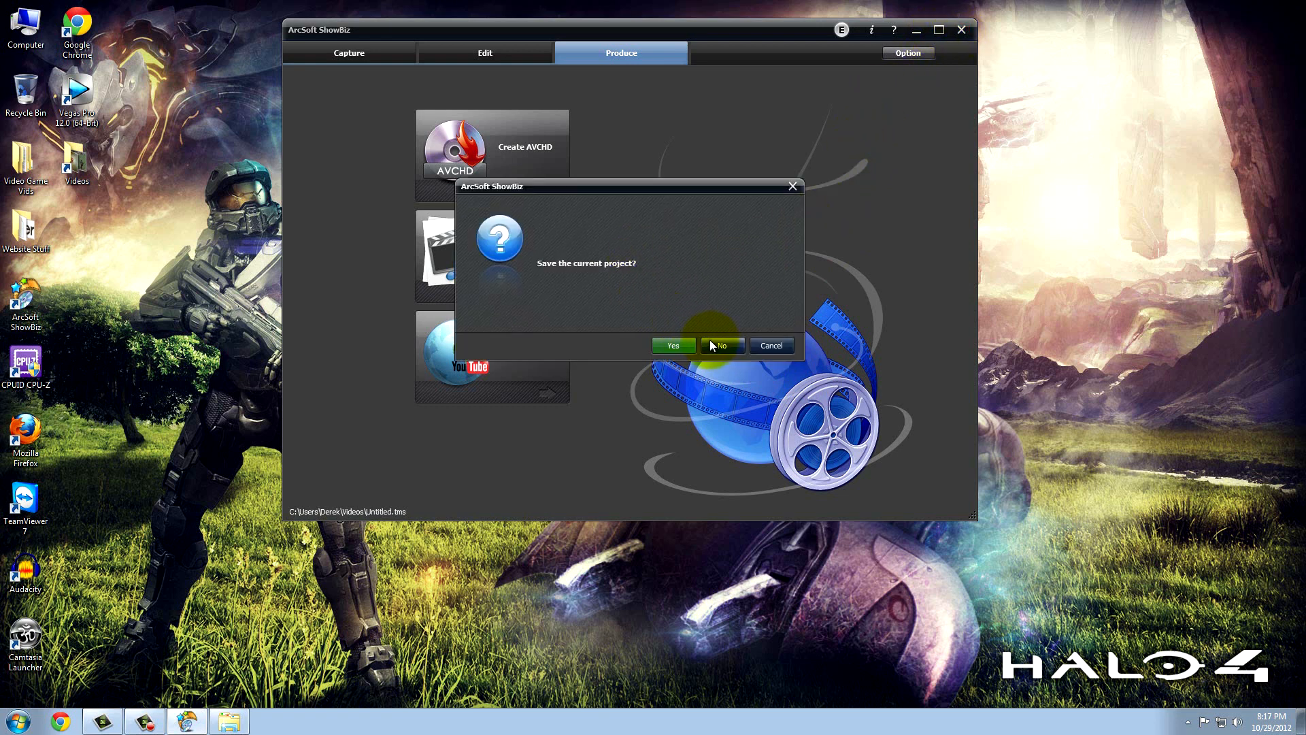
mouse_move(782, 387)
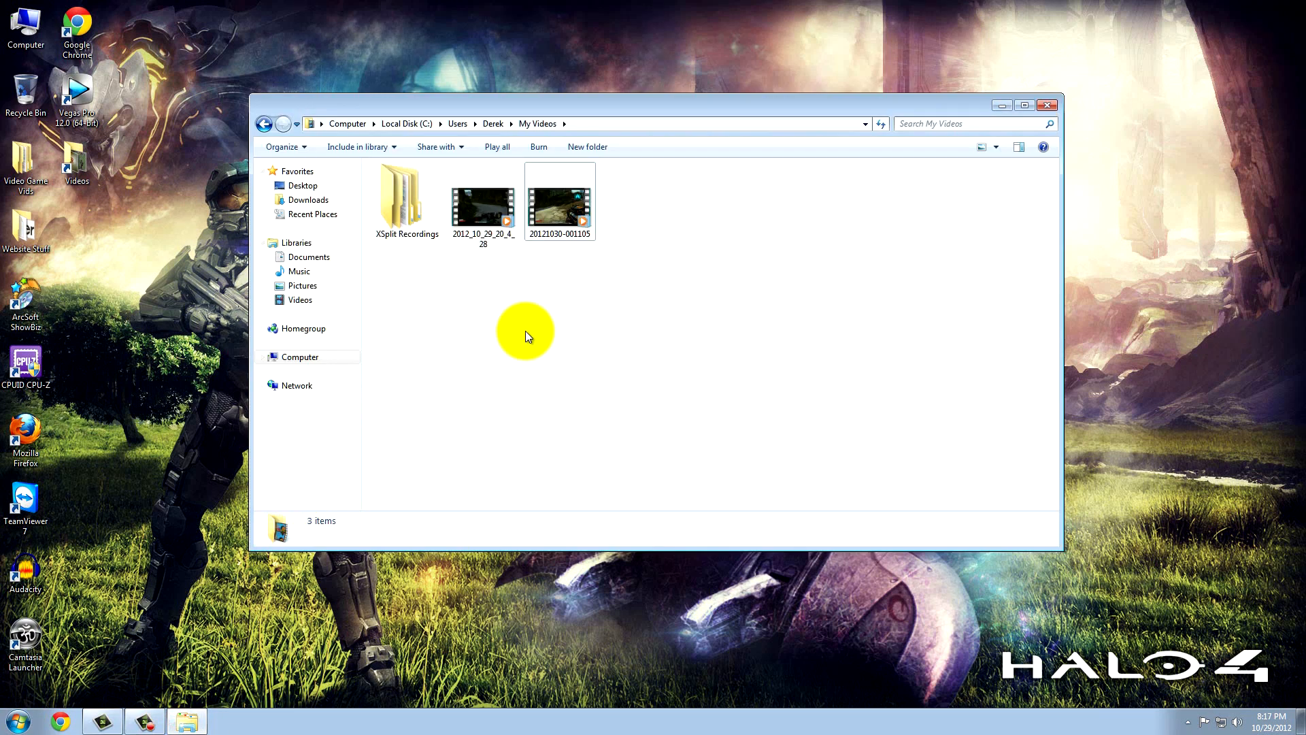
- Compare the 114 MB WMV export's details with the 105 MB AVCHD original
left_click(559, 203)
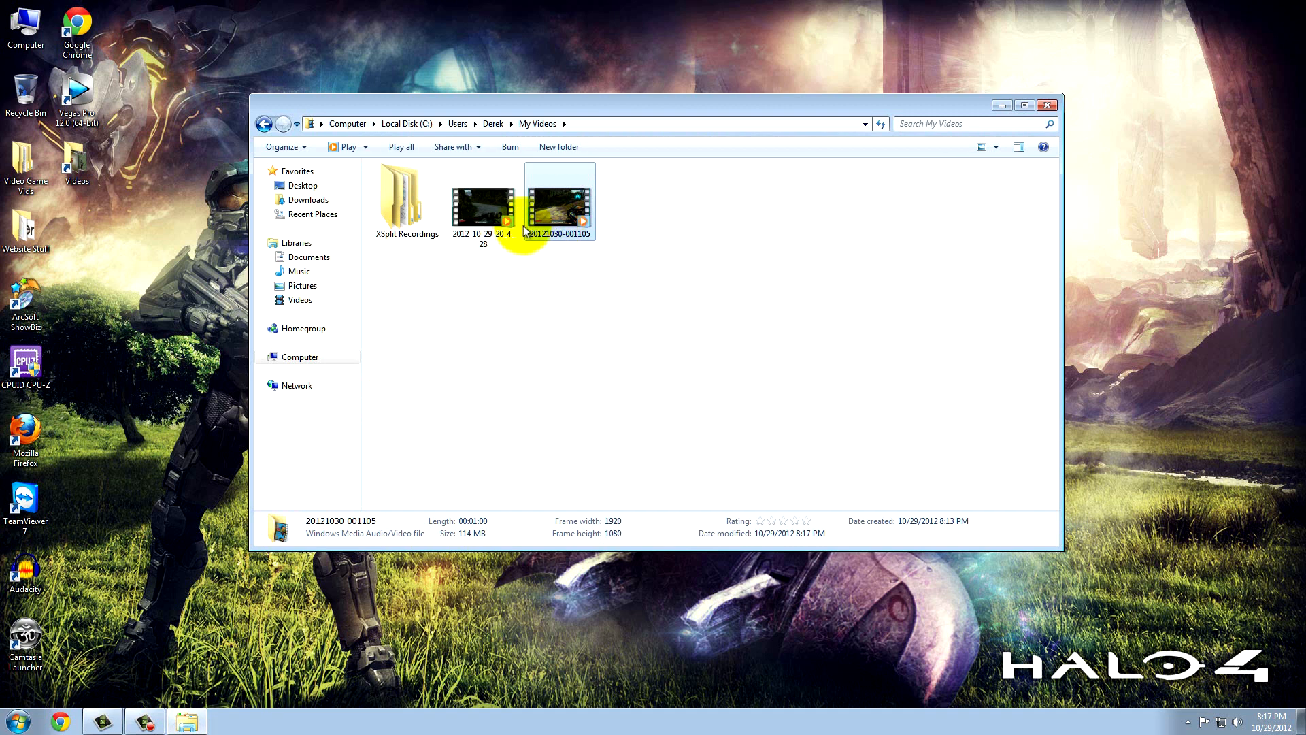
left_click(483, 204)
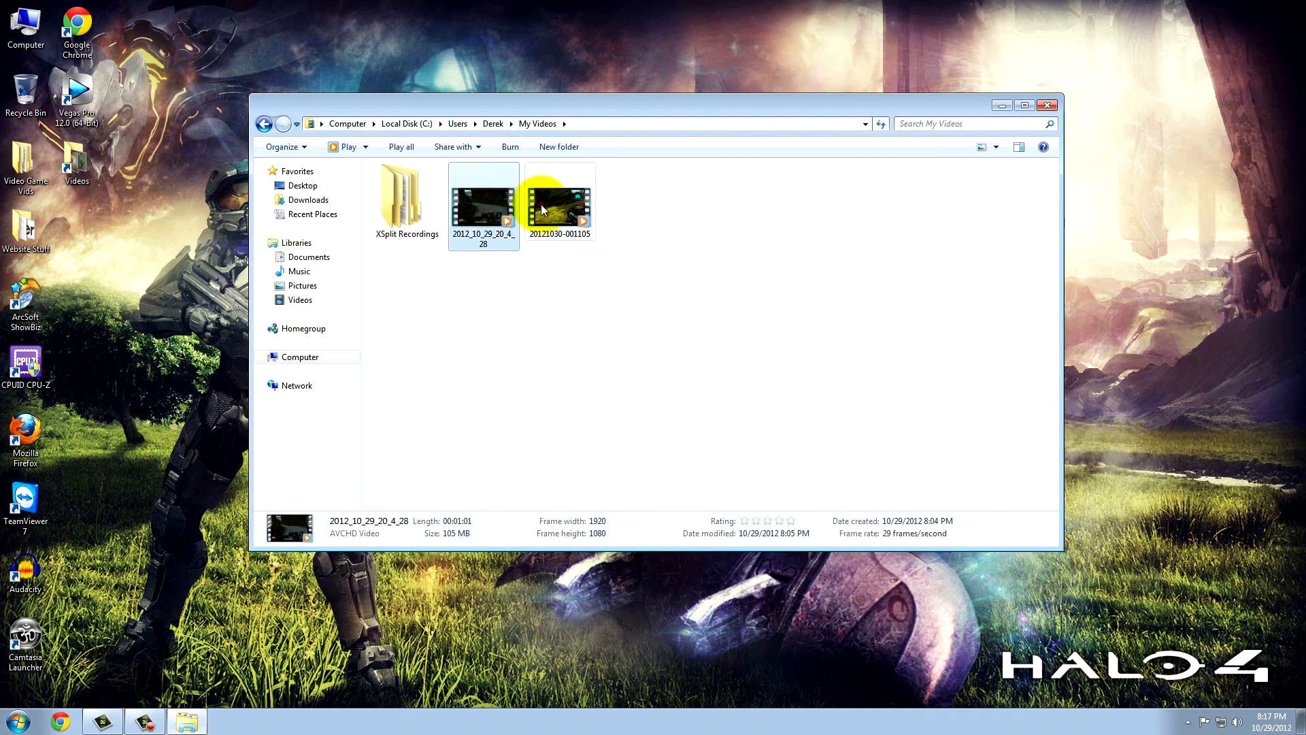
left_click(559, 200)
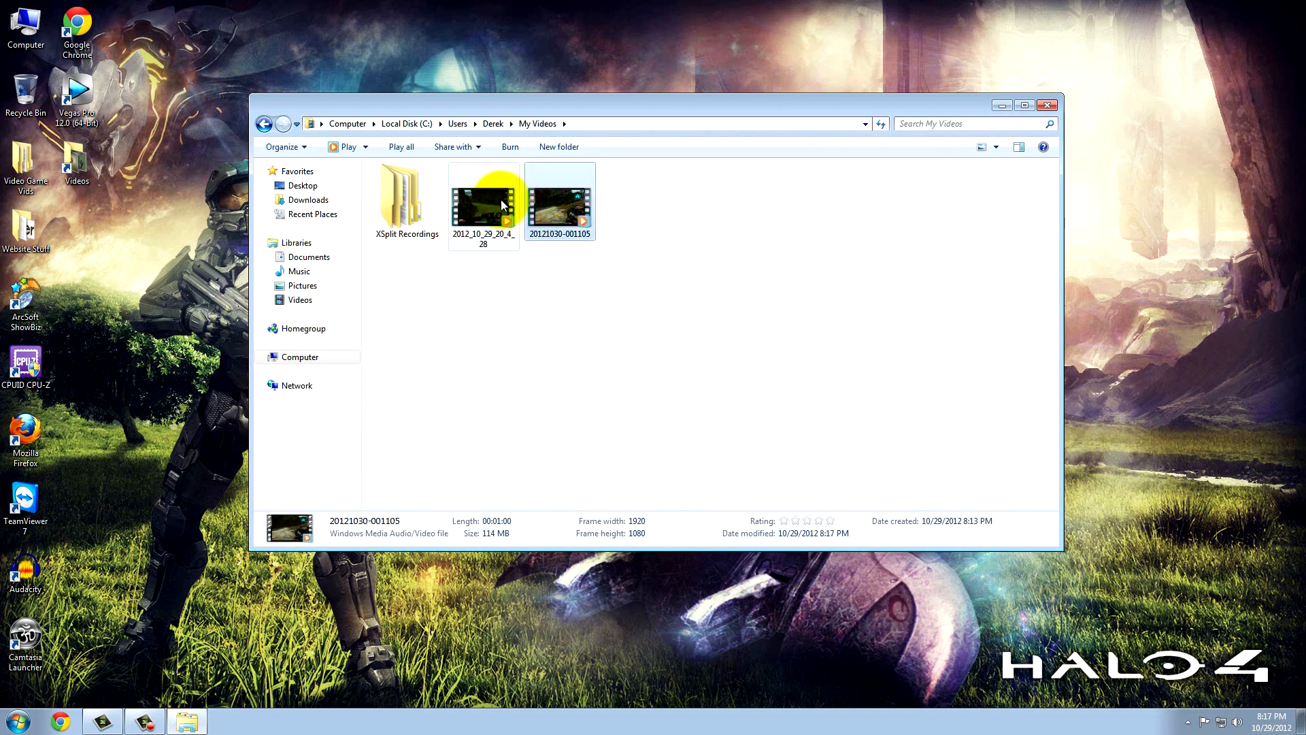
- Play the AVCHD original and the WMV export, then exit full screen and close the player
double_click(483, 200)
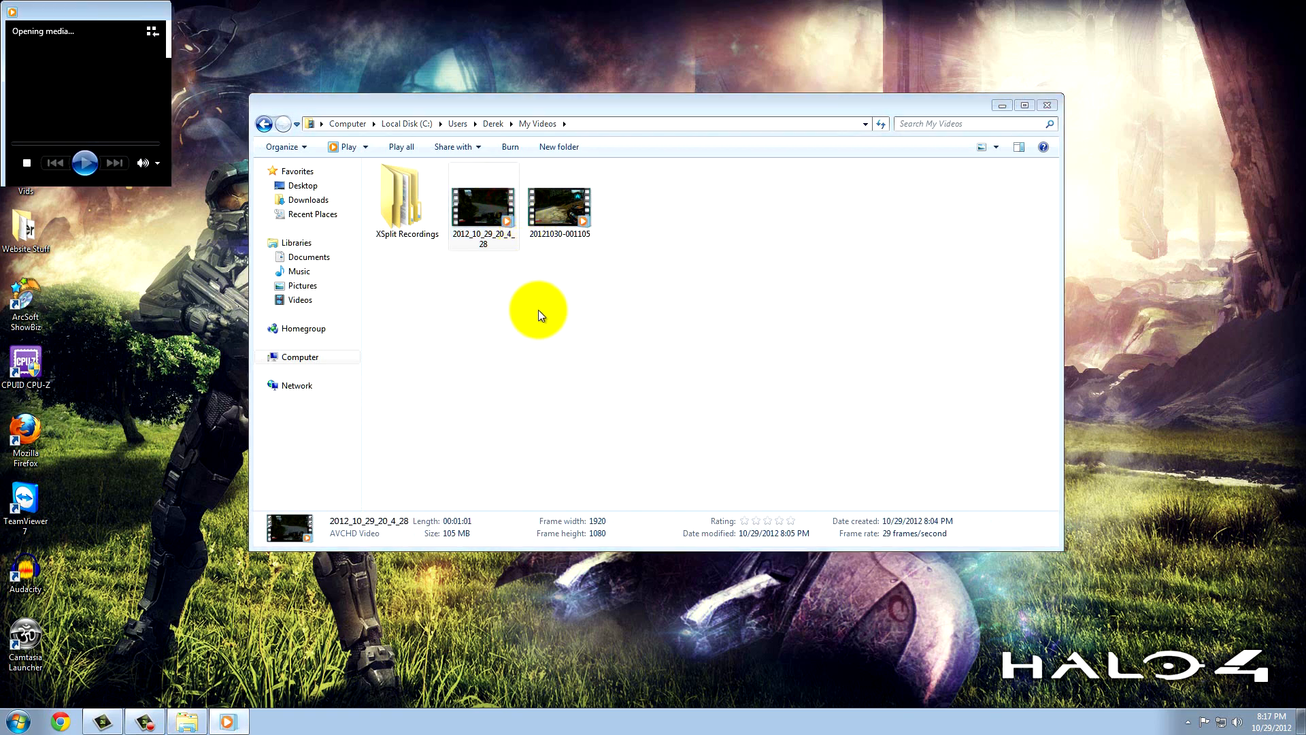
double_click(482, 207)
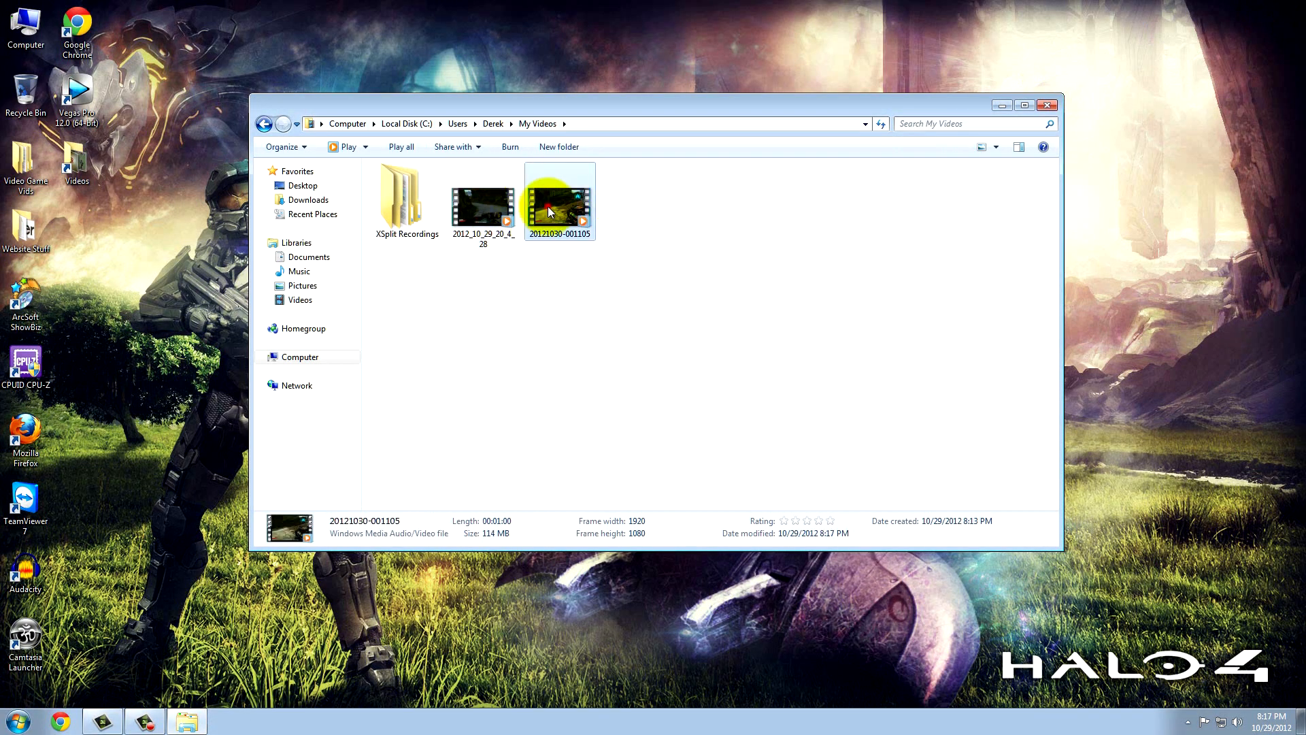
double_click(559, 200)
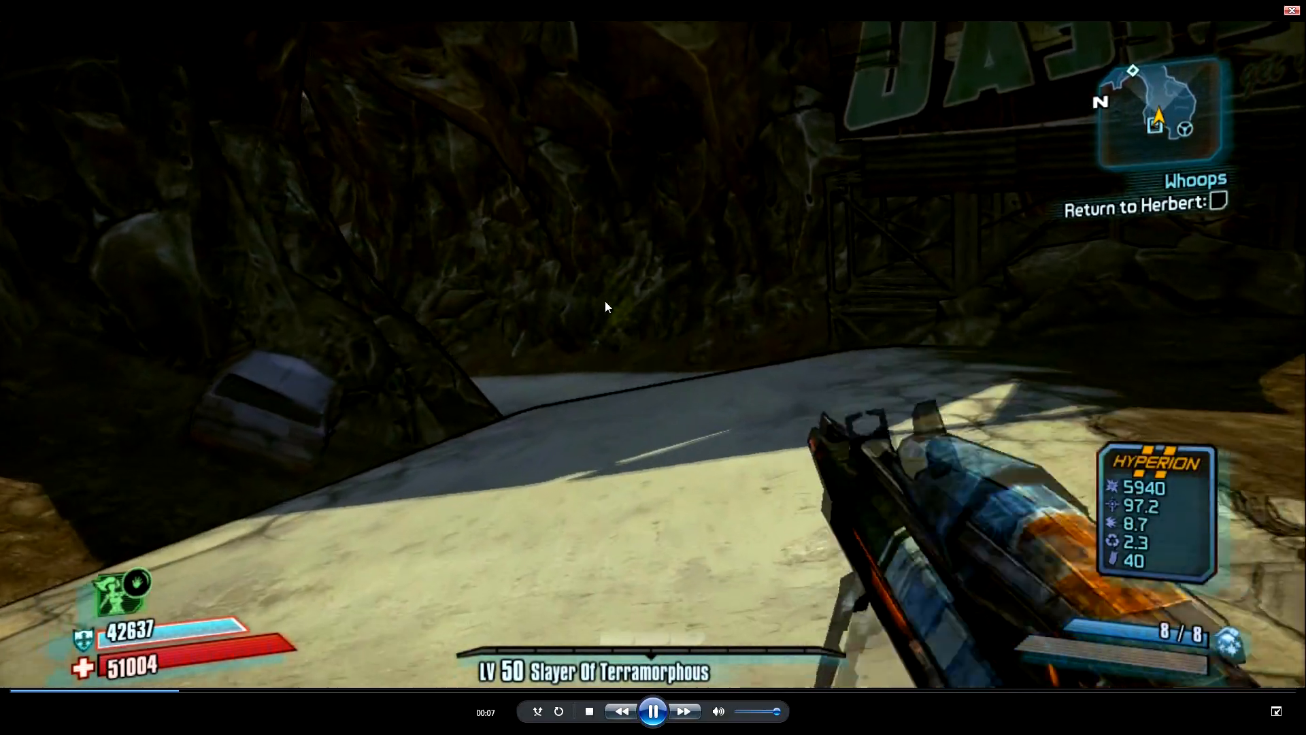
left_click(1273, 11)
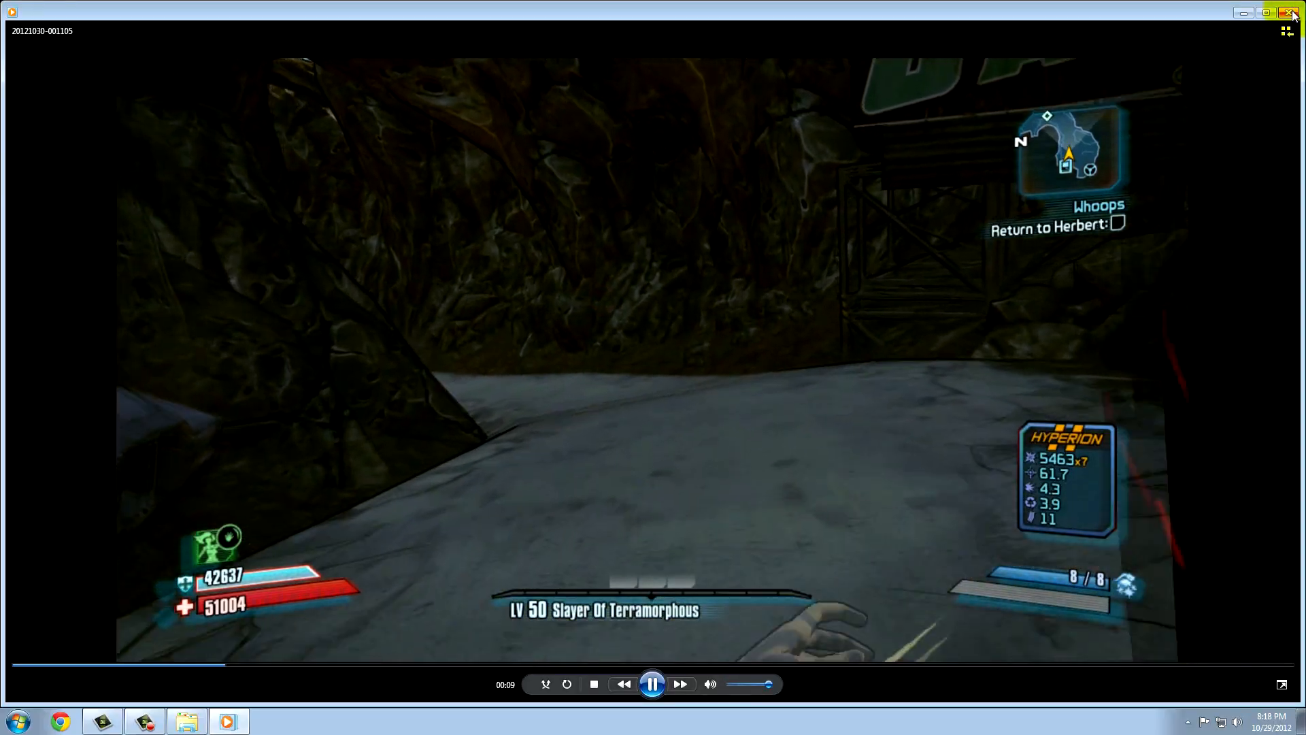
left_click(1294, 11)
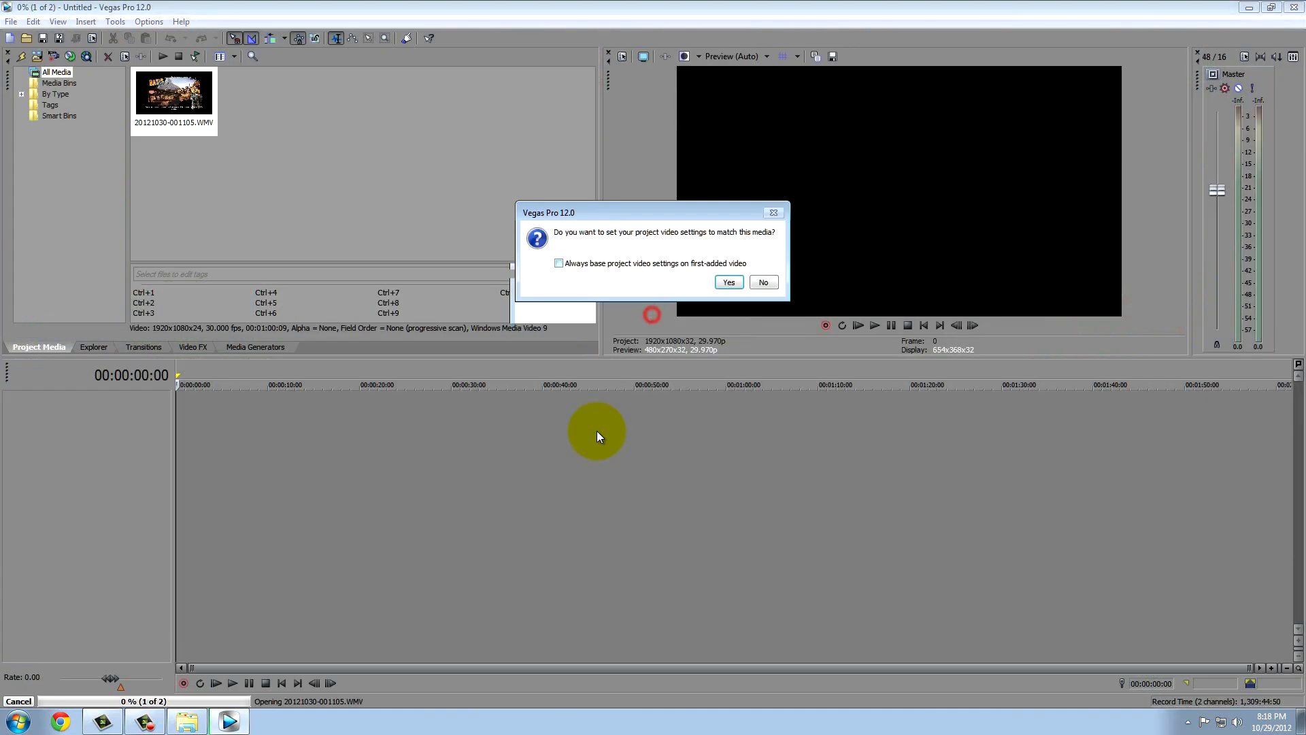
- Match project settings to the WMV, play it back, then exit Vegas via the save prompt
left_click(727, 281)
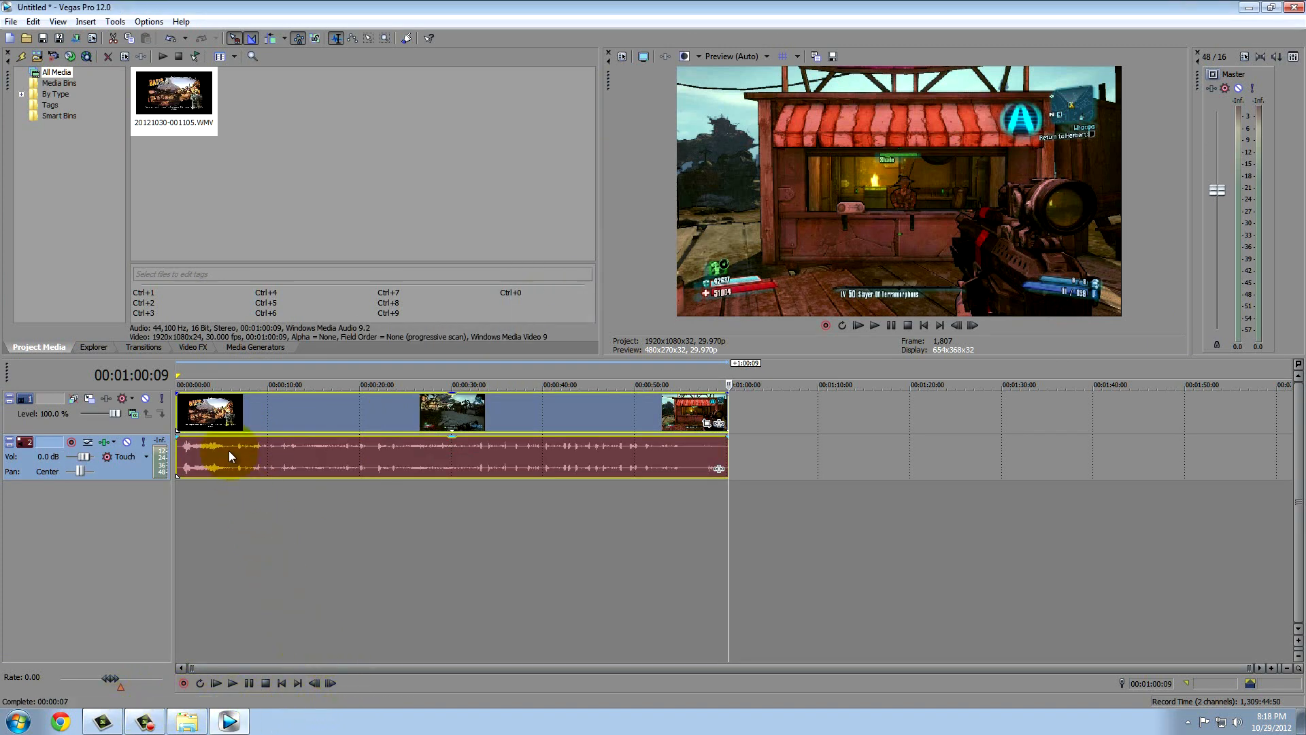
left_click(233, 682)
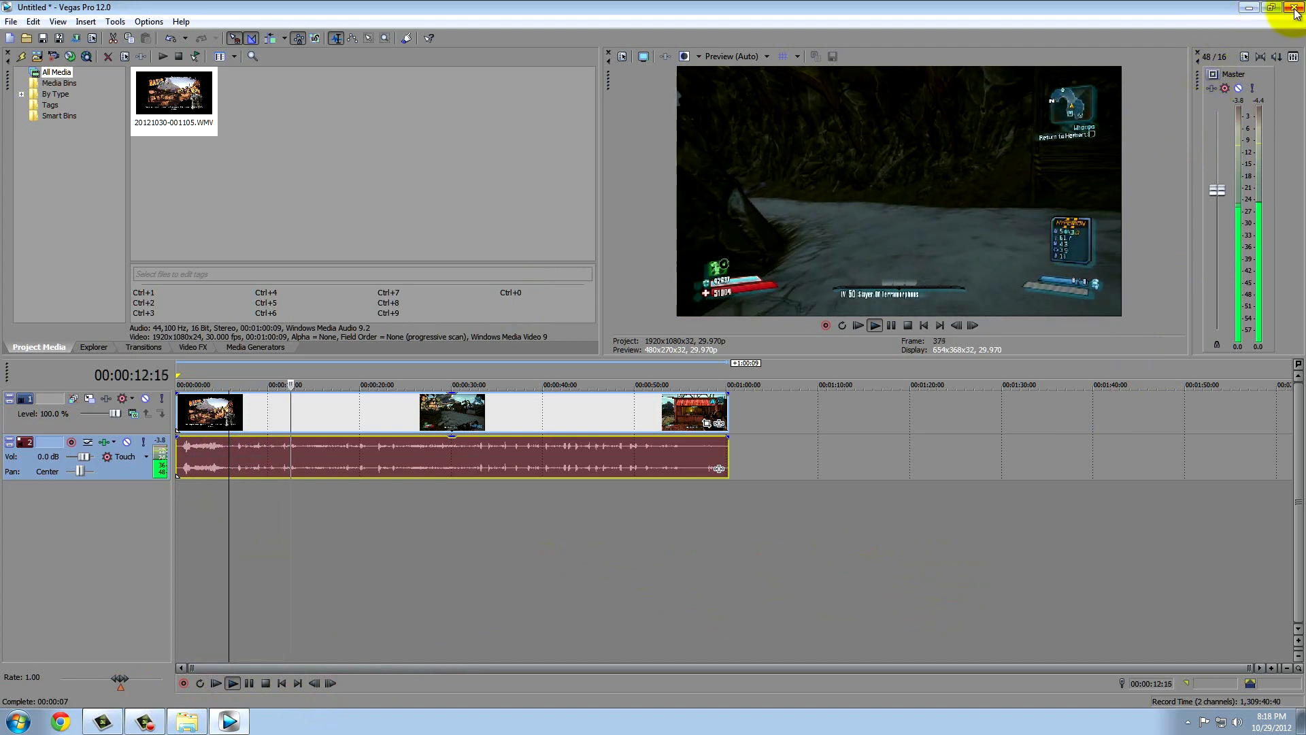
left_click(1295, 7)
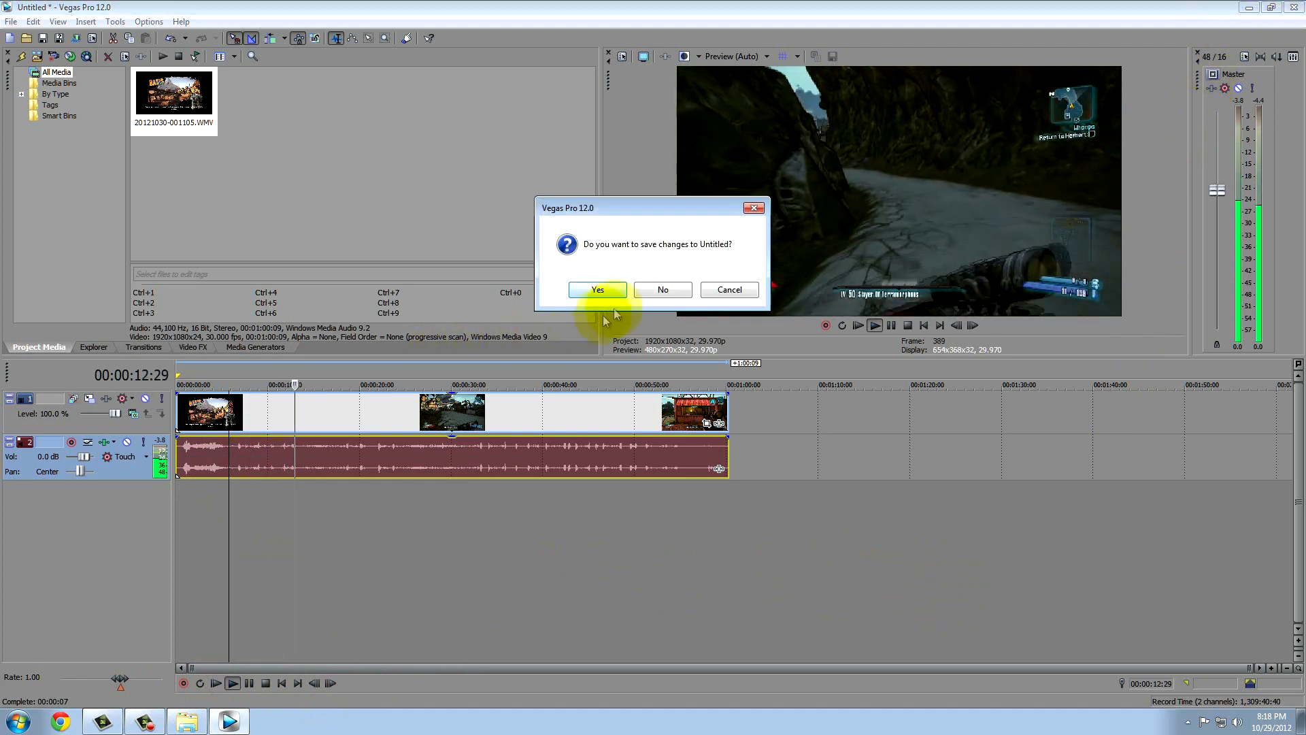
left_click(662, 289)
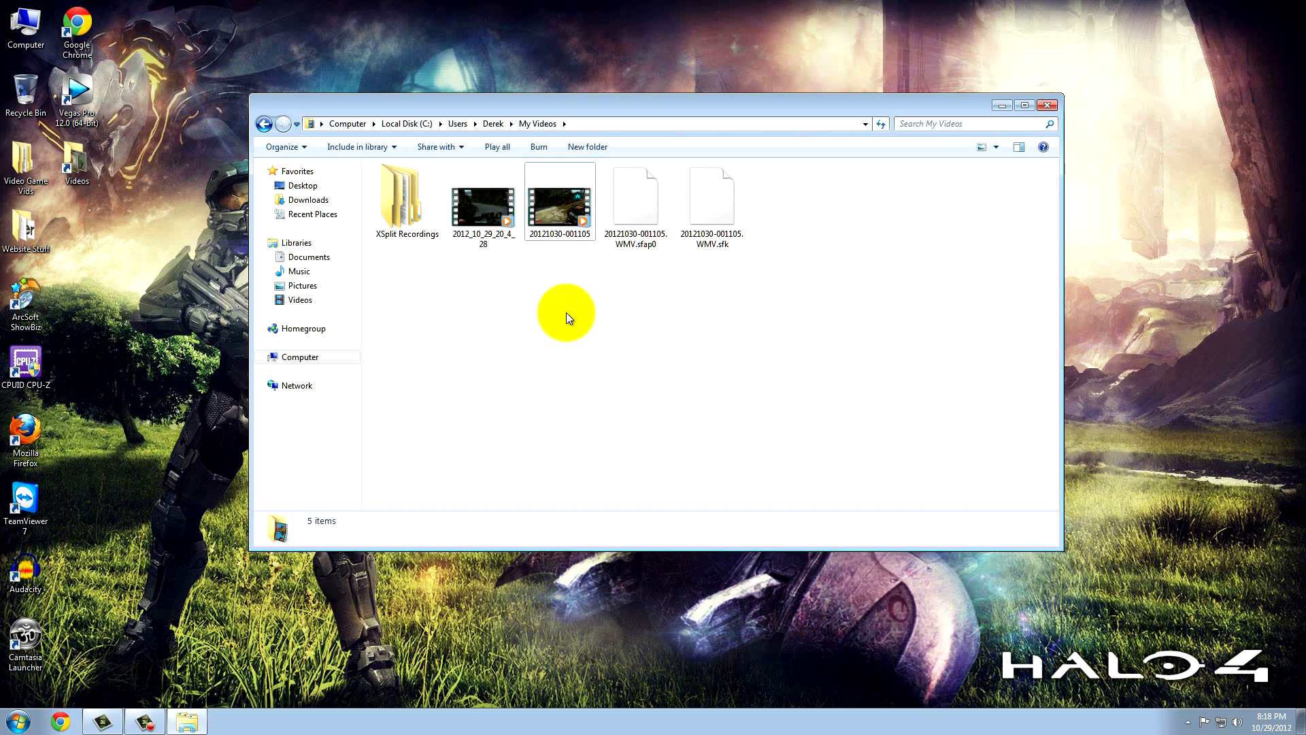
mouse_move(587, 327)
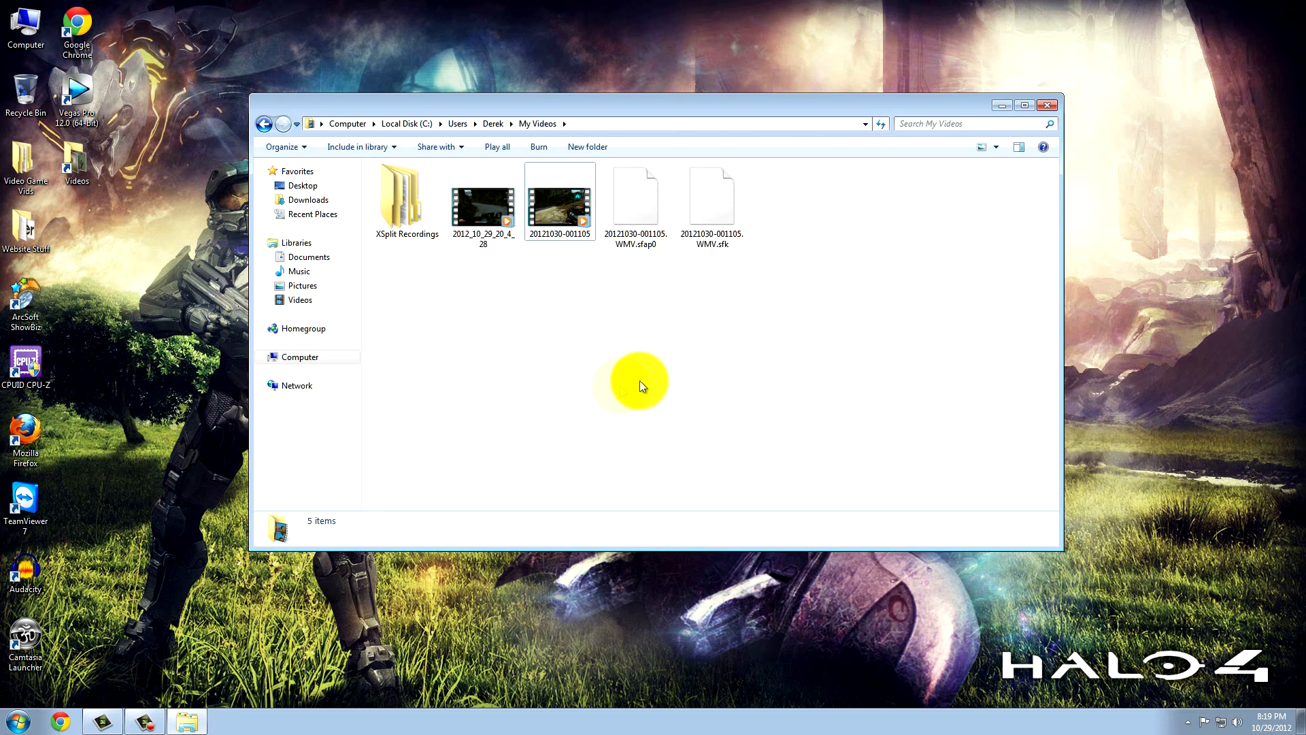
mouse_move(1052, 121)
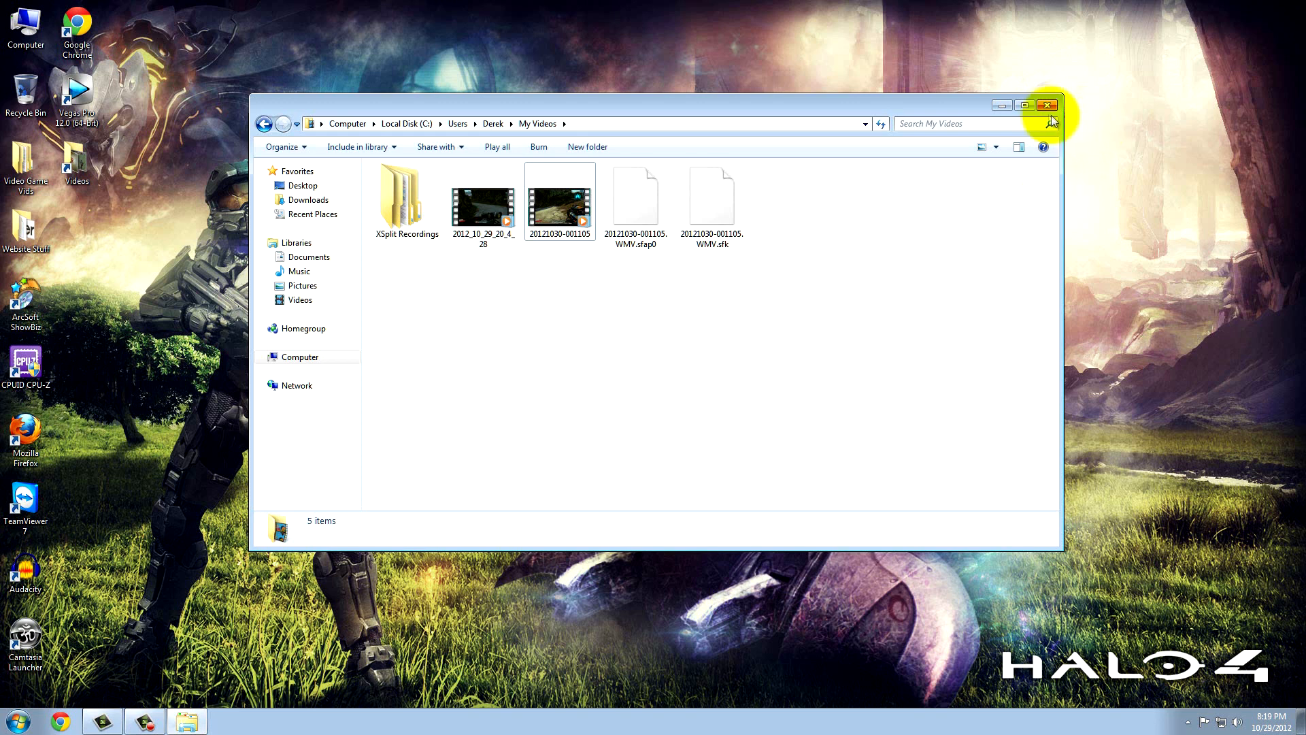
- Close the My Videos Explorer window, leaving the desktop visible
left_click(1046, 104)
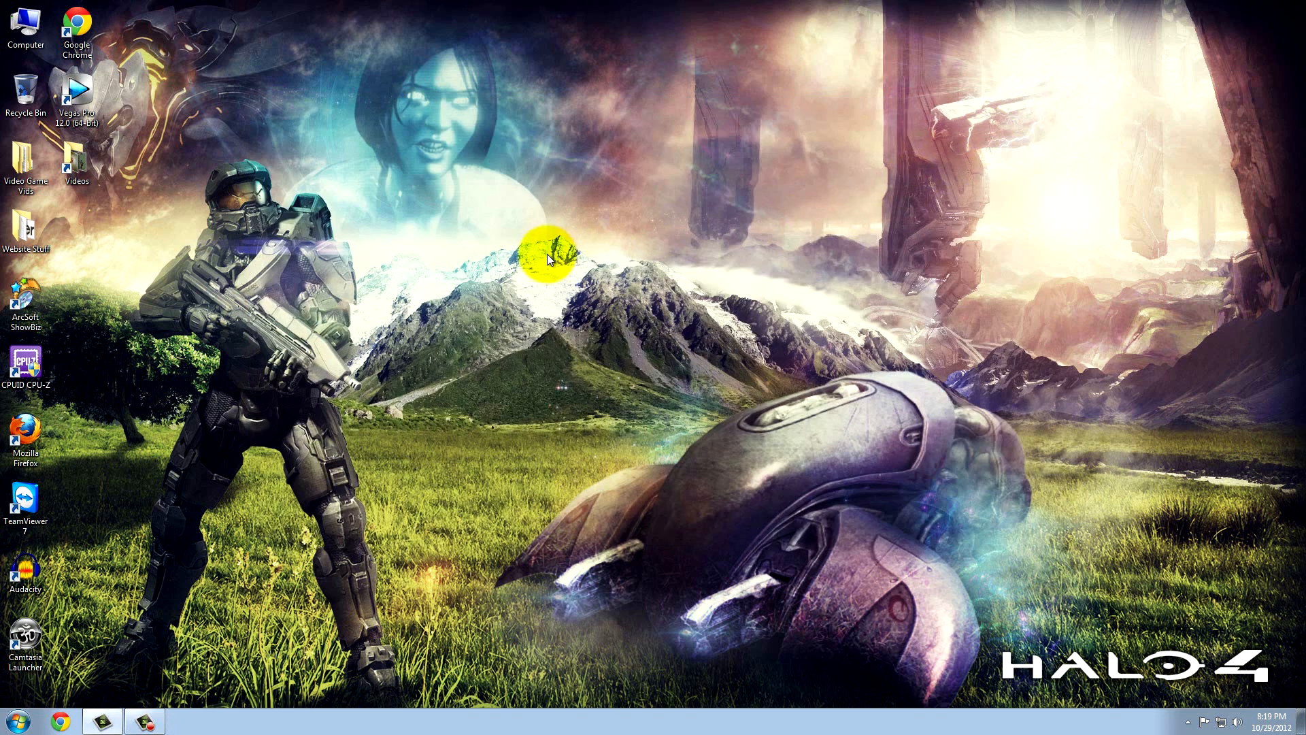